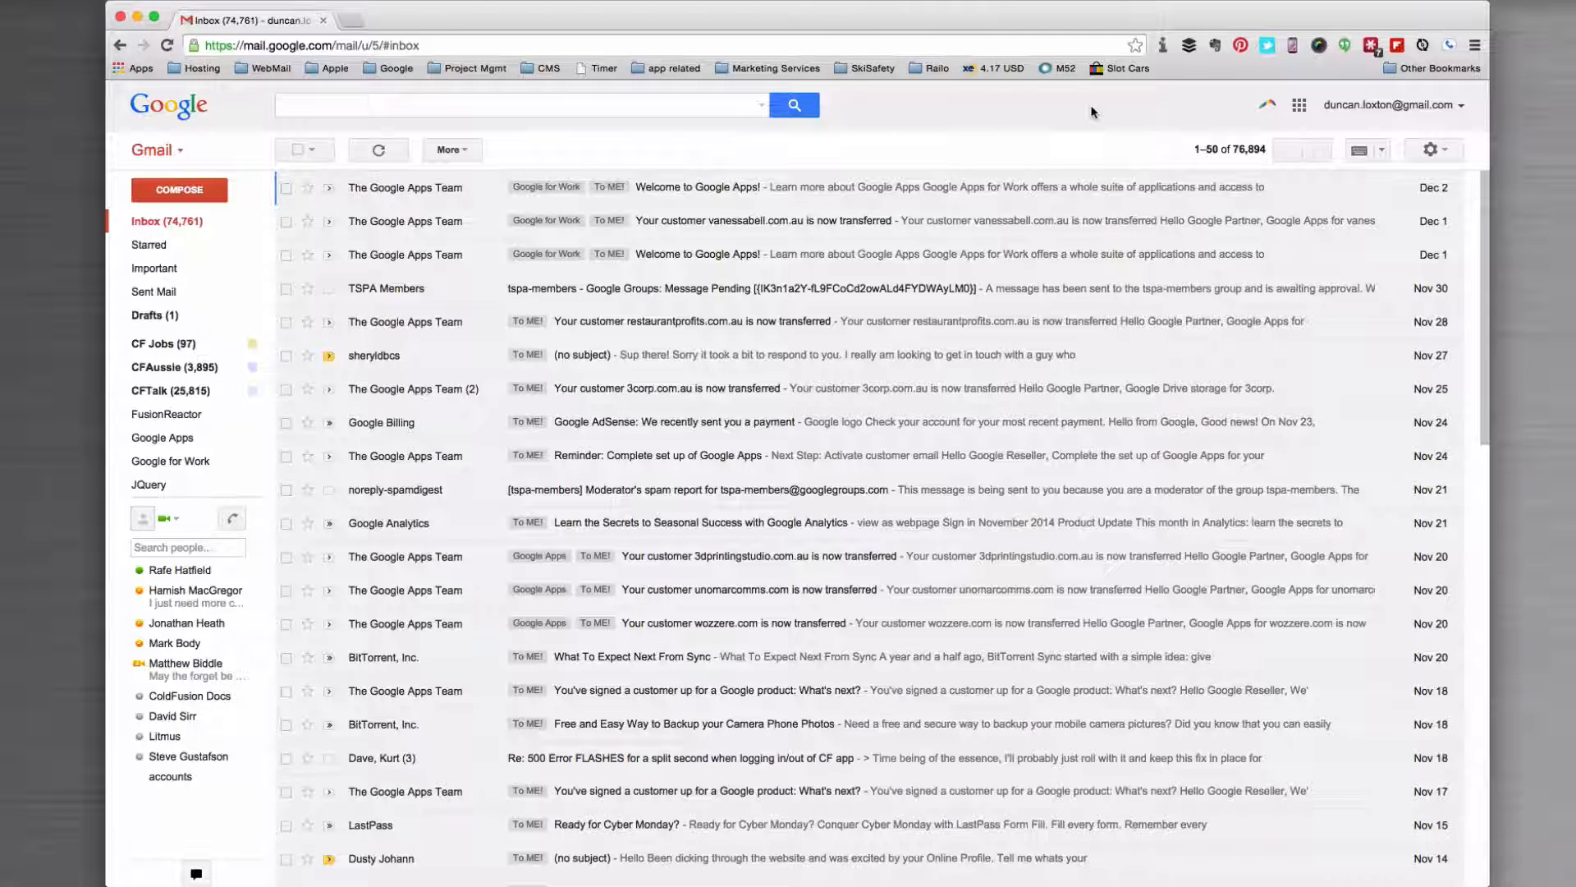
mouse_move(572, 278)
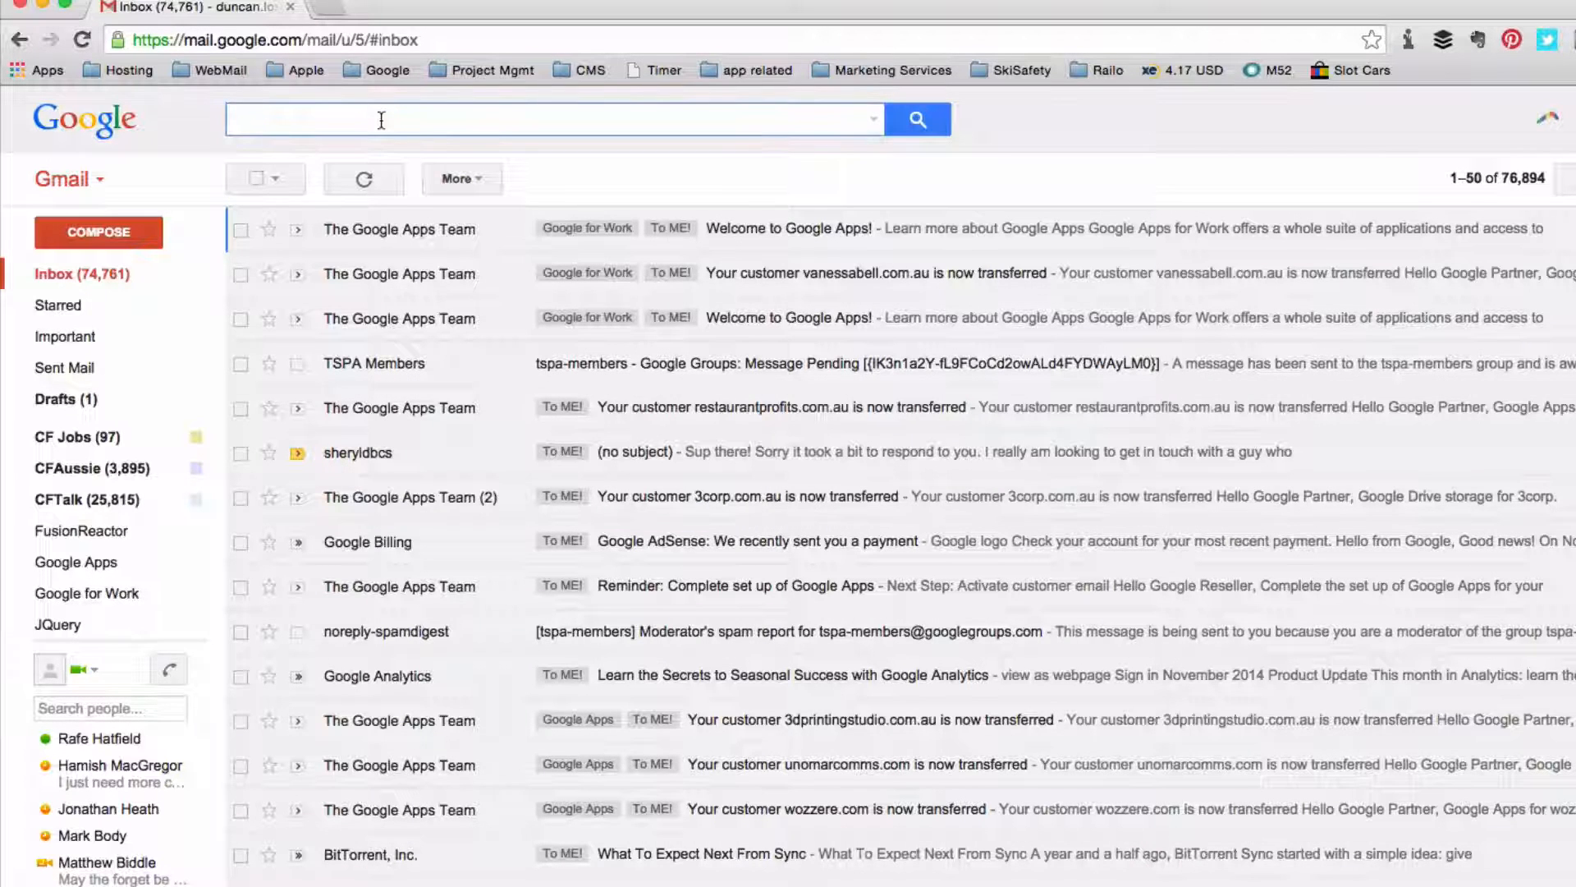
Run a Gmail search for 'TSPA' to list the matching messages.
text(TS)
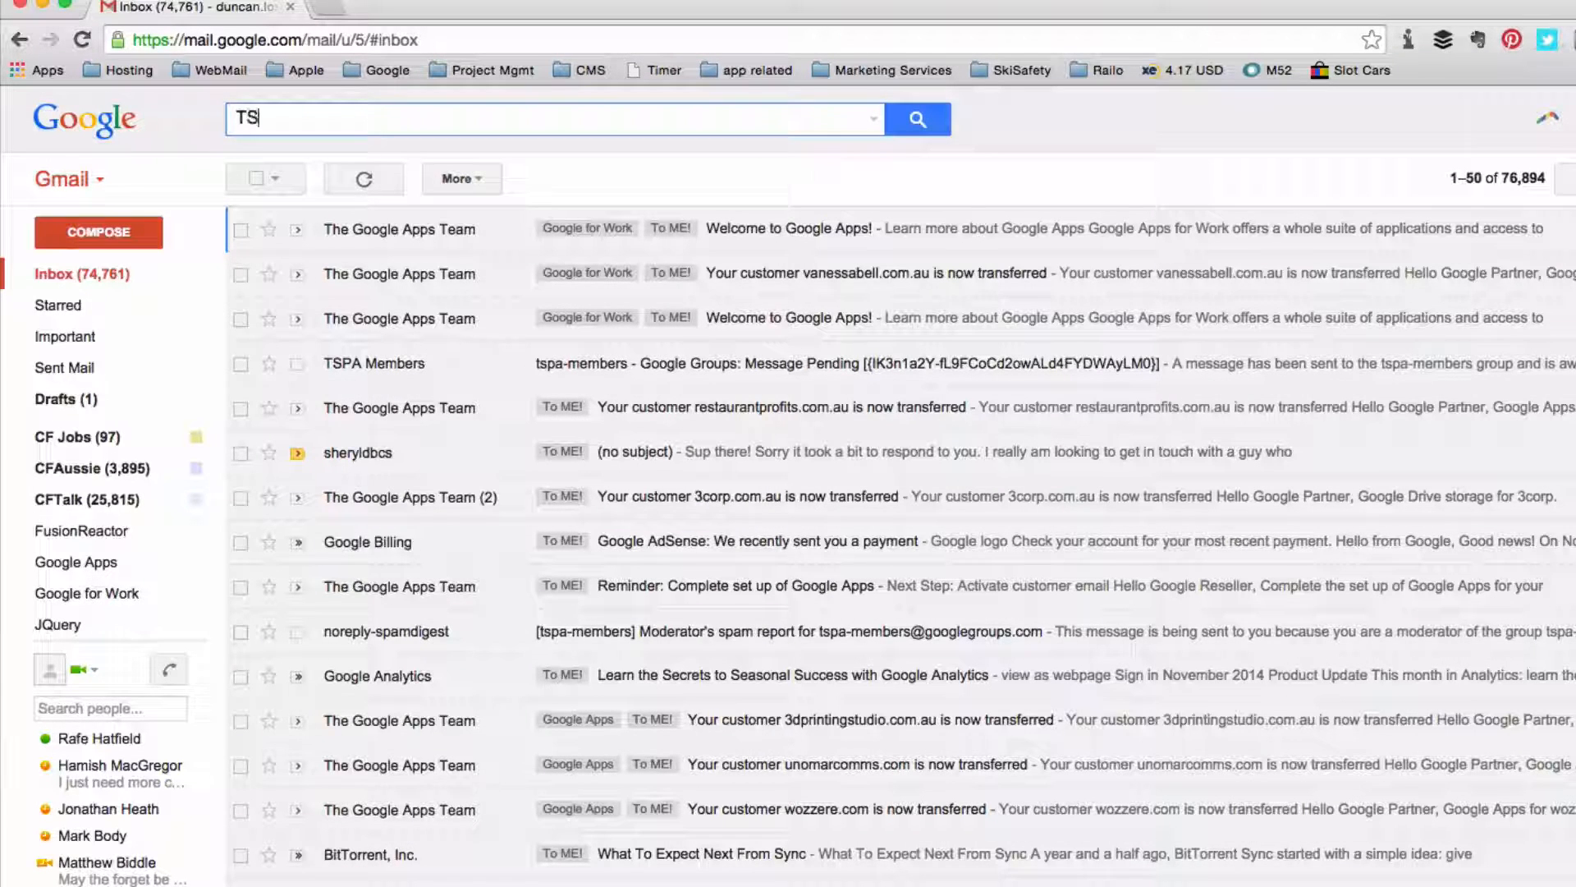
text(PA)
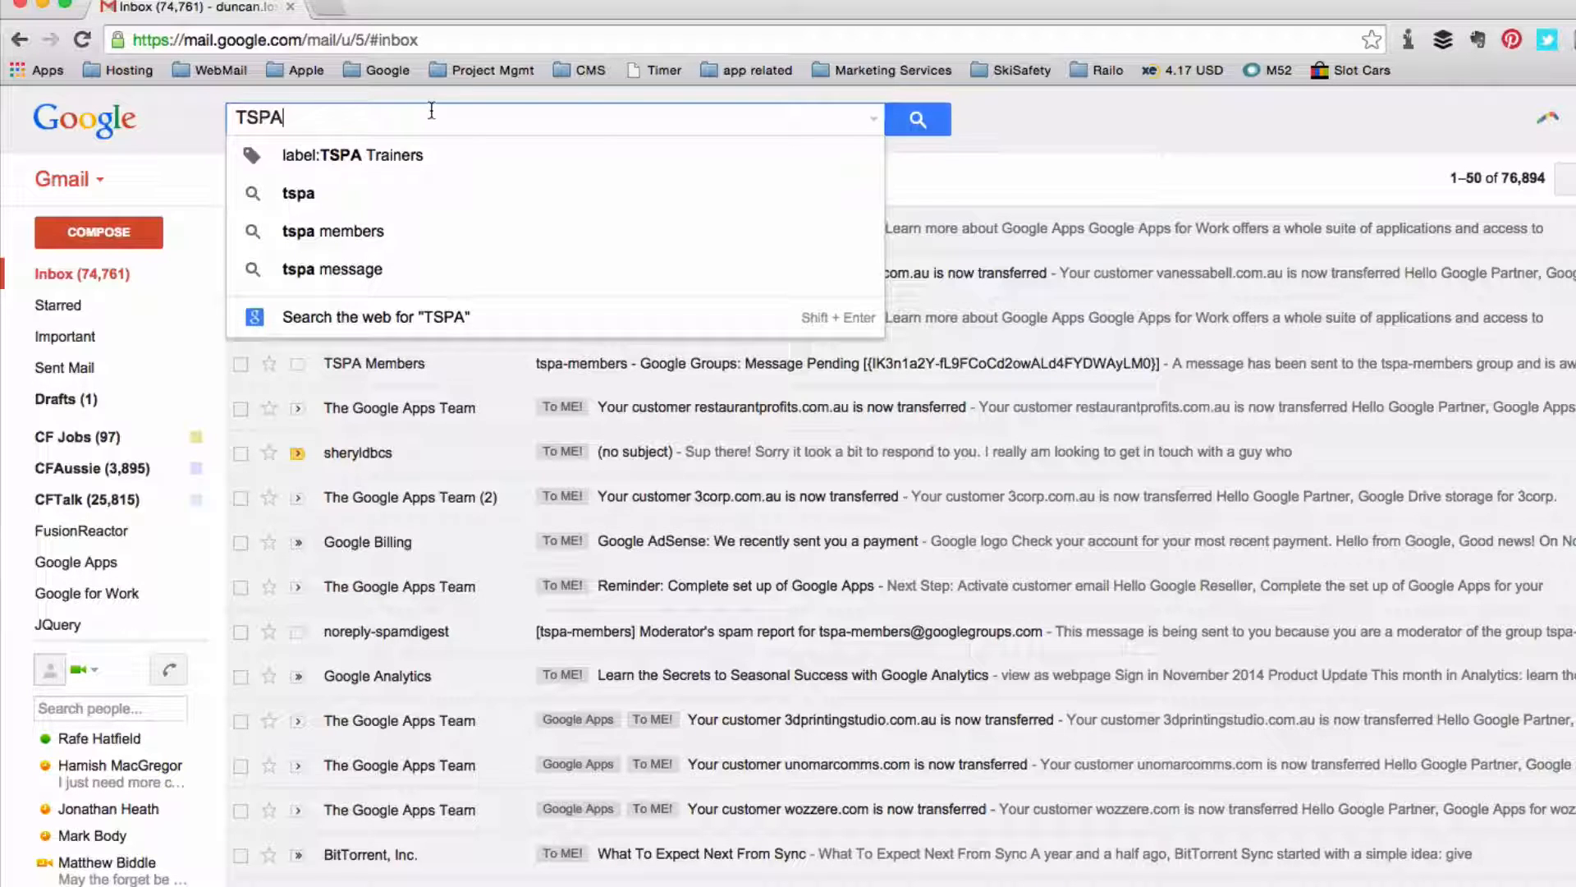
click(915, 119)
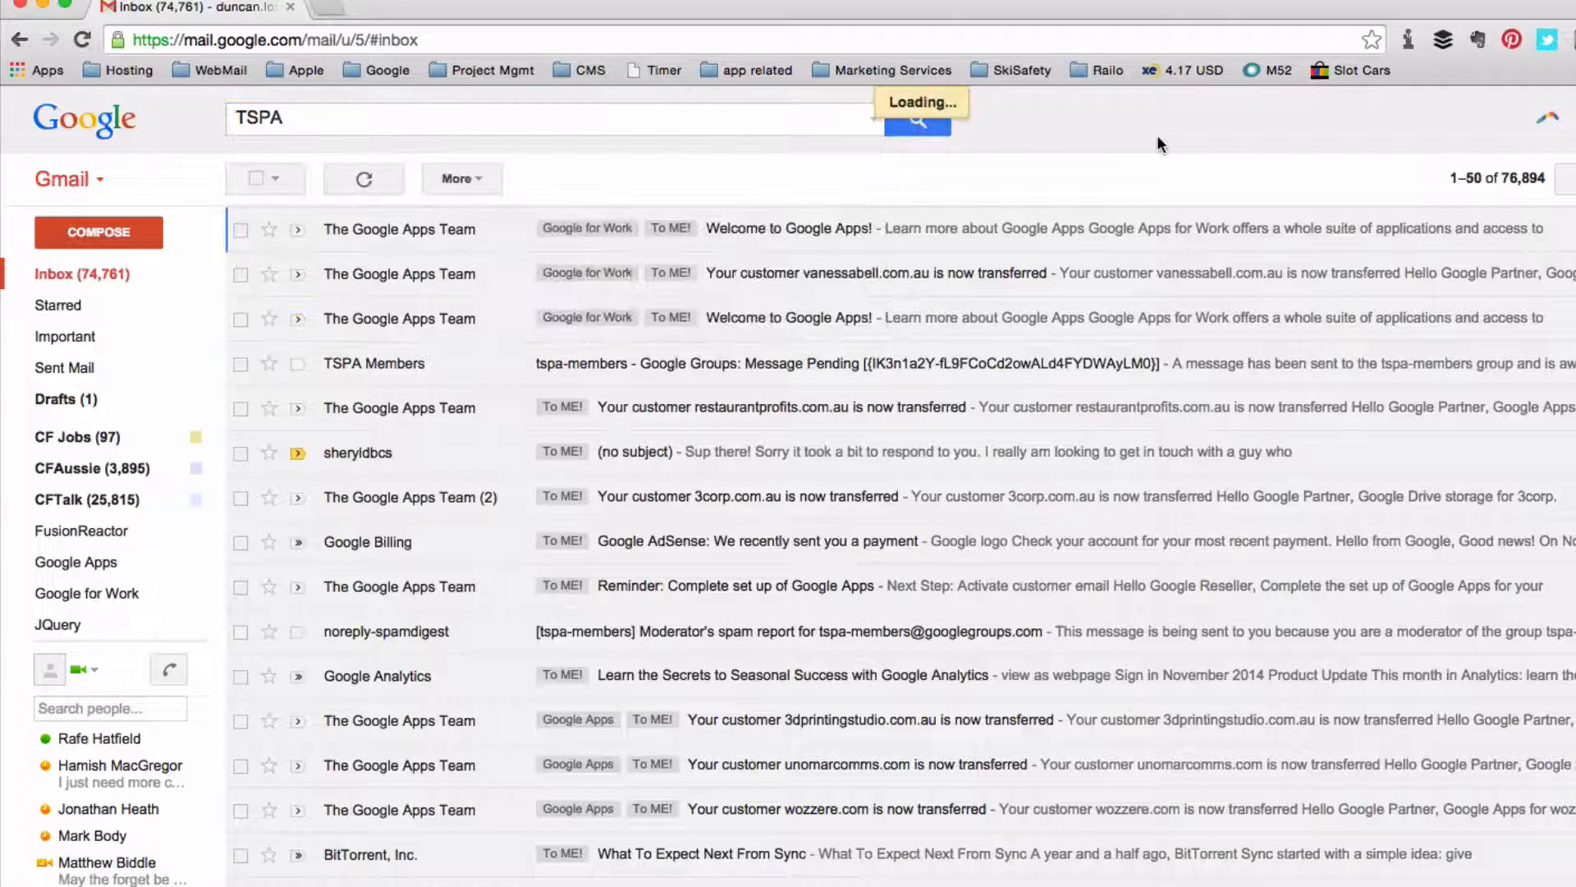
click(914, 118)
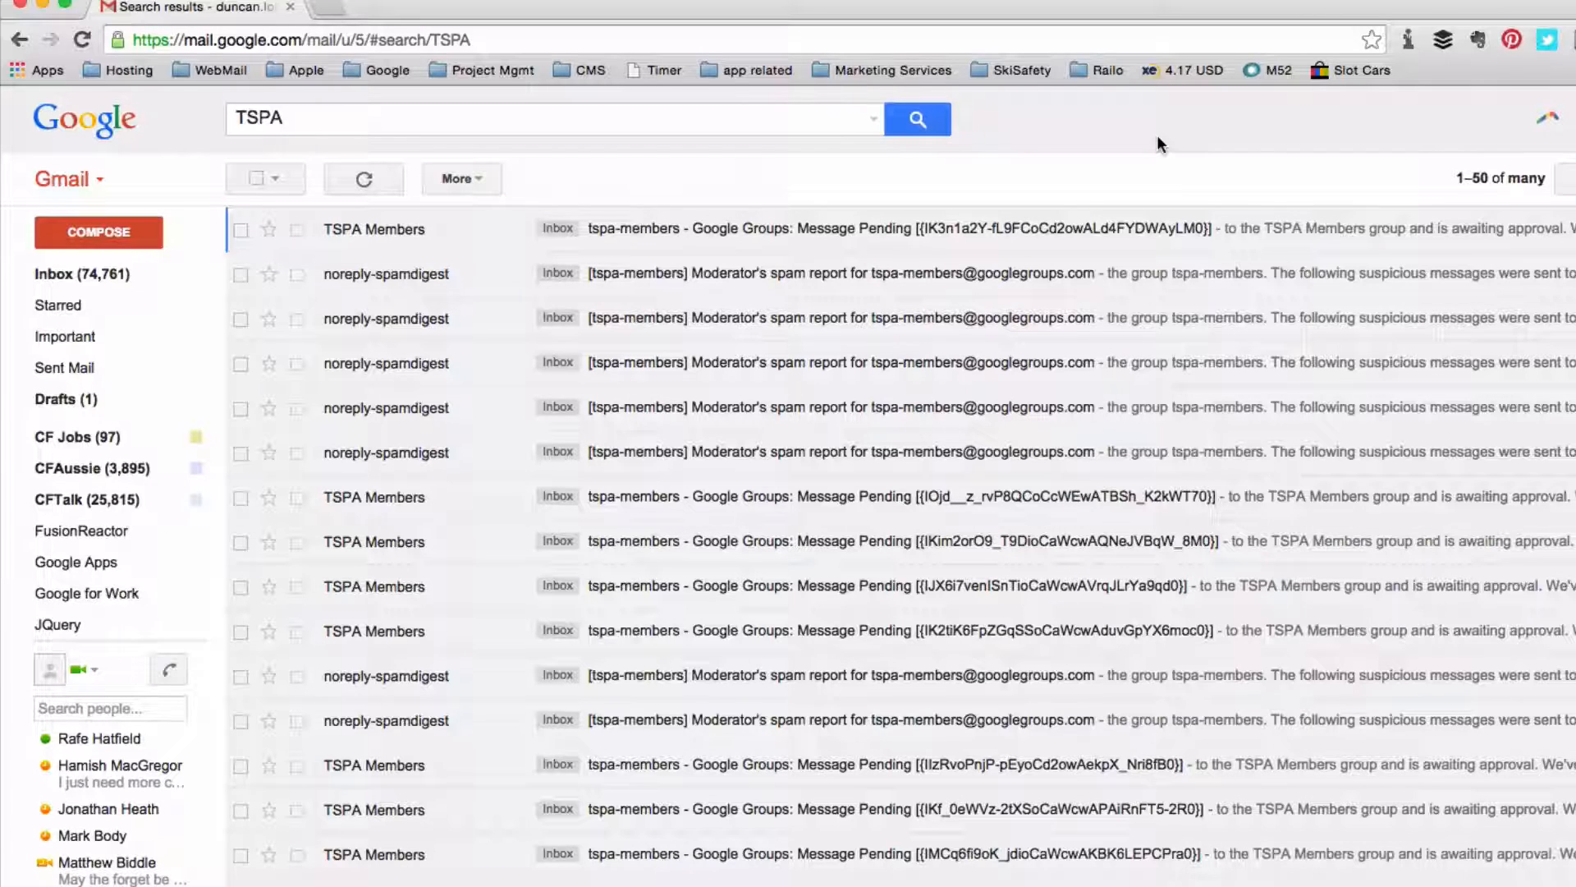
mouse_move(917, 118)
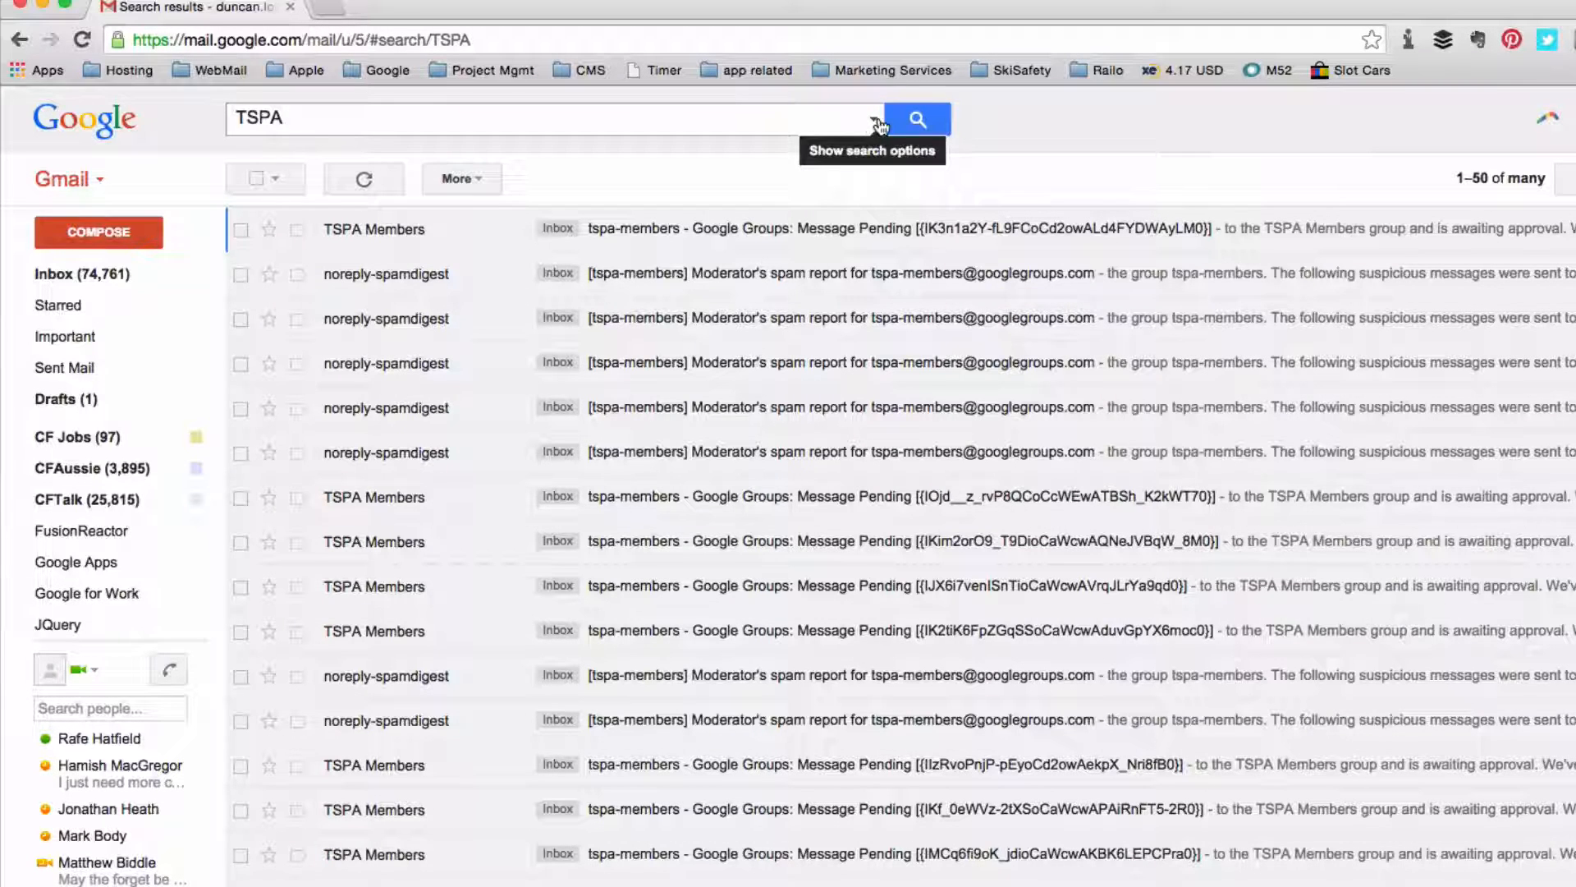
Start creating a filter from the advanced search with subject TSPA.
click(916, 118)
text(TSPA)
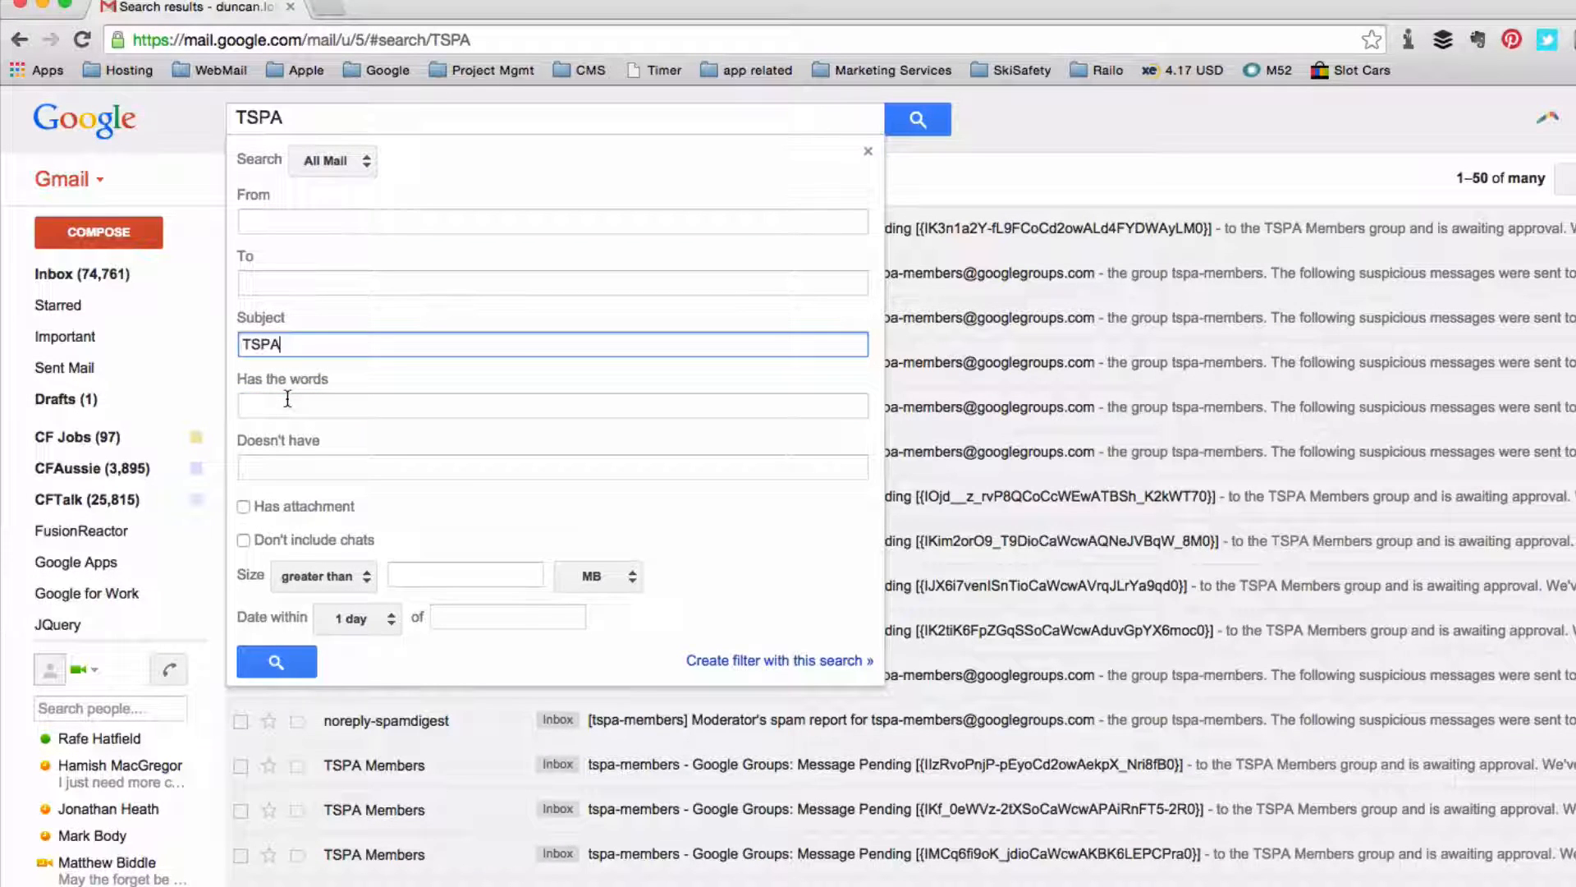
mouse_move(964, 472)
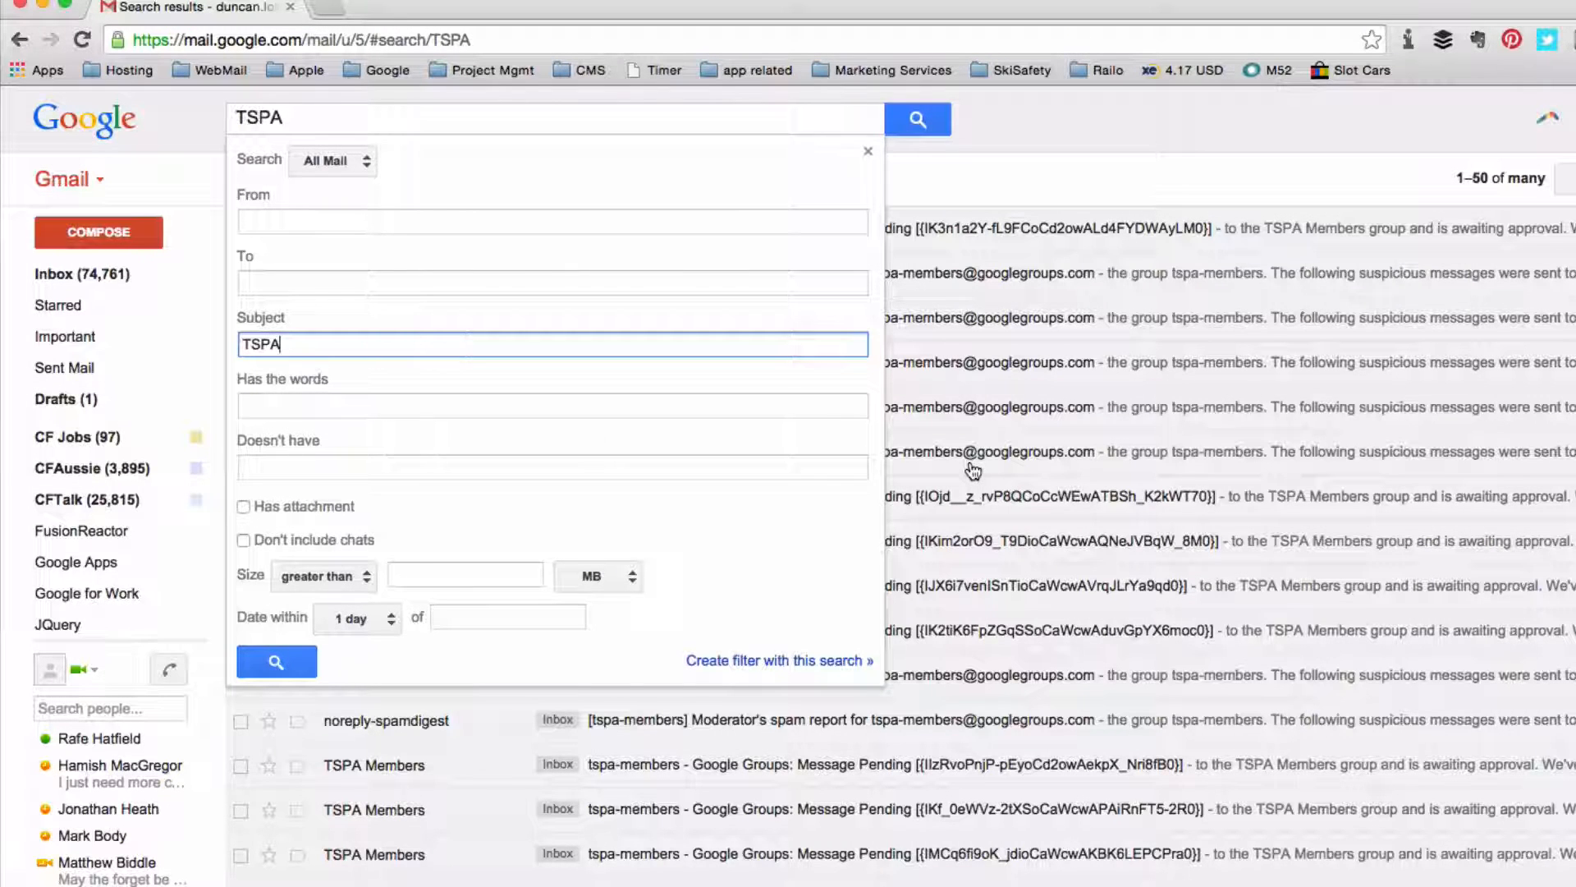
mouse_move(286, 554)
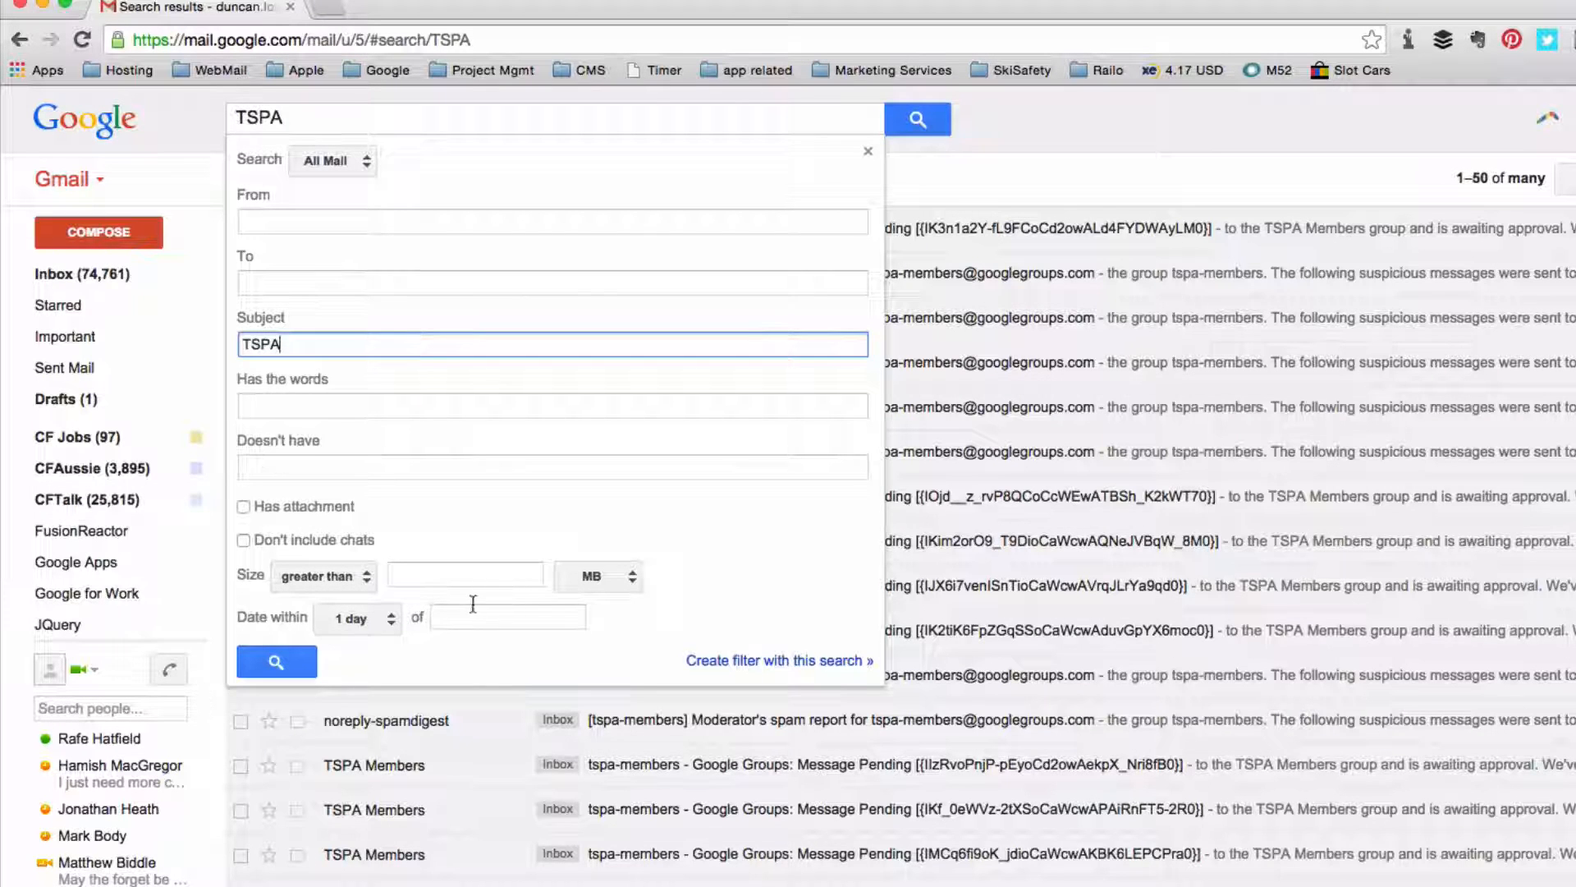
mouse_move(589, 610)
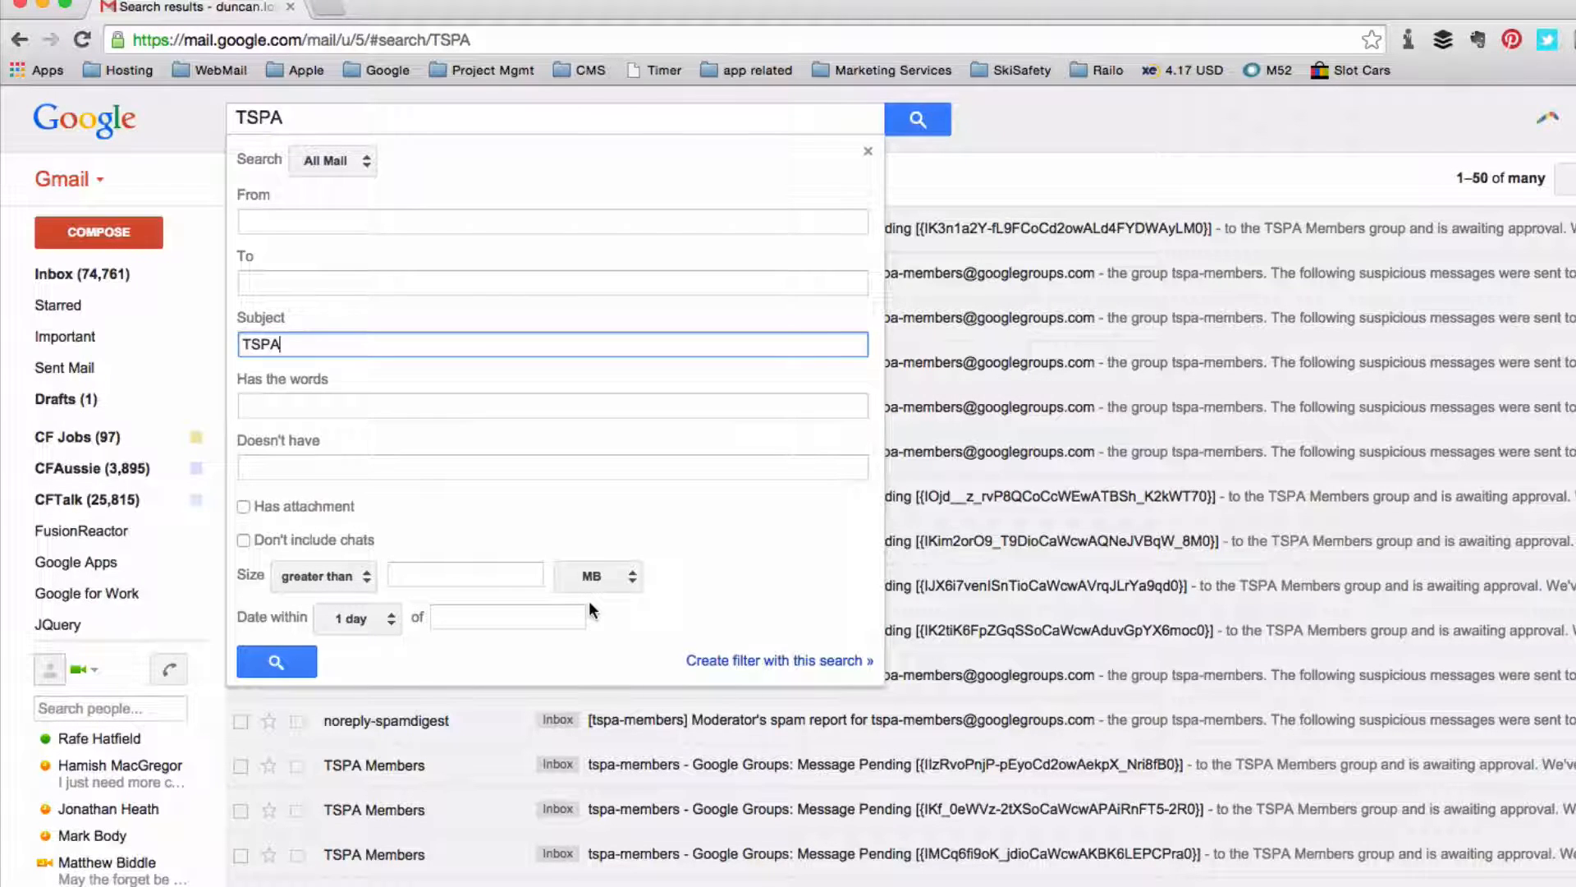
click(778, 660)
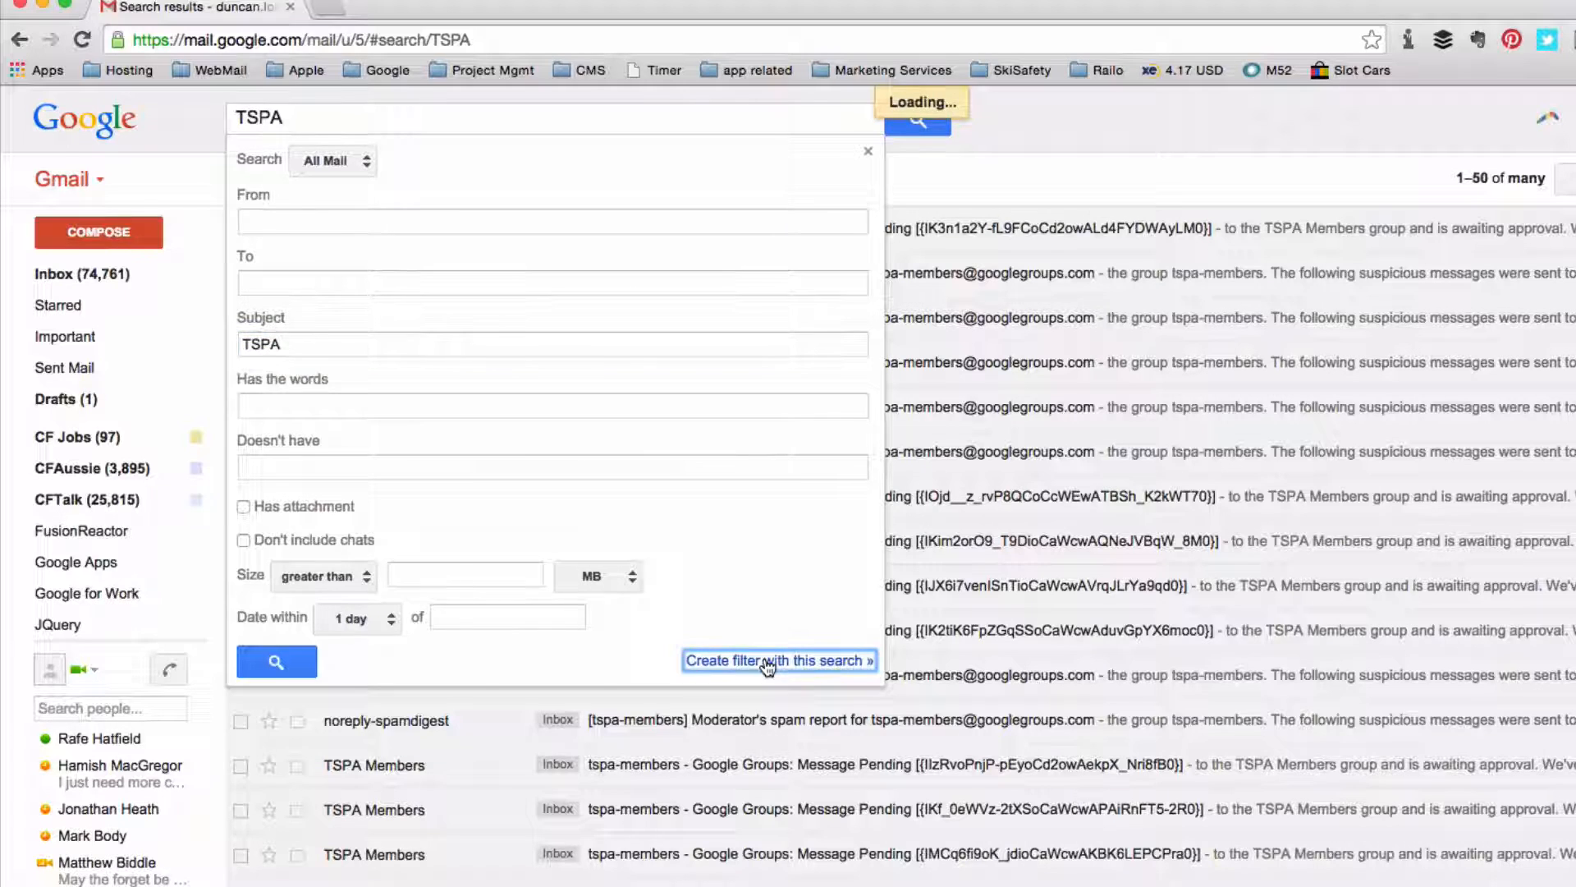
Enable 'Apply the label' in the filter actions and show the label choices.
click(778, 660)
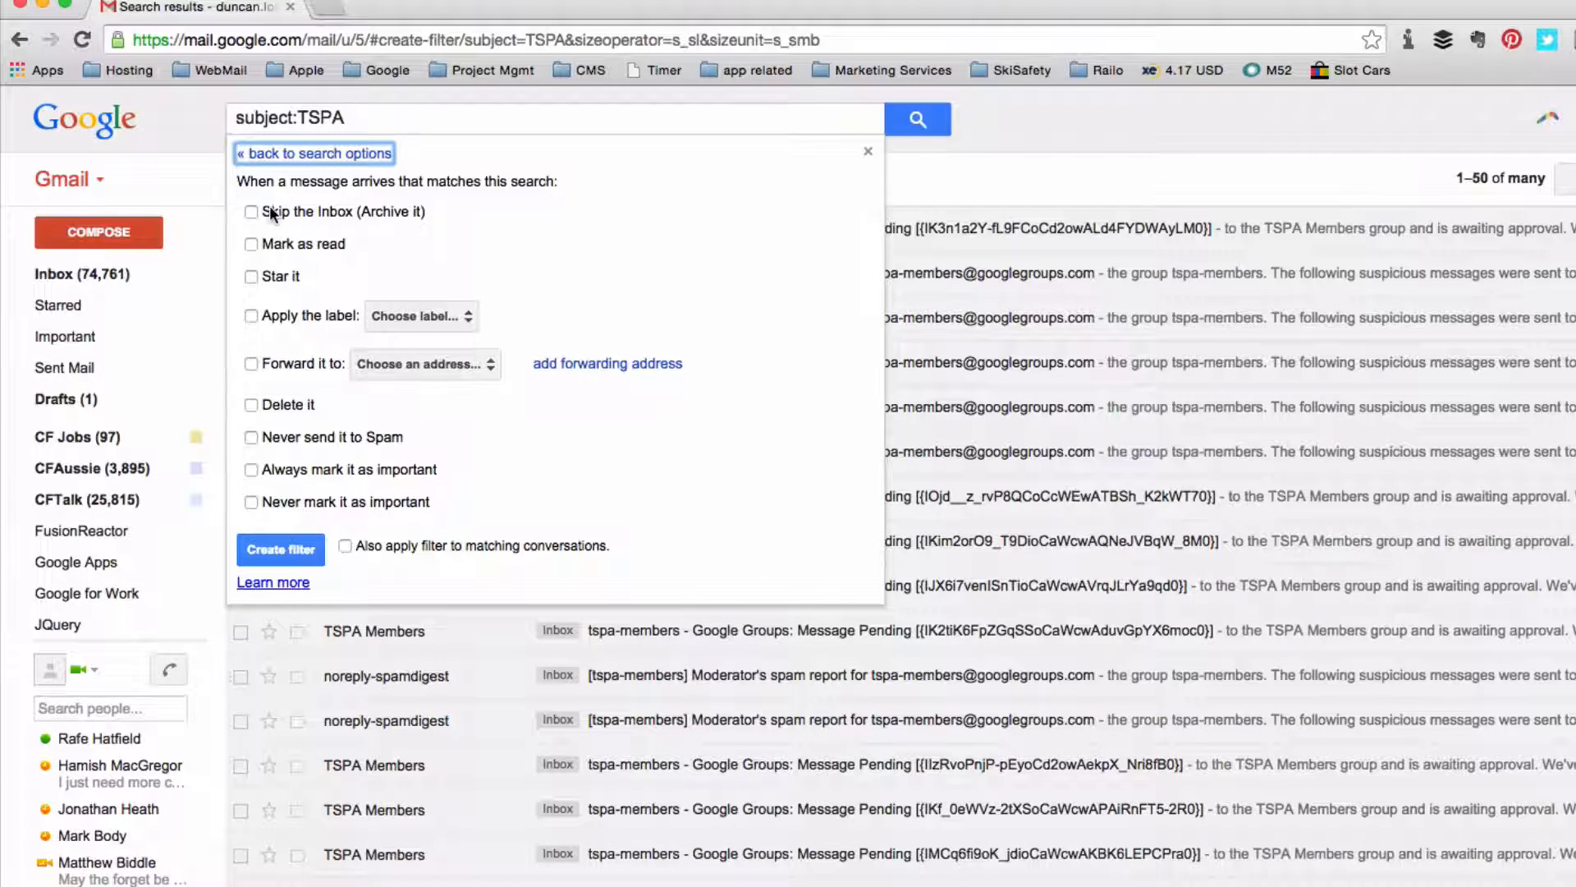
mouse_move(299, 510)
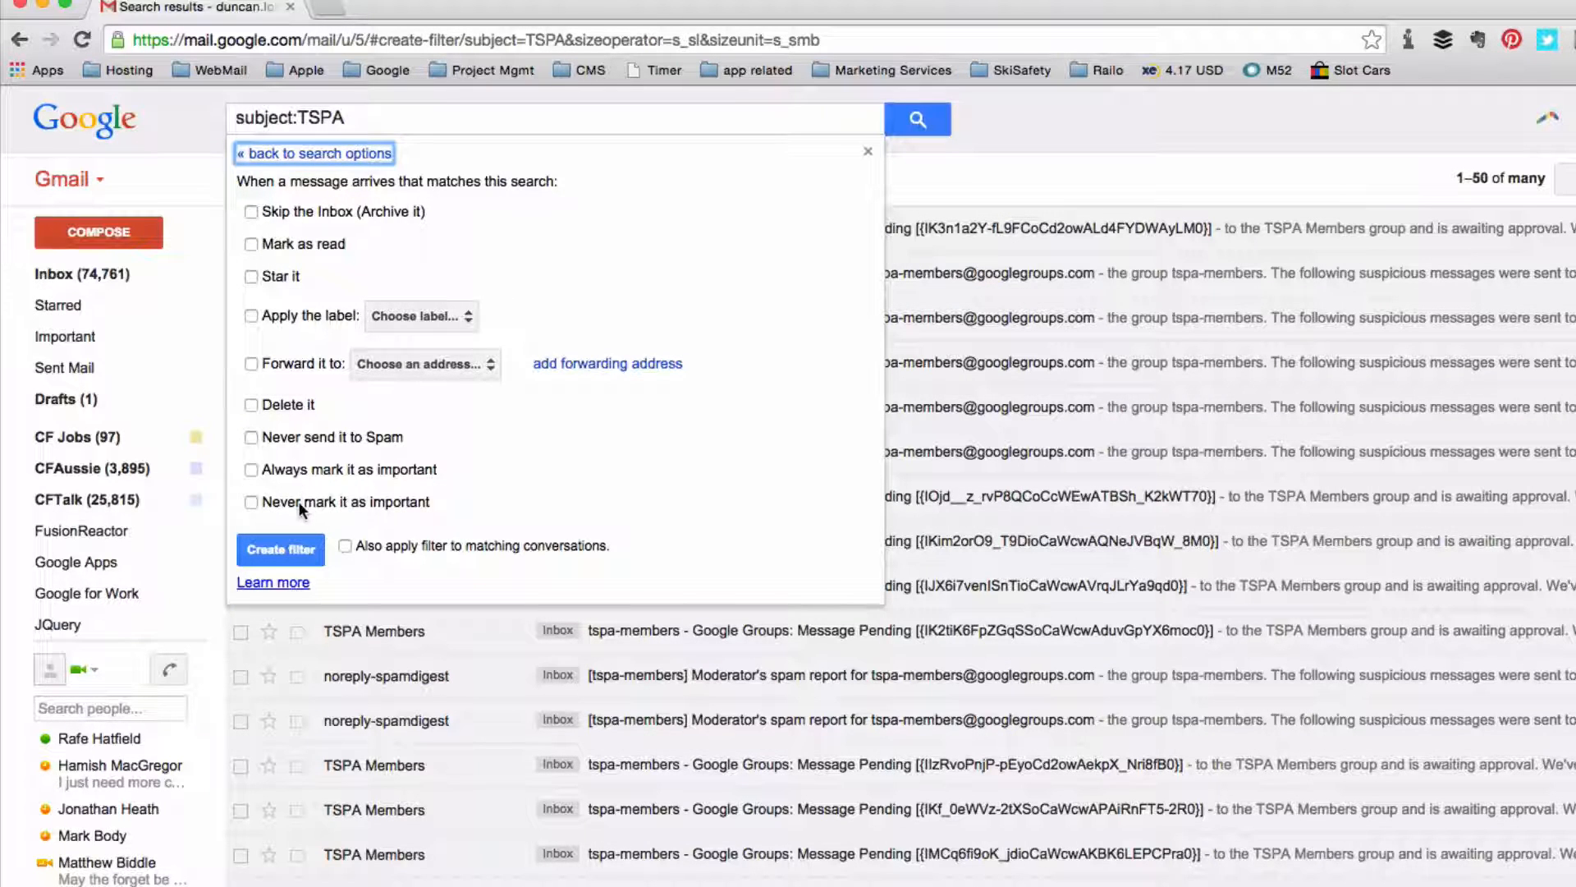
mouse_move(323, 410)
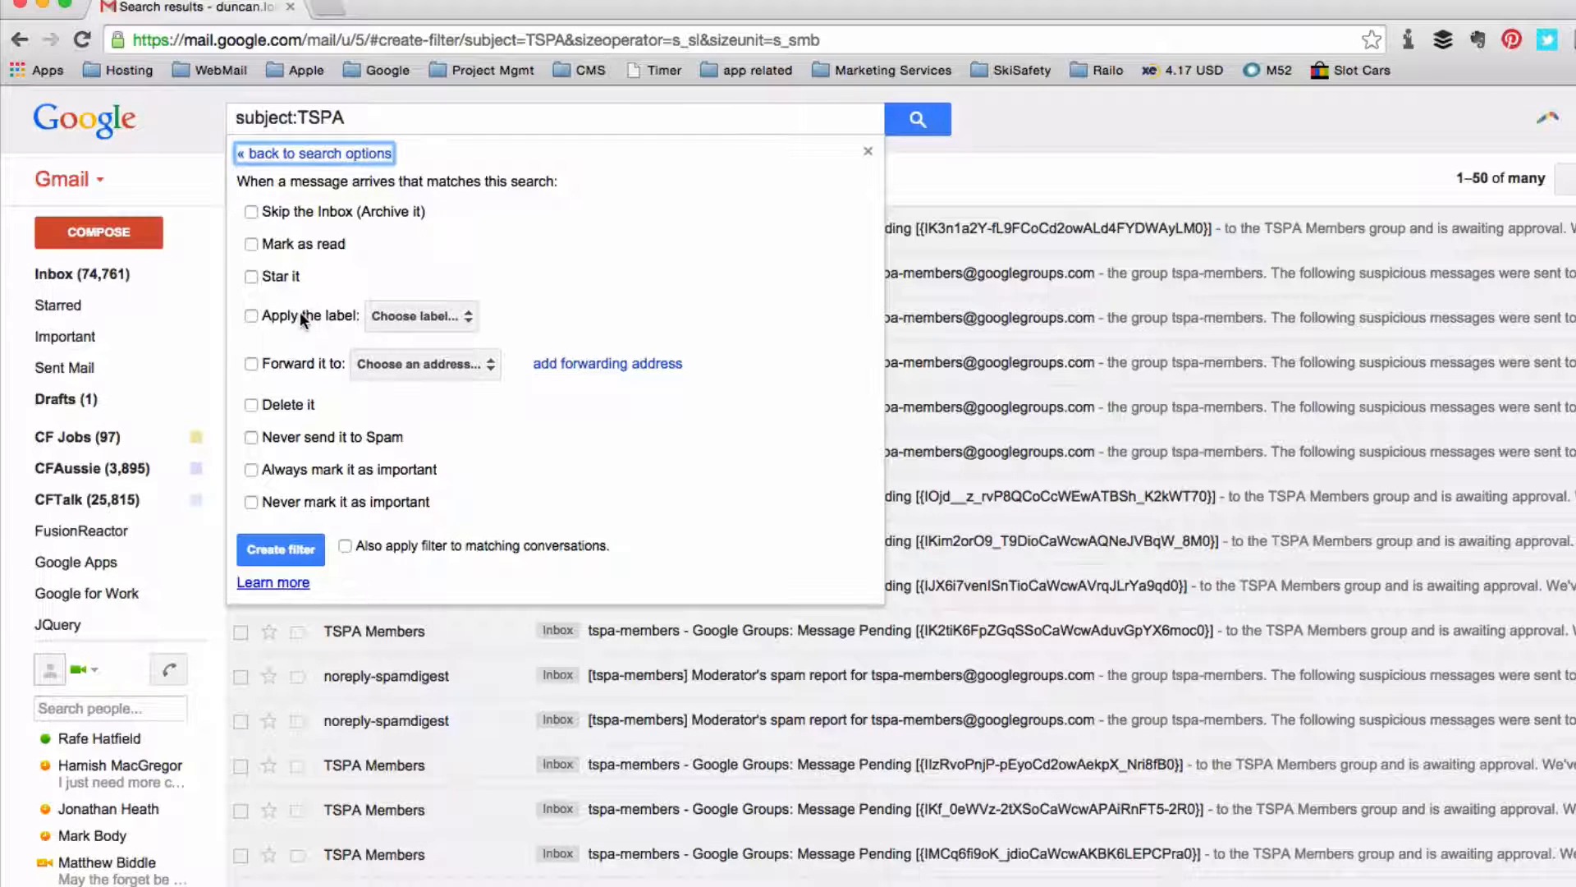
click(251, 315)
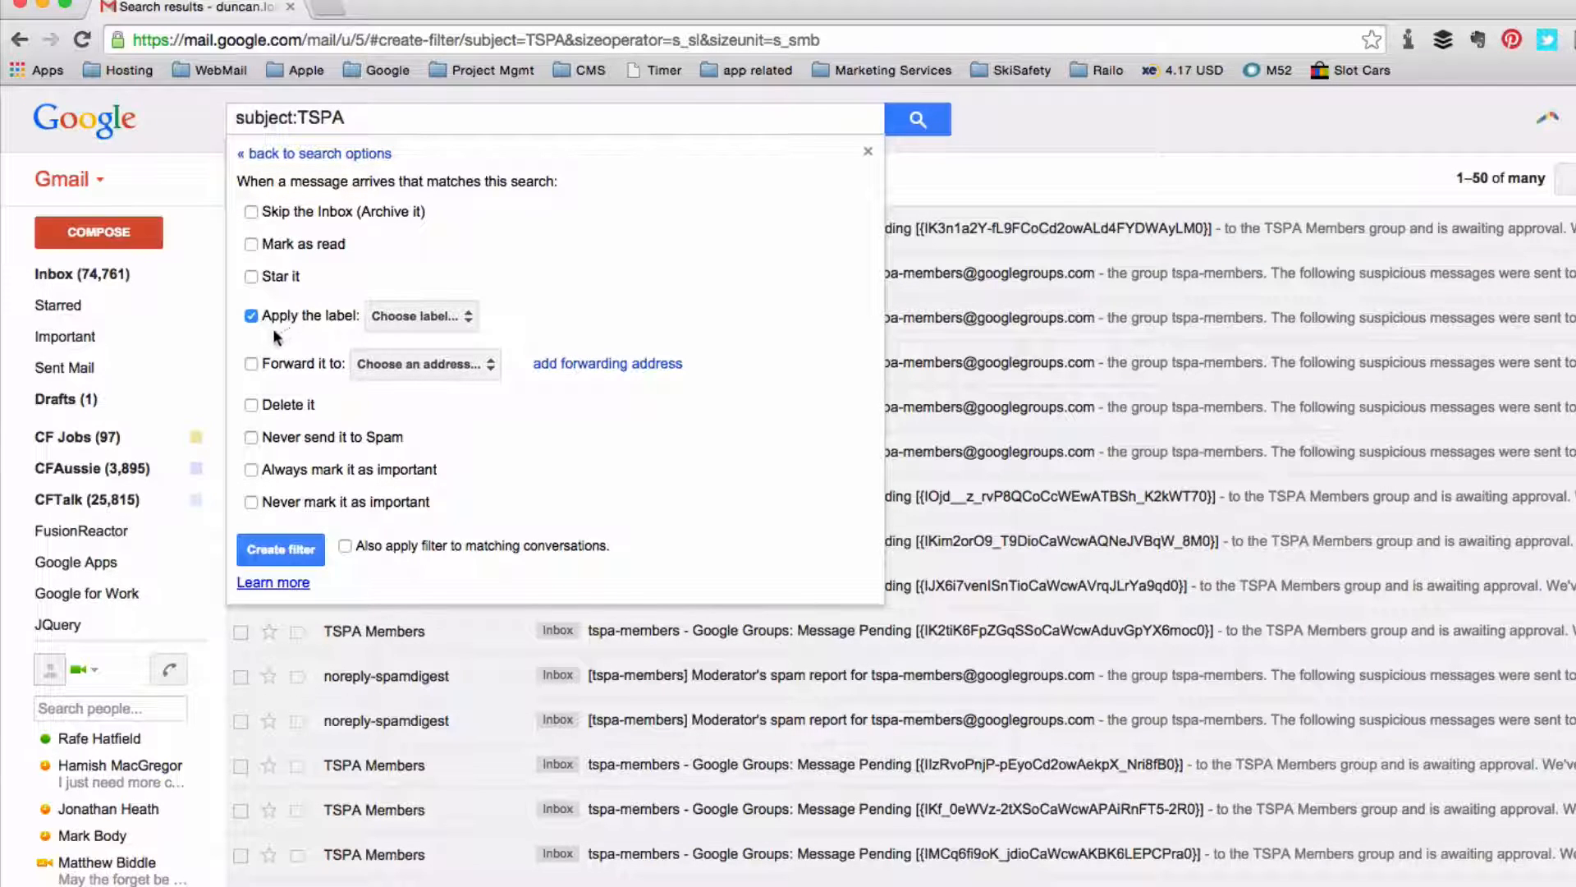
click(419, 315)
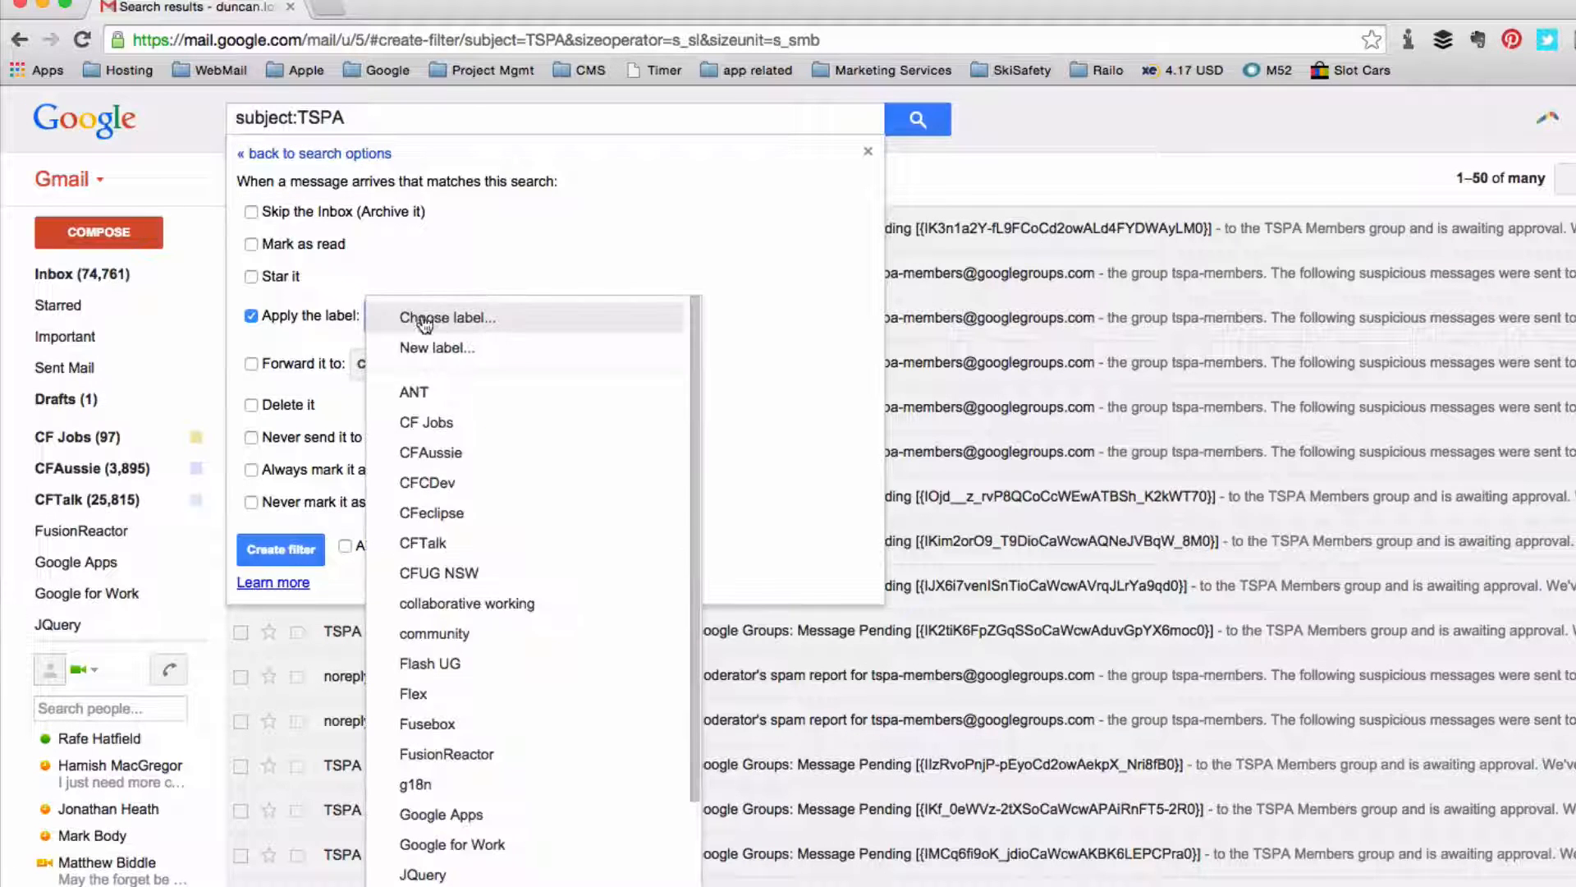
Create a new label named 'TSPA' as the label the filter applies.
click(437, 346)
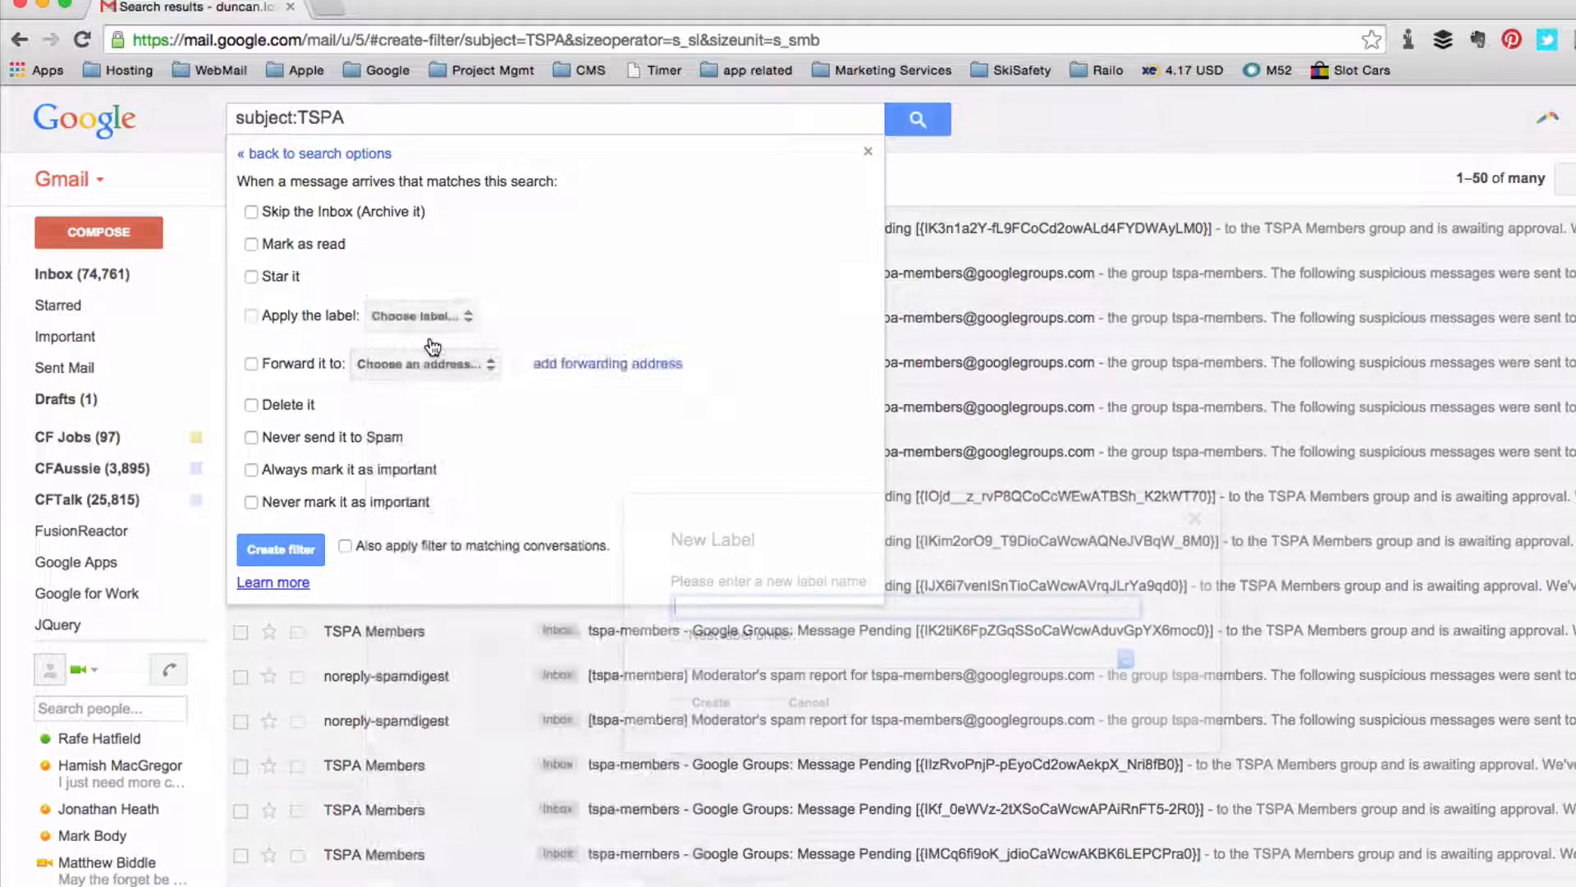
text(T)
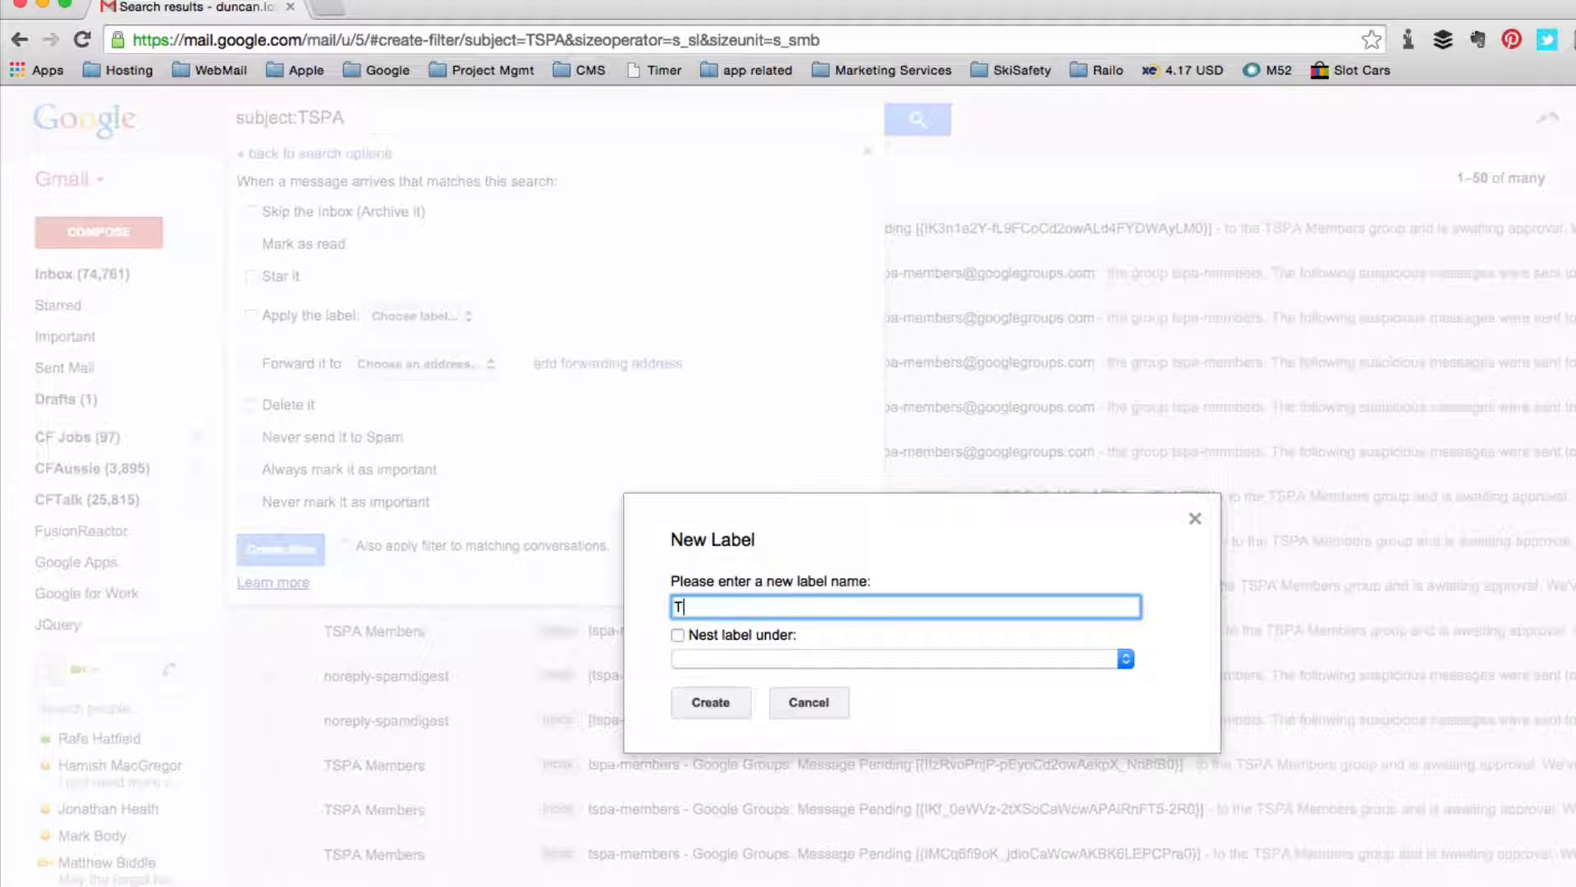
text(SPA)
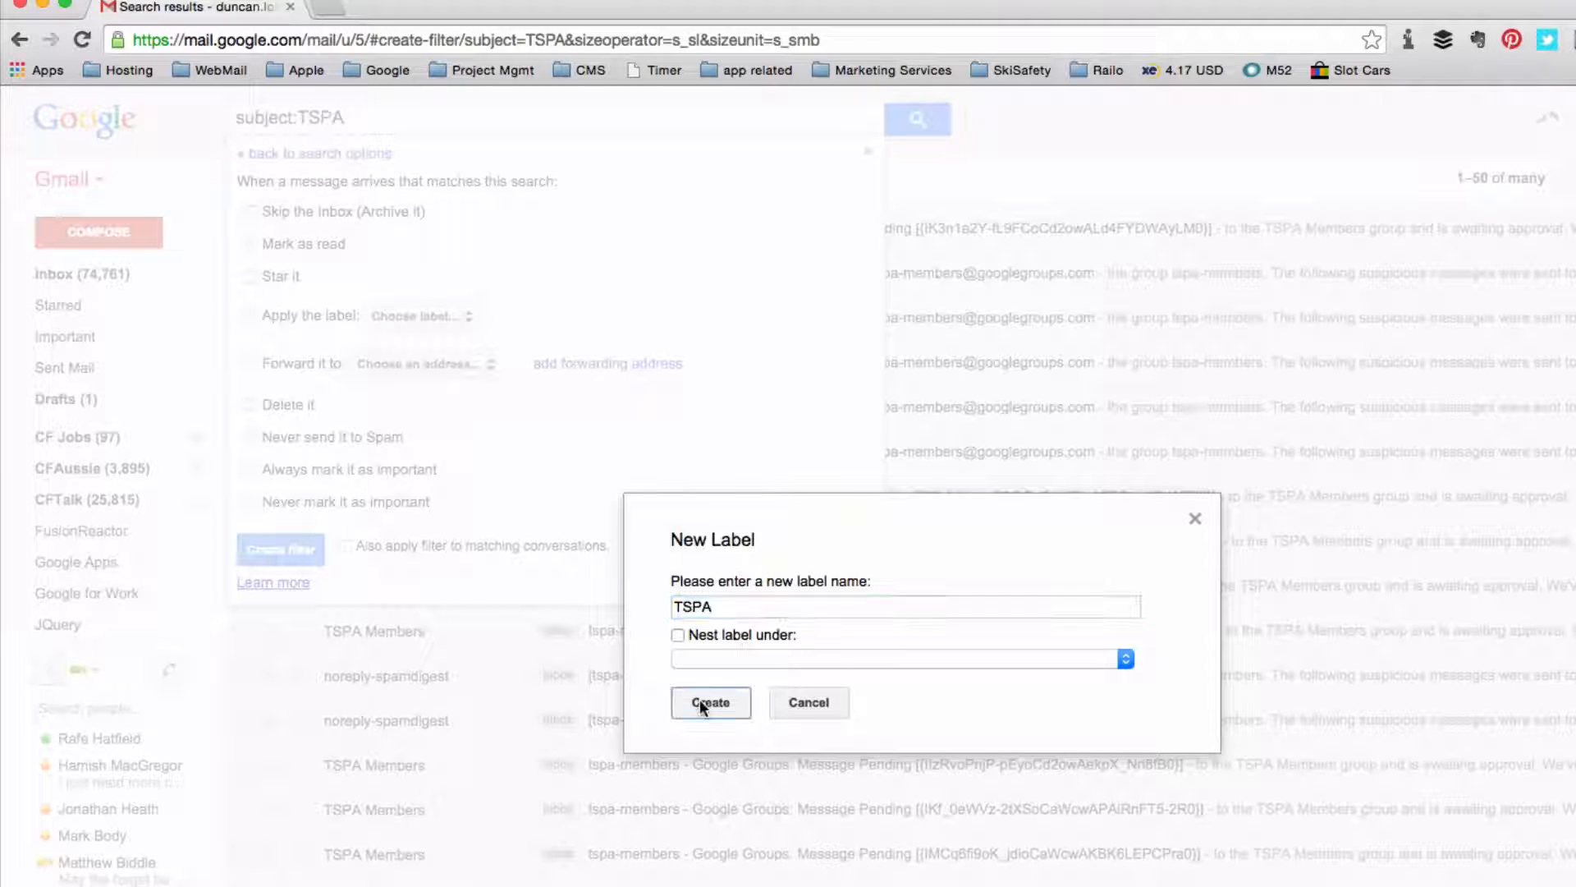
click(710, 701)
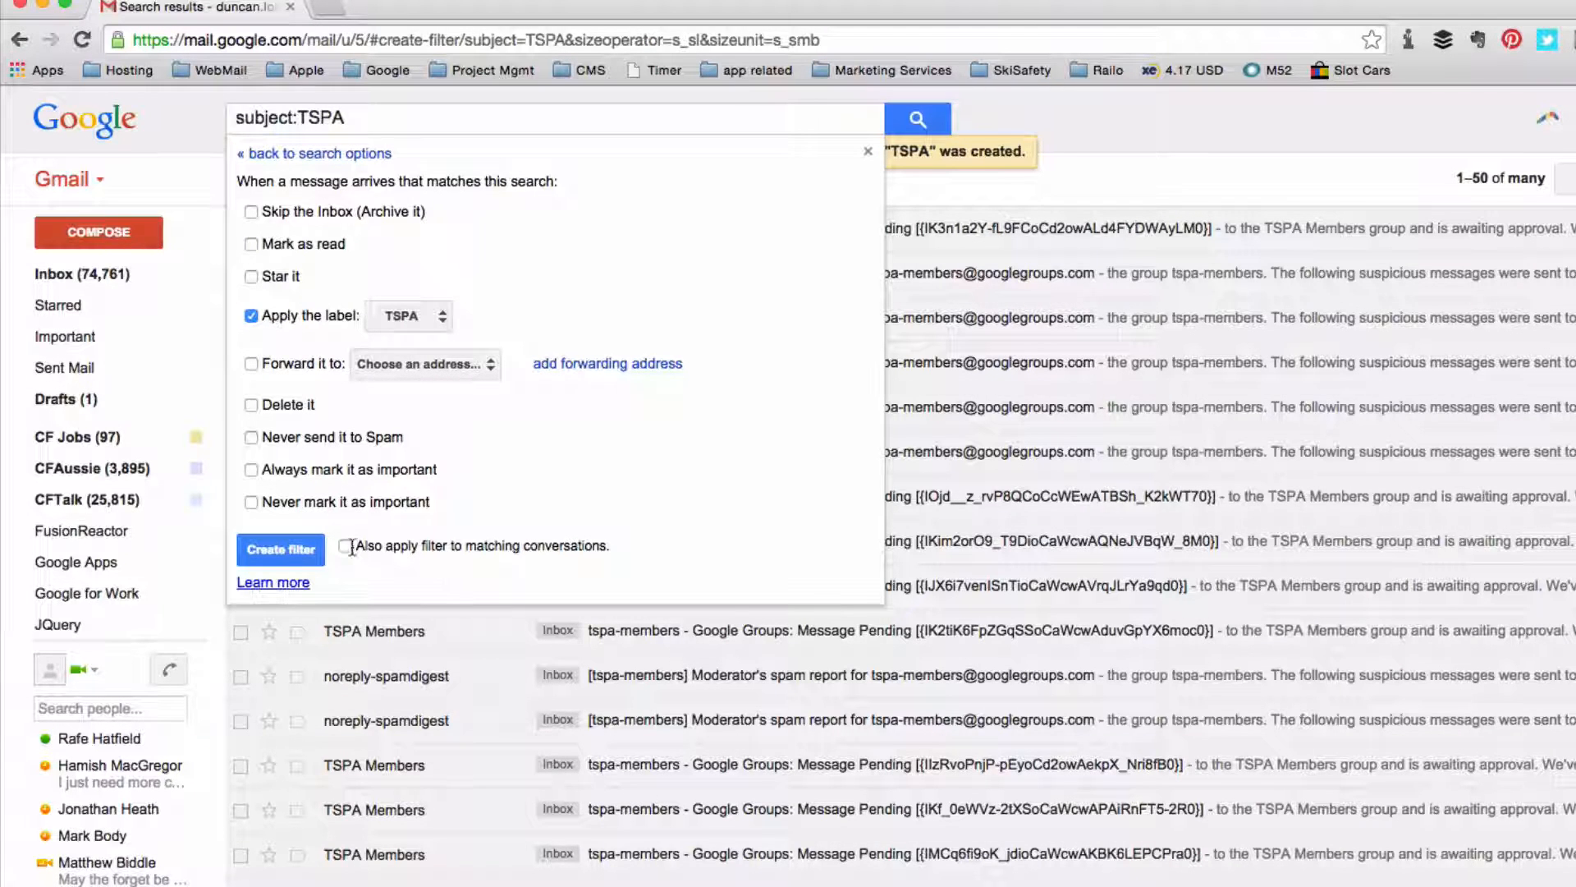
Create the filter with 'Also apply filter to matching conversations' enabled.
click(347, 545)
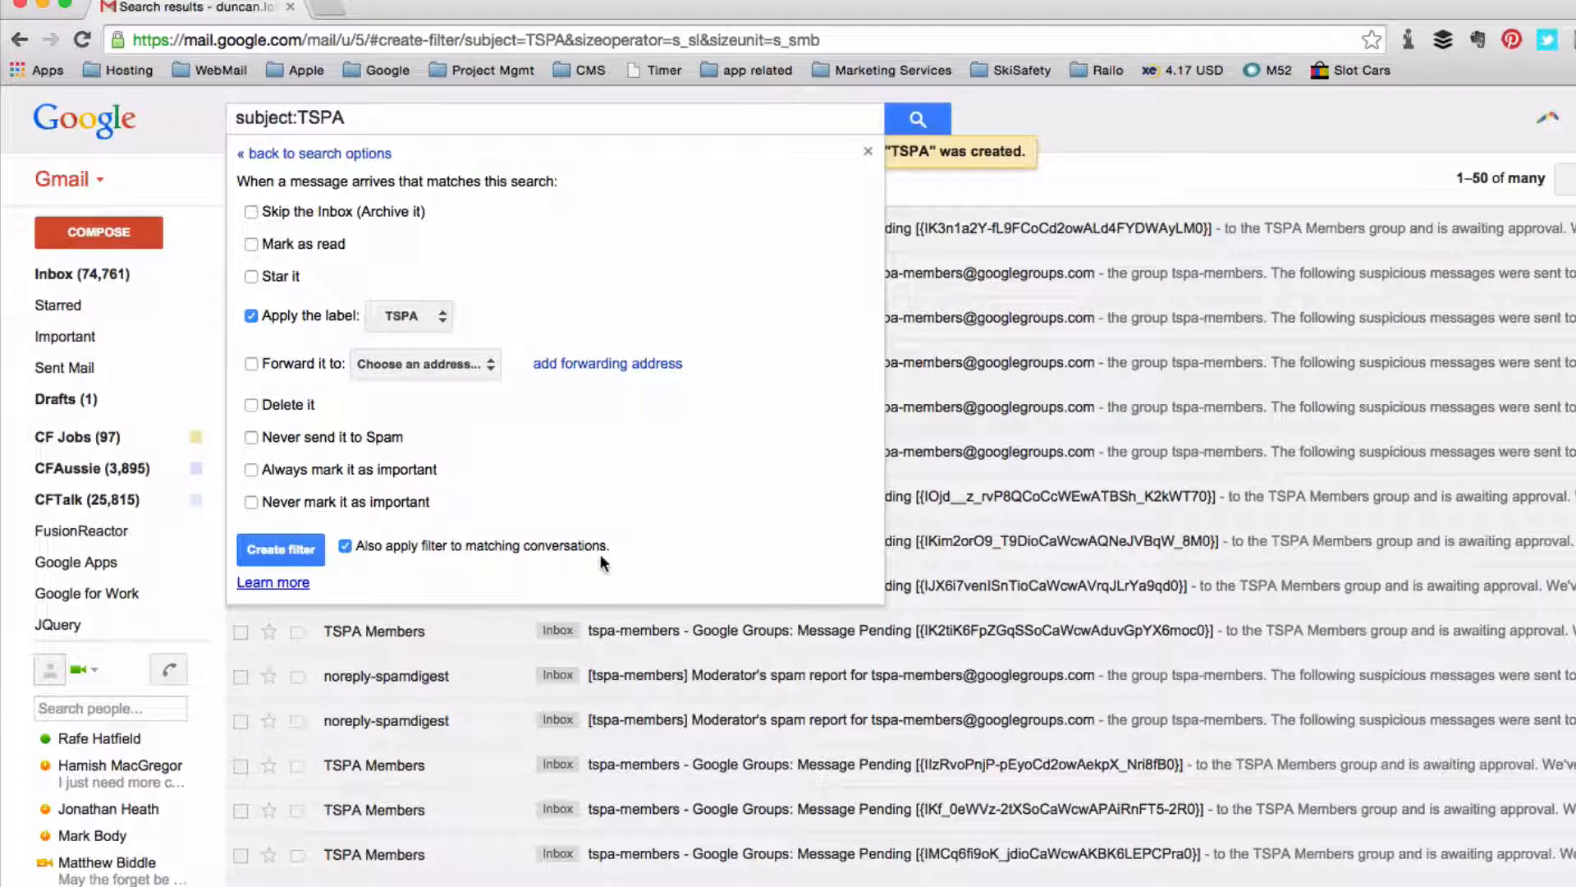
click(281, 550)
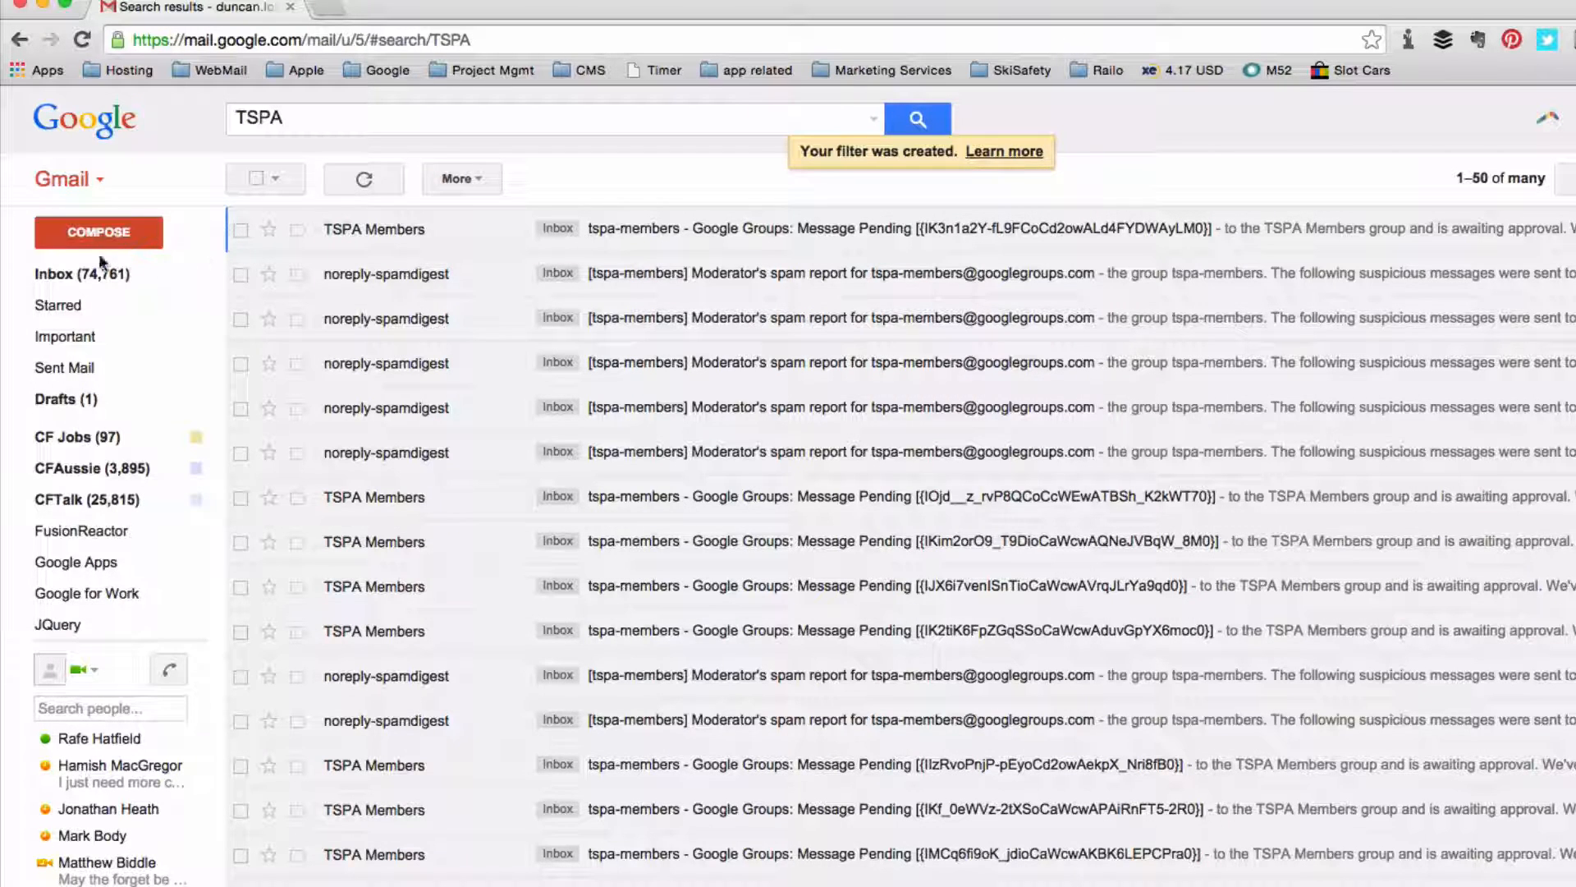
From the inbox, locate the TSPA label in the sidebar and view its conversations.
click(56, 274)
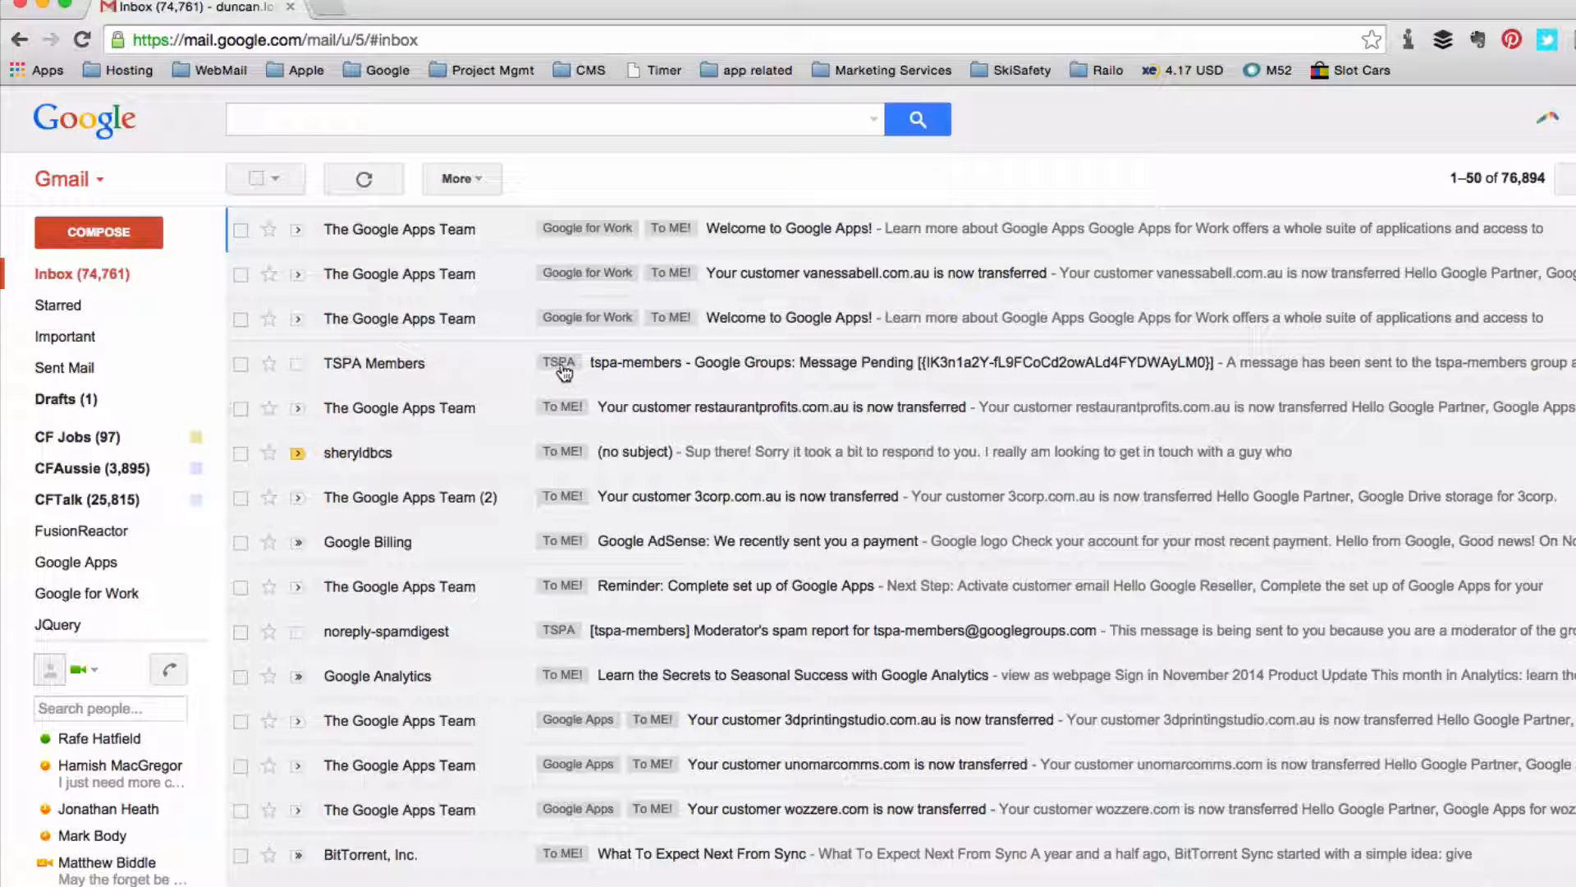
mouse_move(560, 365)
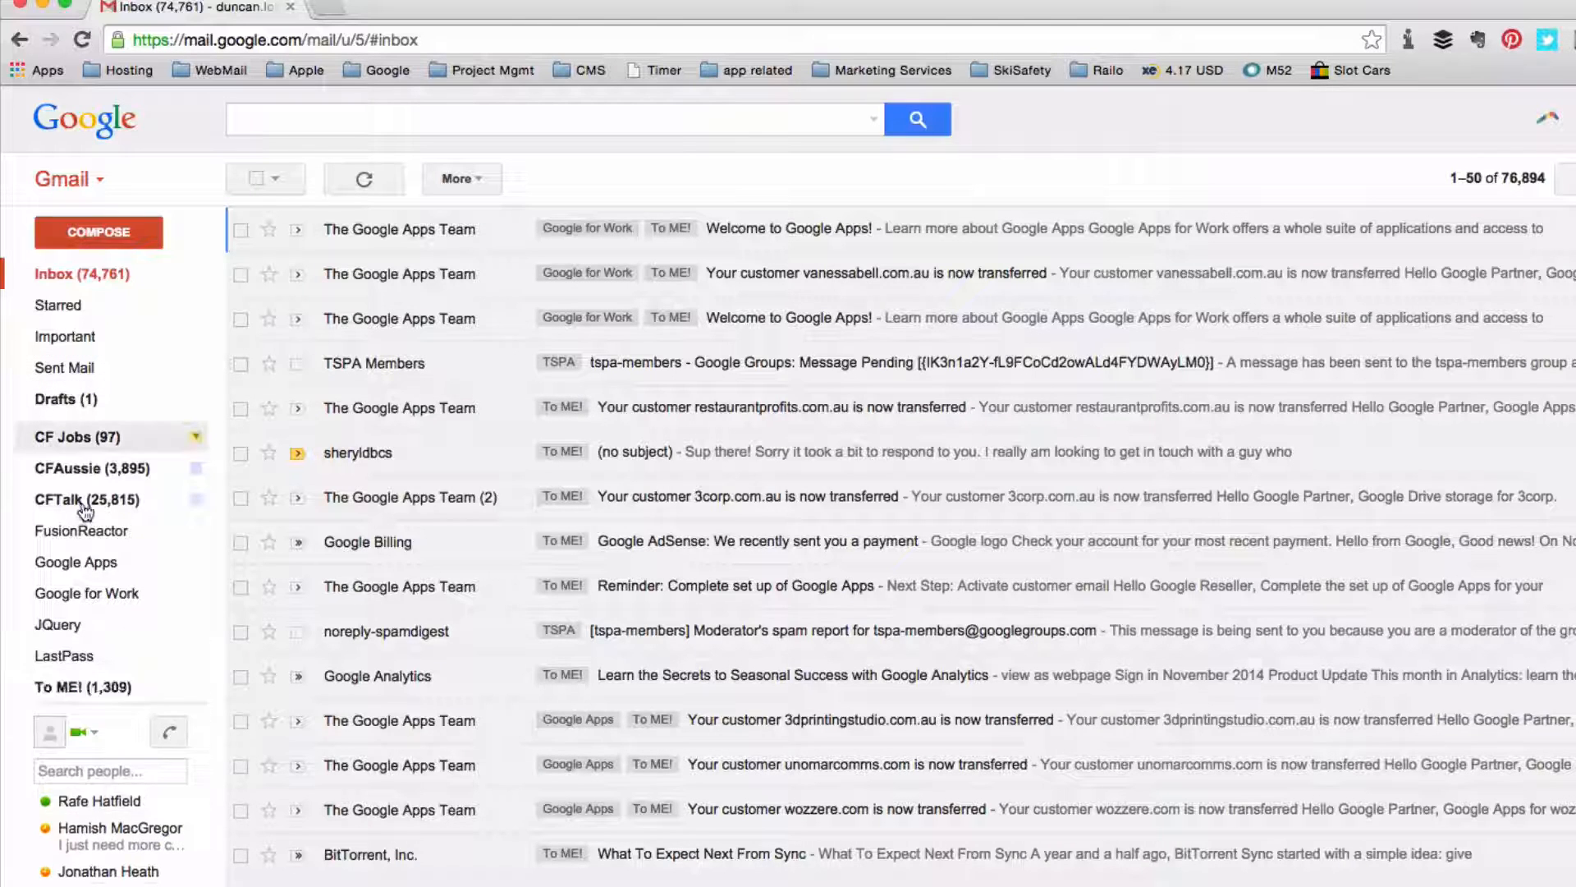
scroll(down, 3)
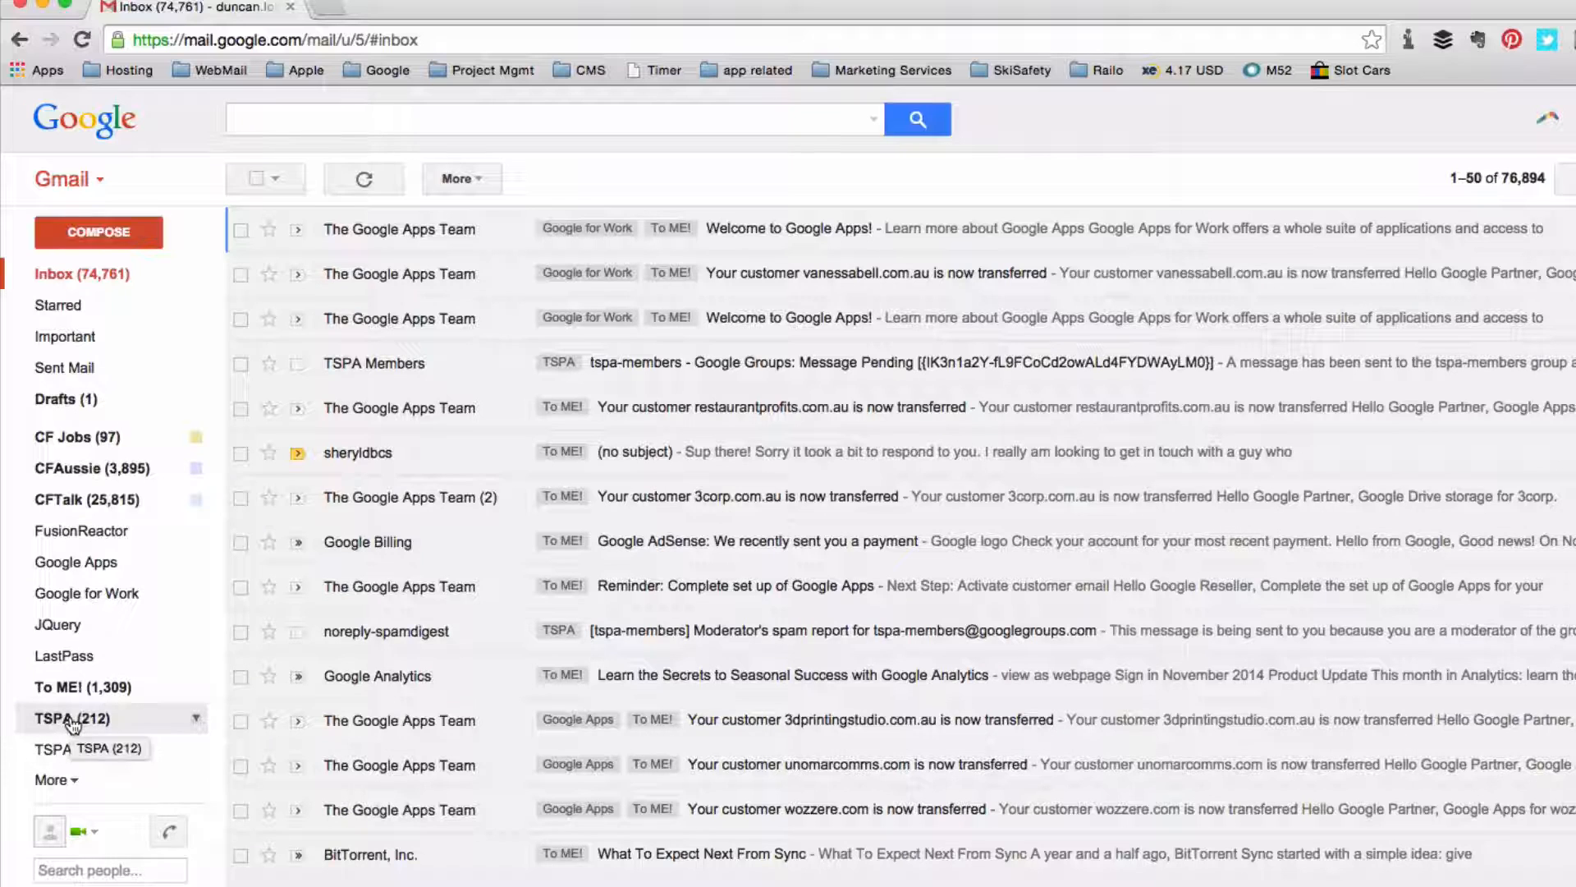
click(61, 717)
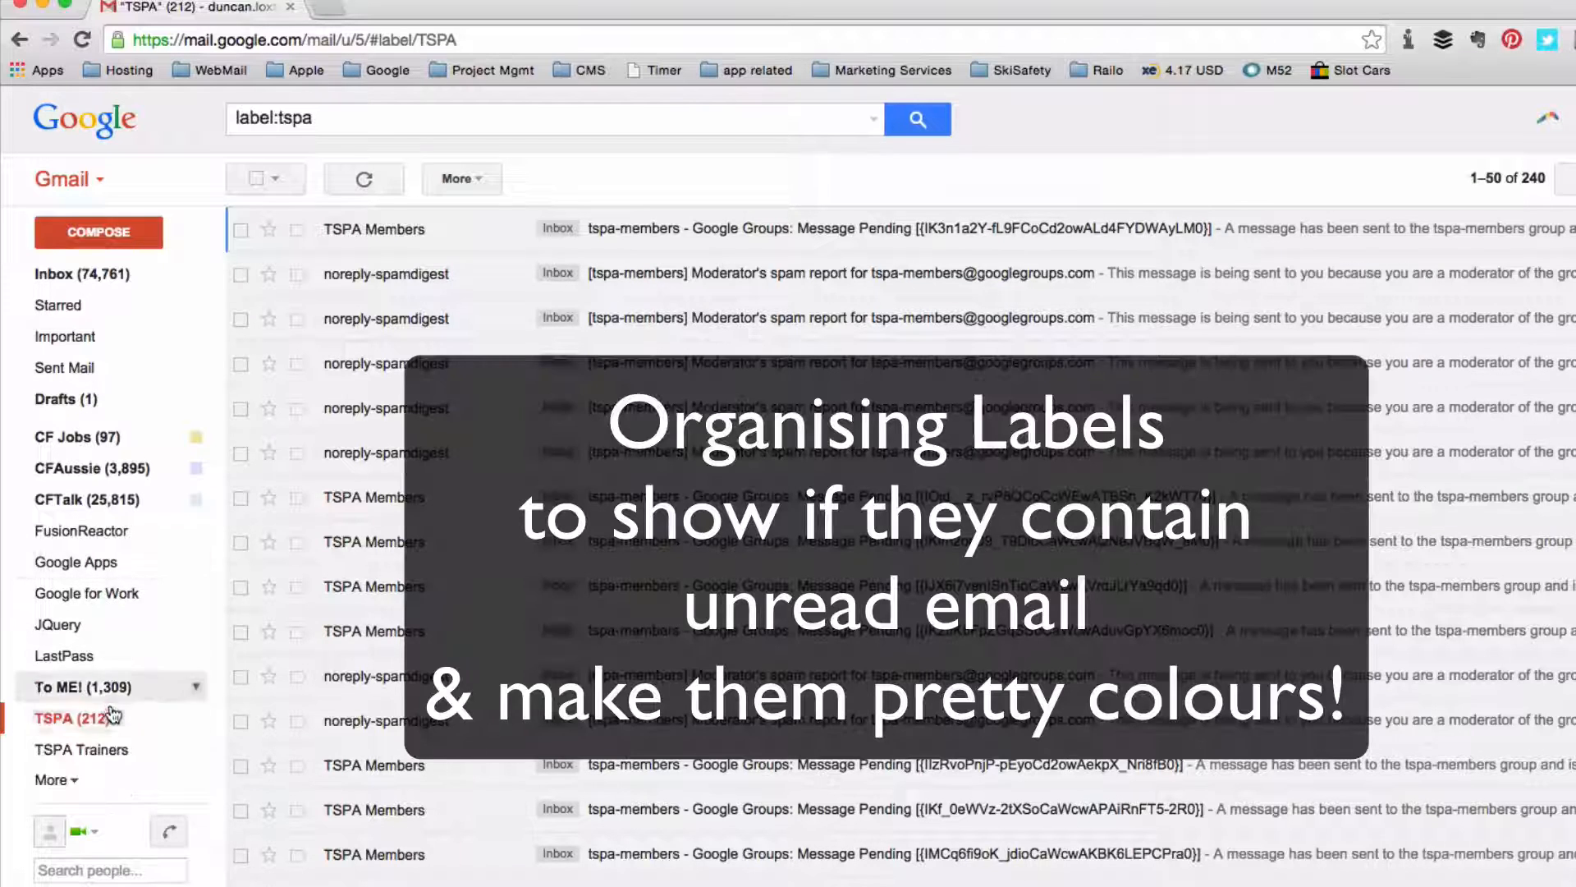
mouse_move(138, 478)
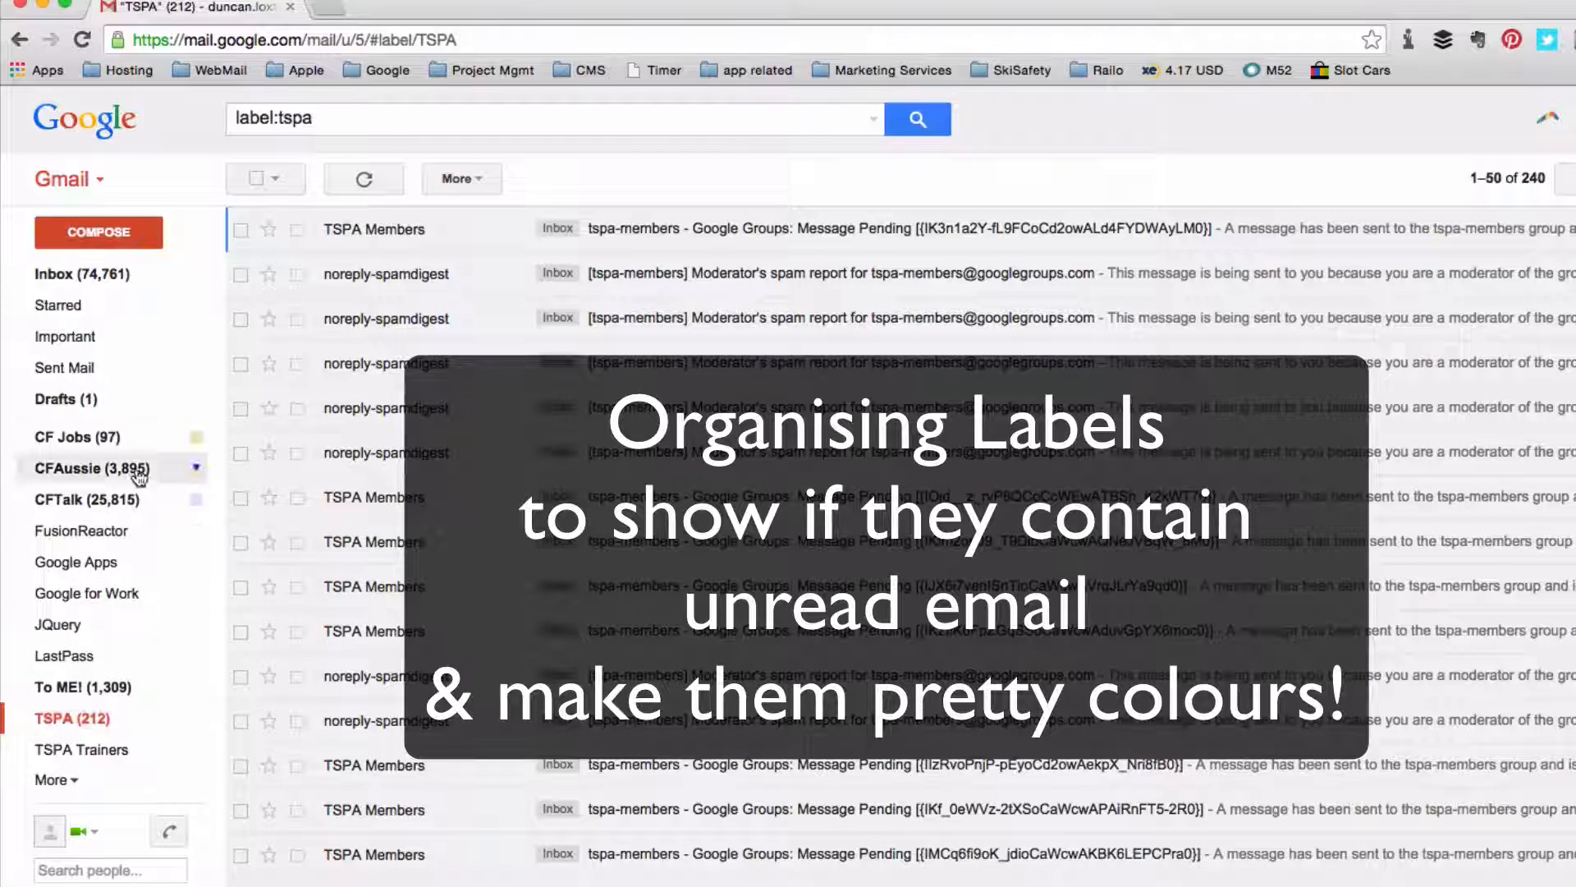
click(197, 718)
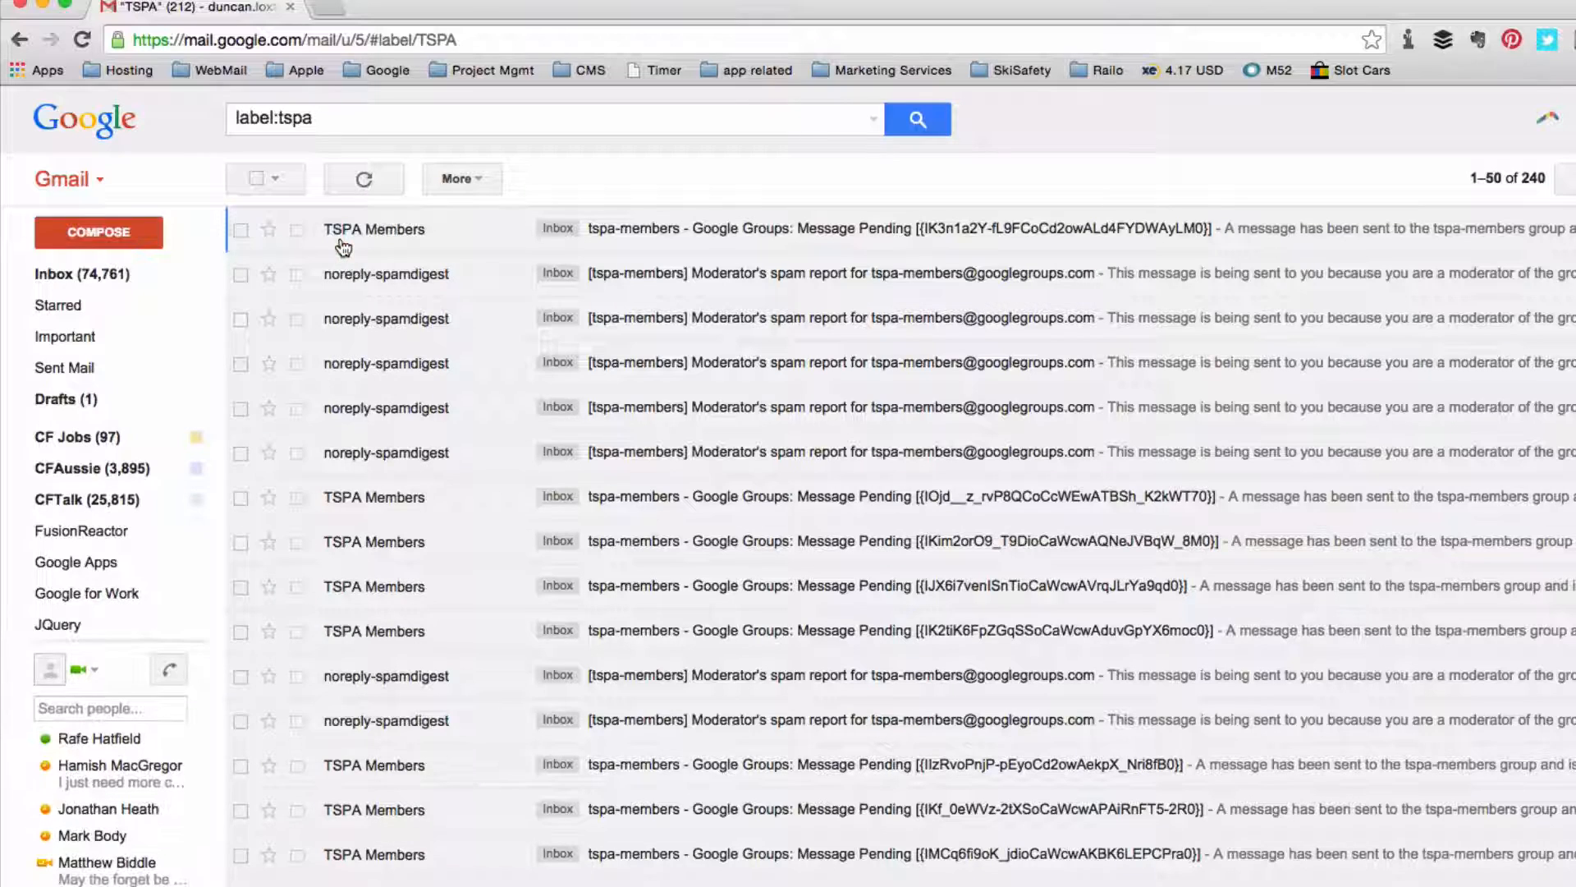
Set the red TSPA label to 'Show if unread' in the label list.
click(54, 274)
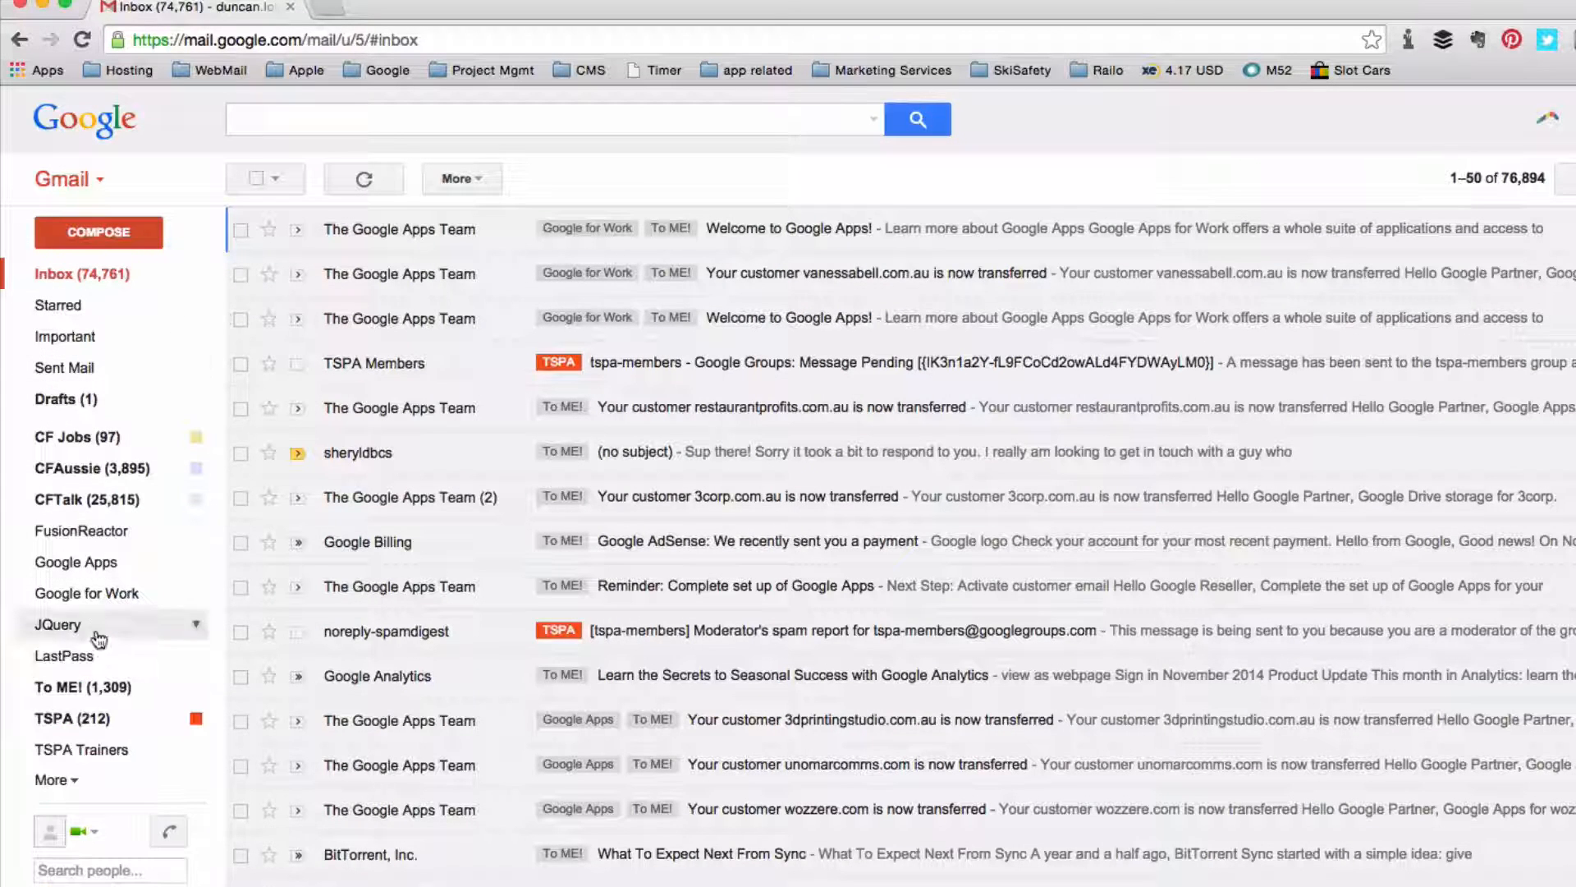
click(197, 717)
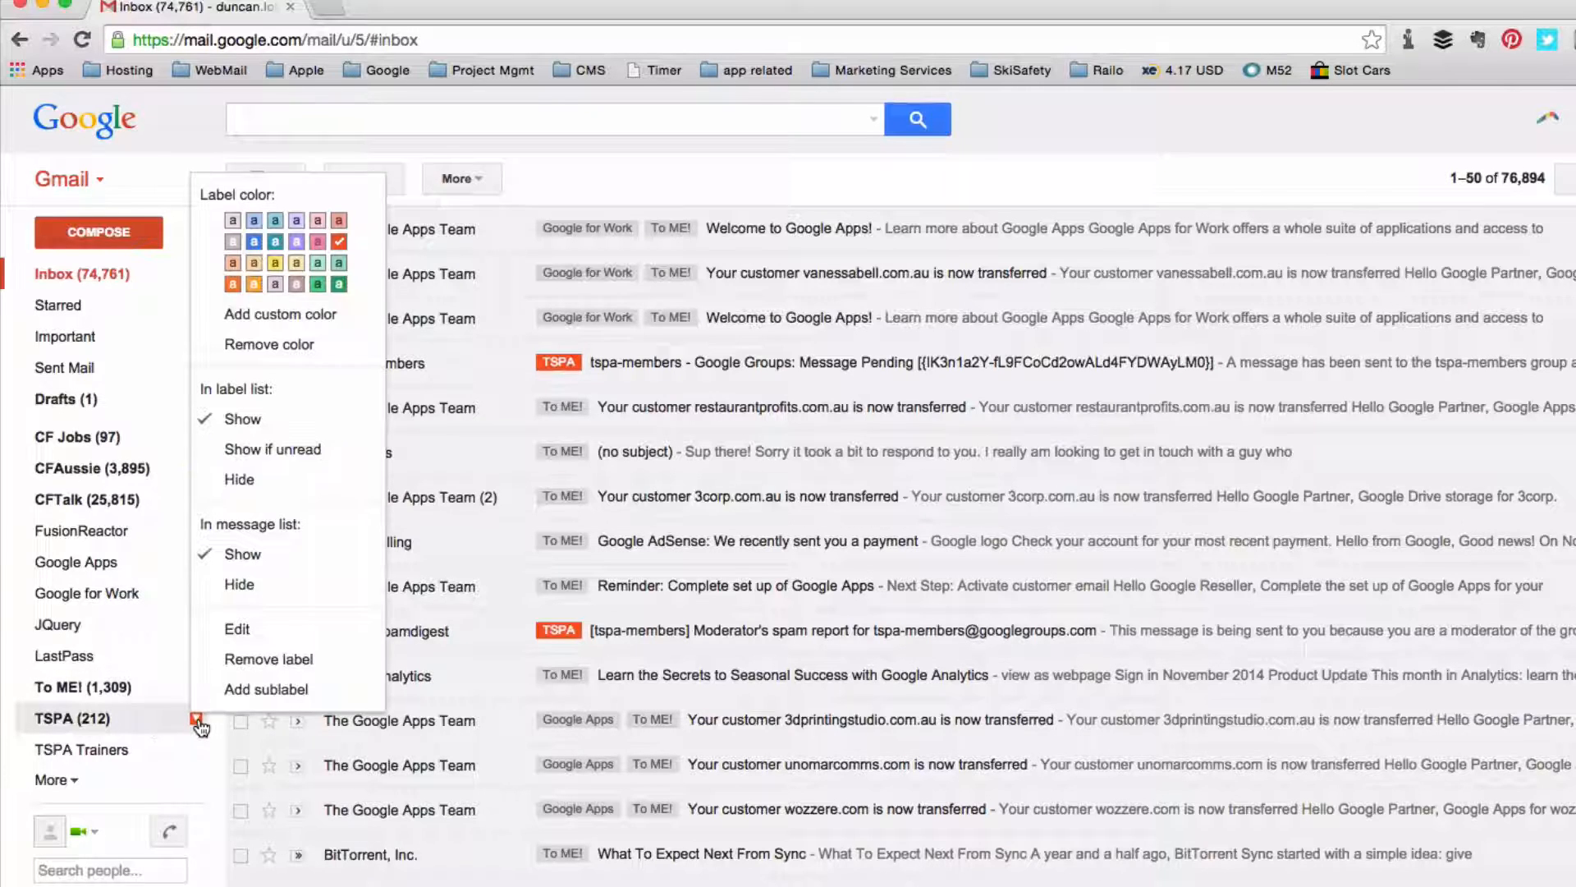
mouse_move(293, 450)
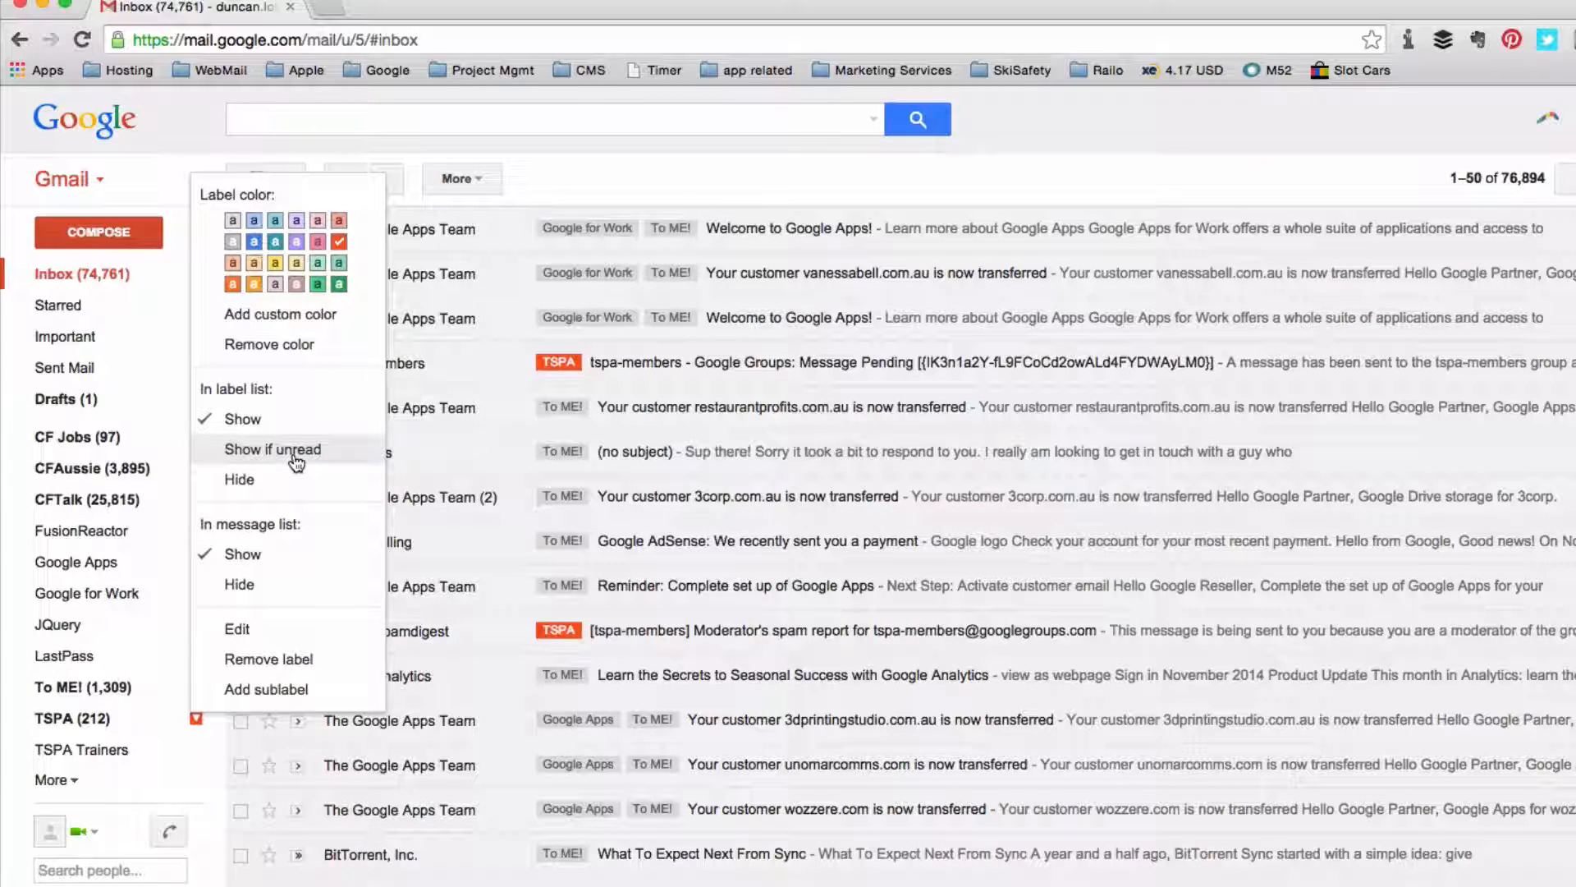
click(271, 450)
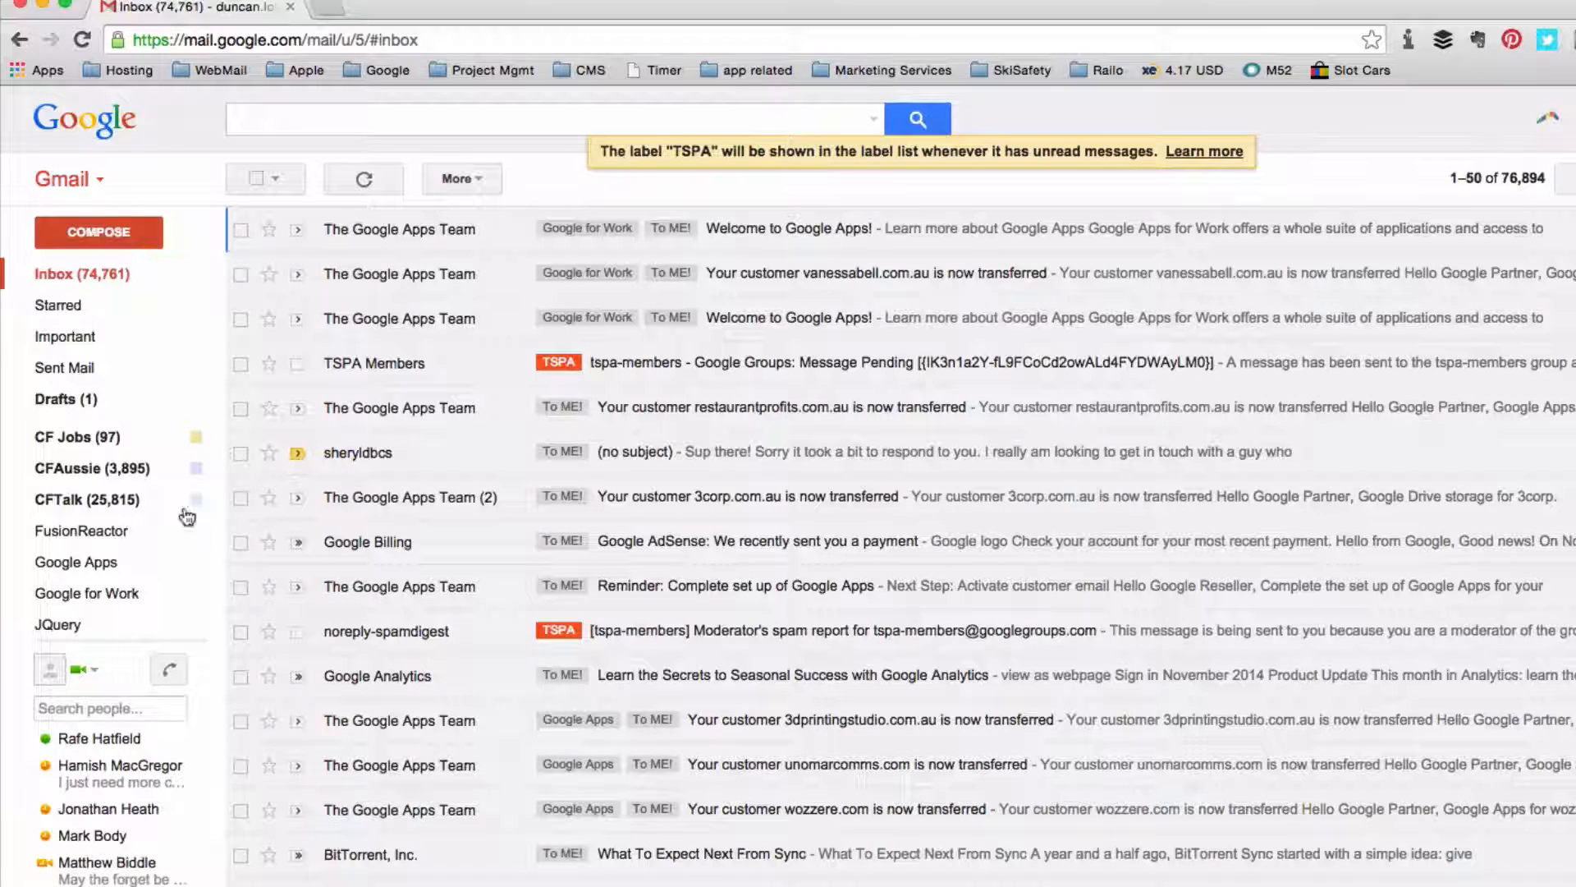
mouse_move(284, 442)
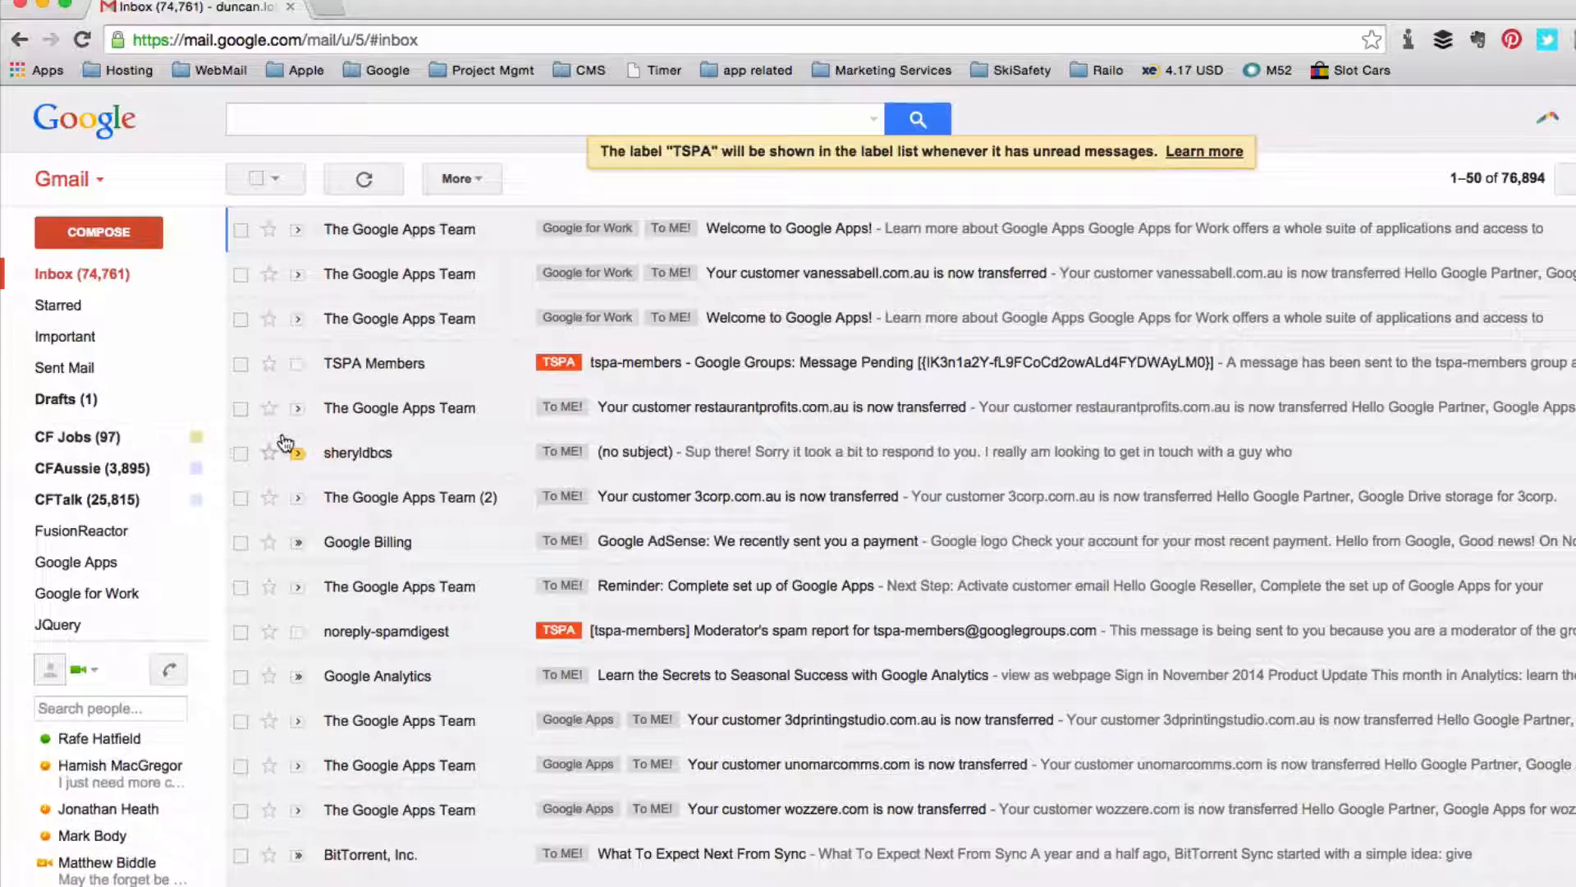
mouse_move(241, 616)
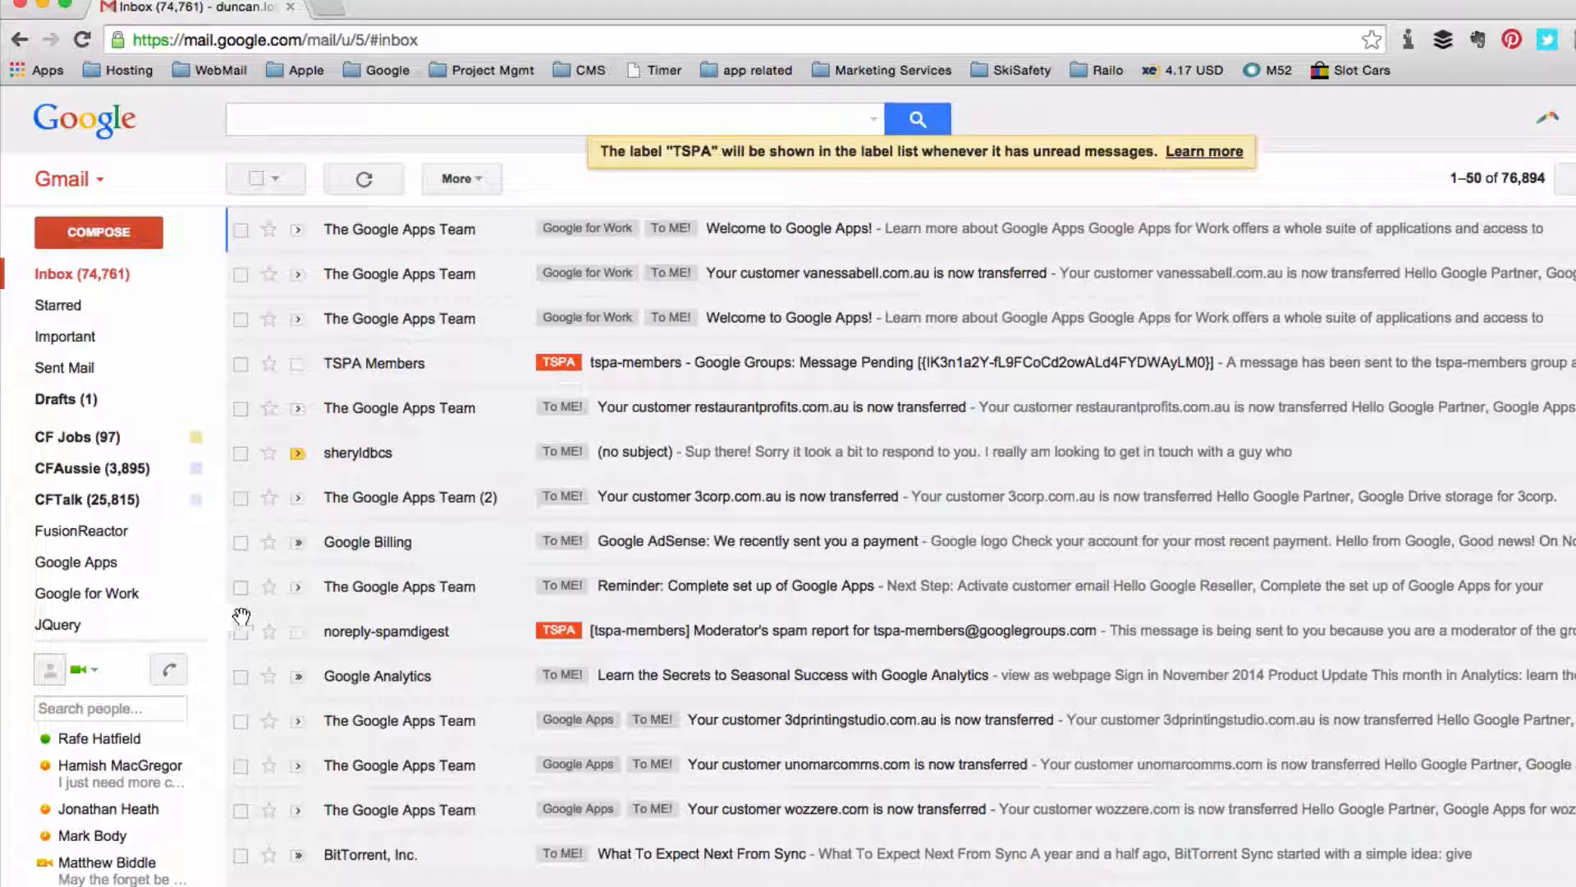
mouse_move(259, 615)
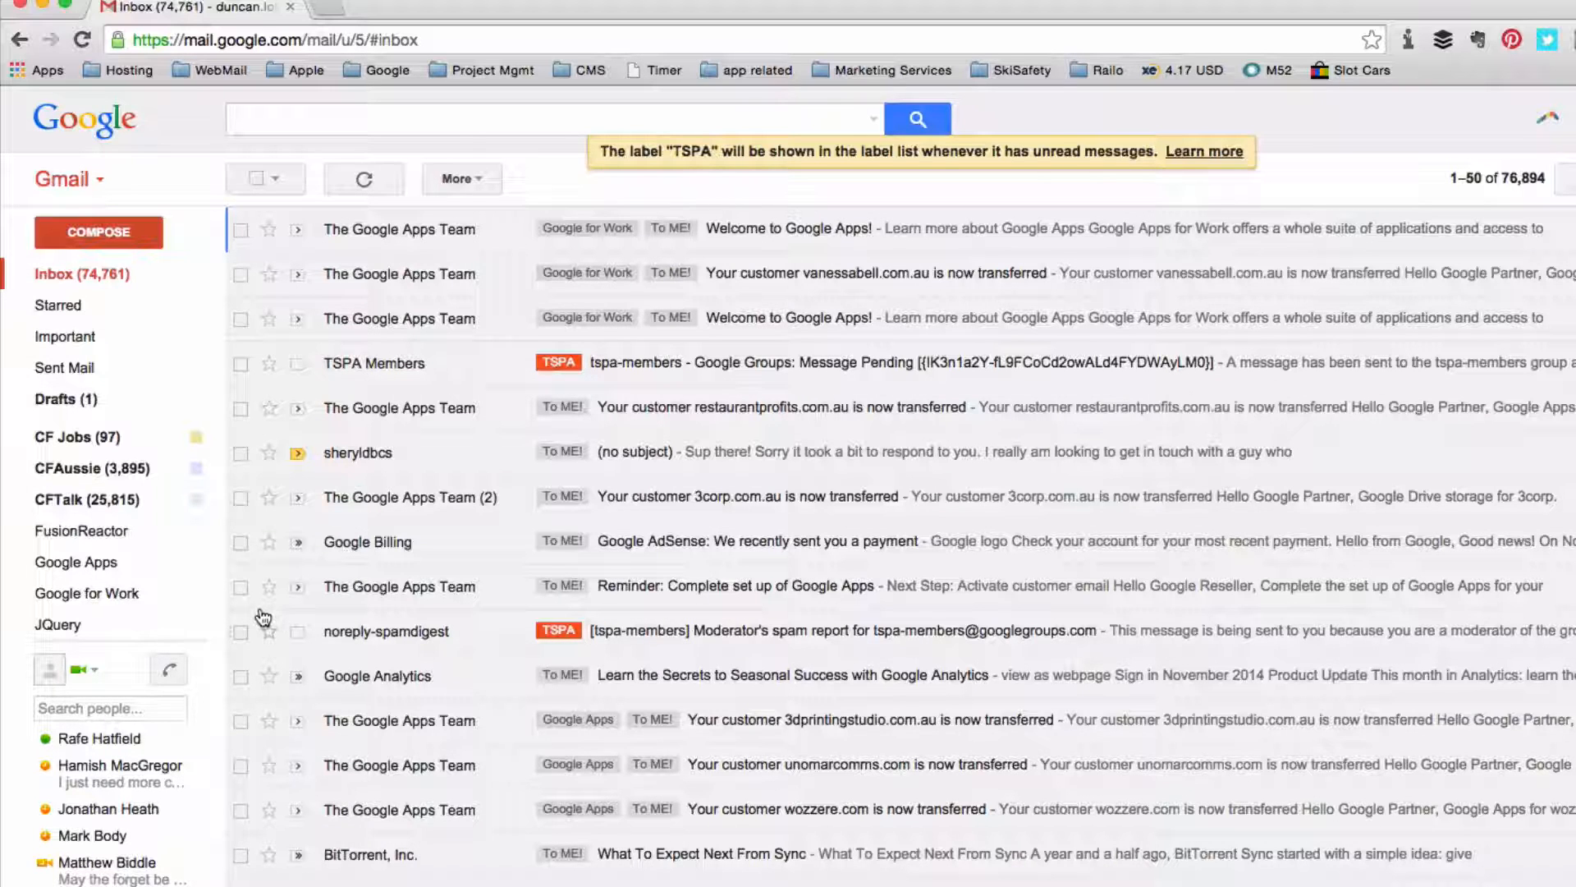
mouse_move(261, 586)
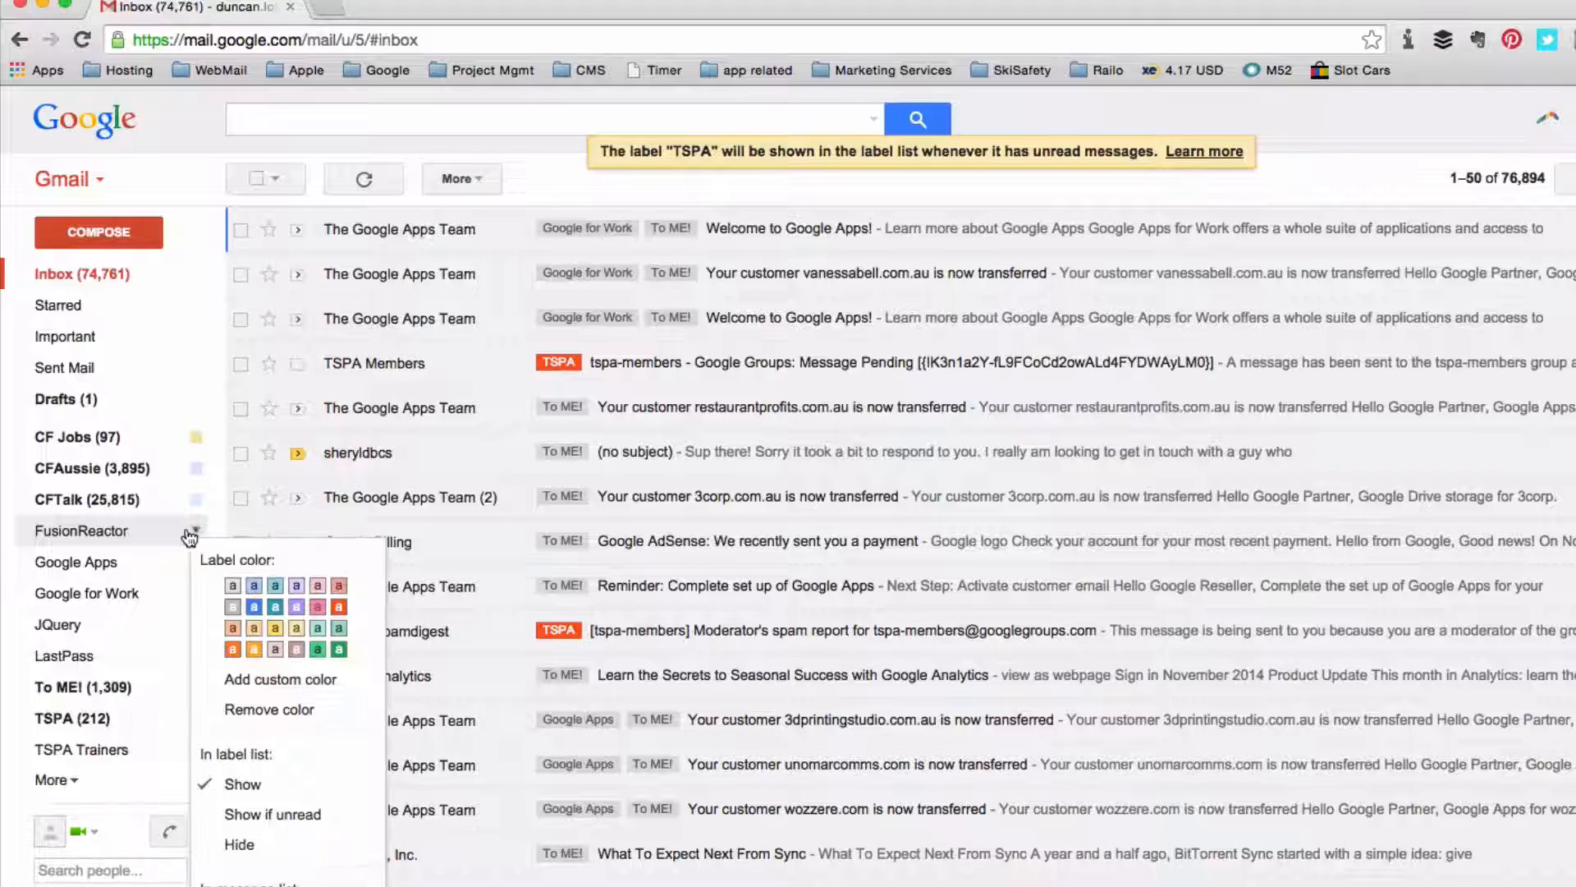
Hide FusionReactor and set Google Apps and Google for Work to 'Show if unread'.
click(240, 844)
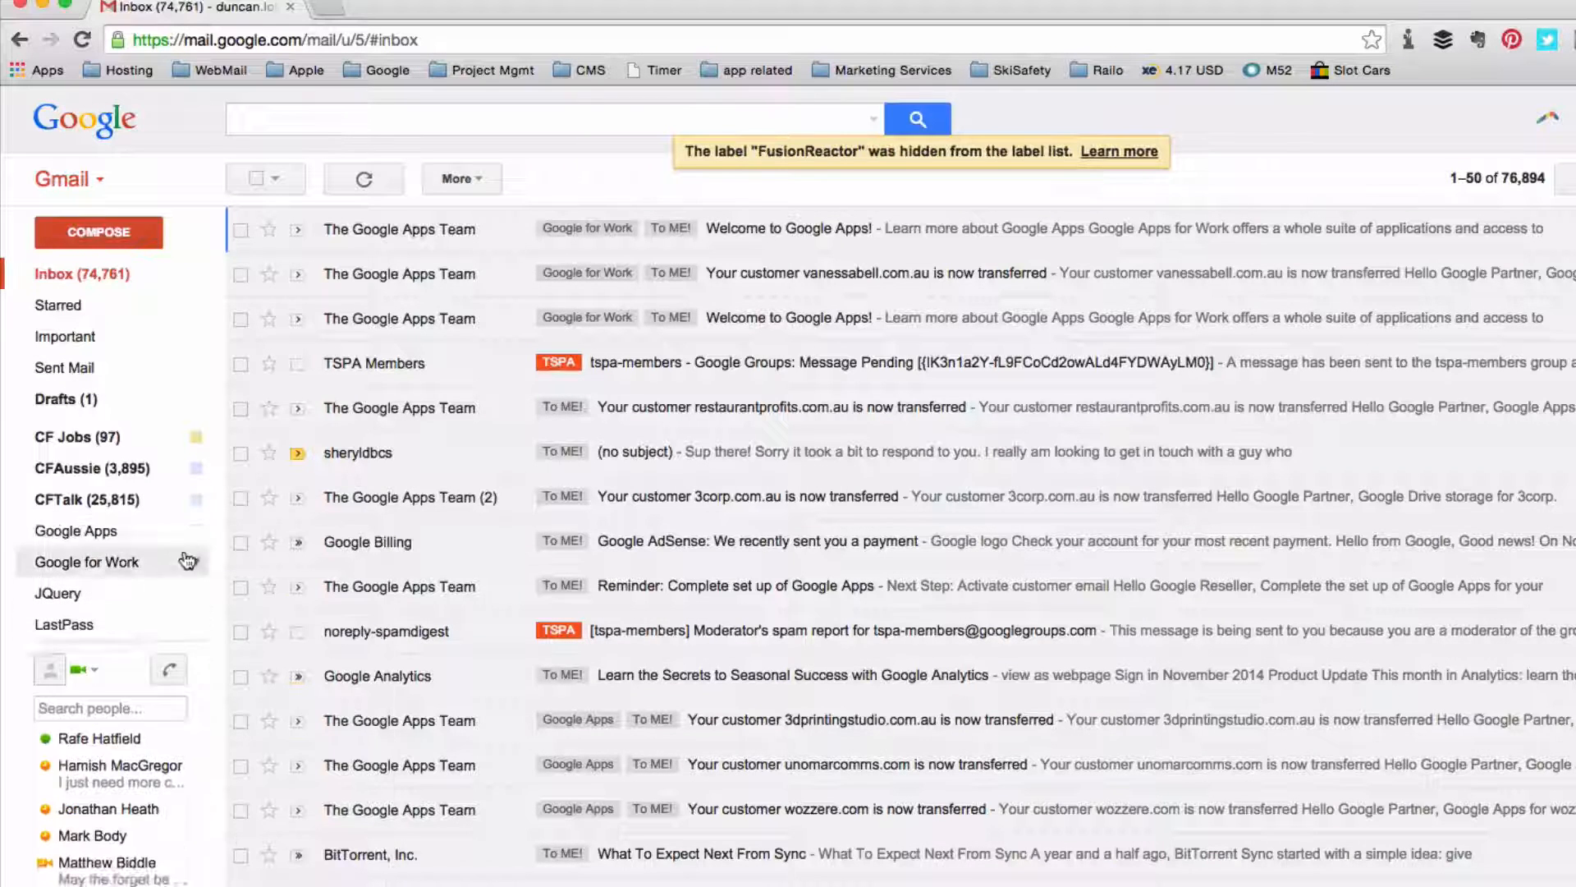
click(76, 530)
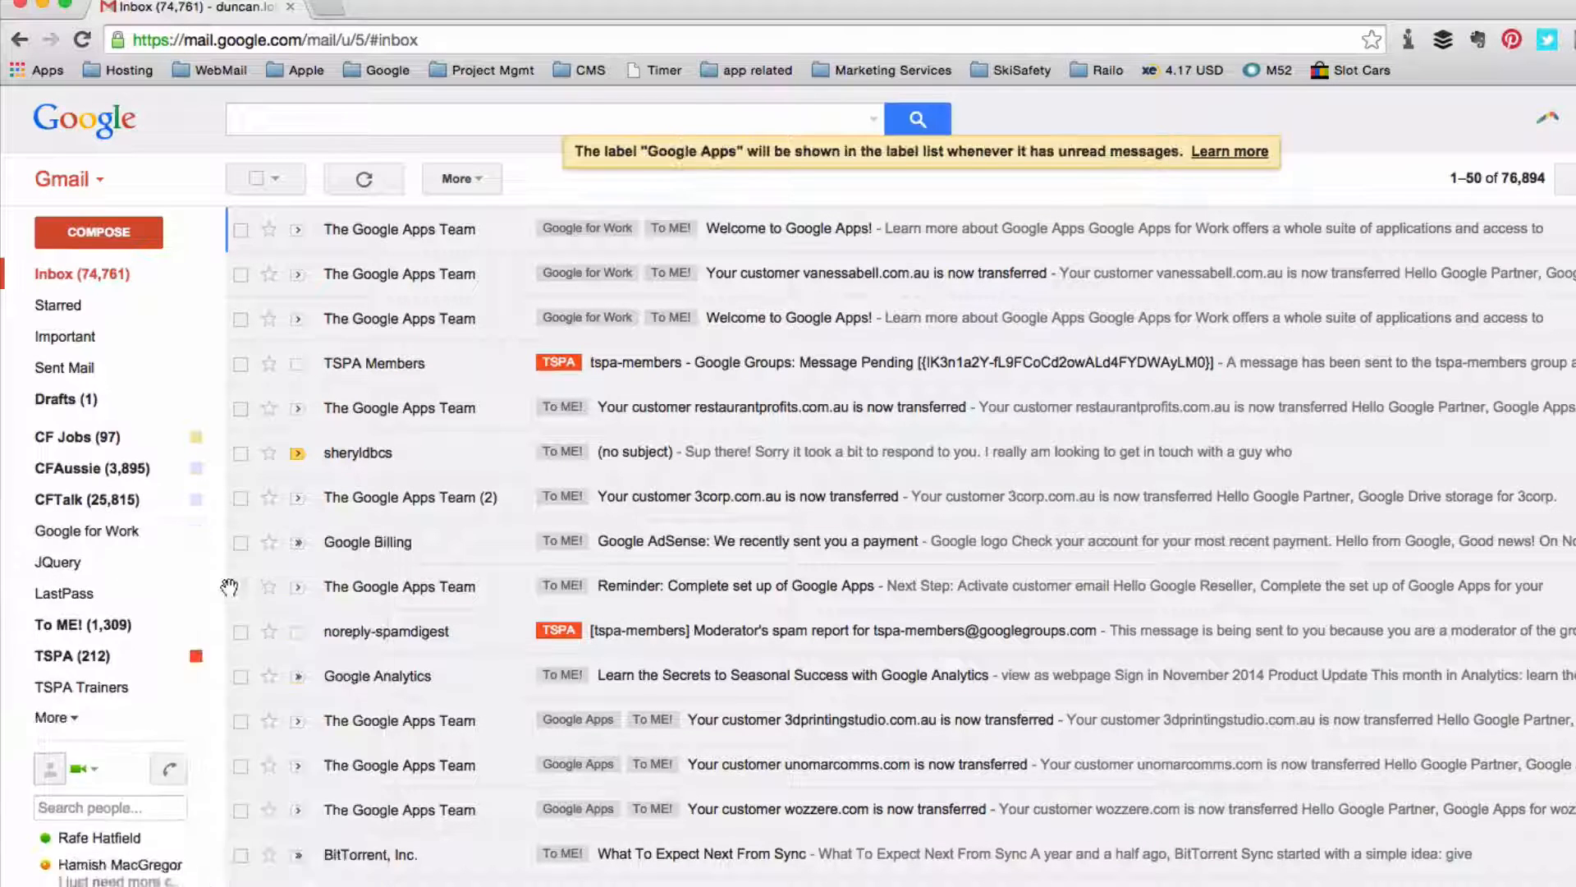
click(195, 530)
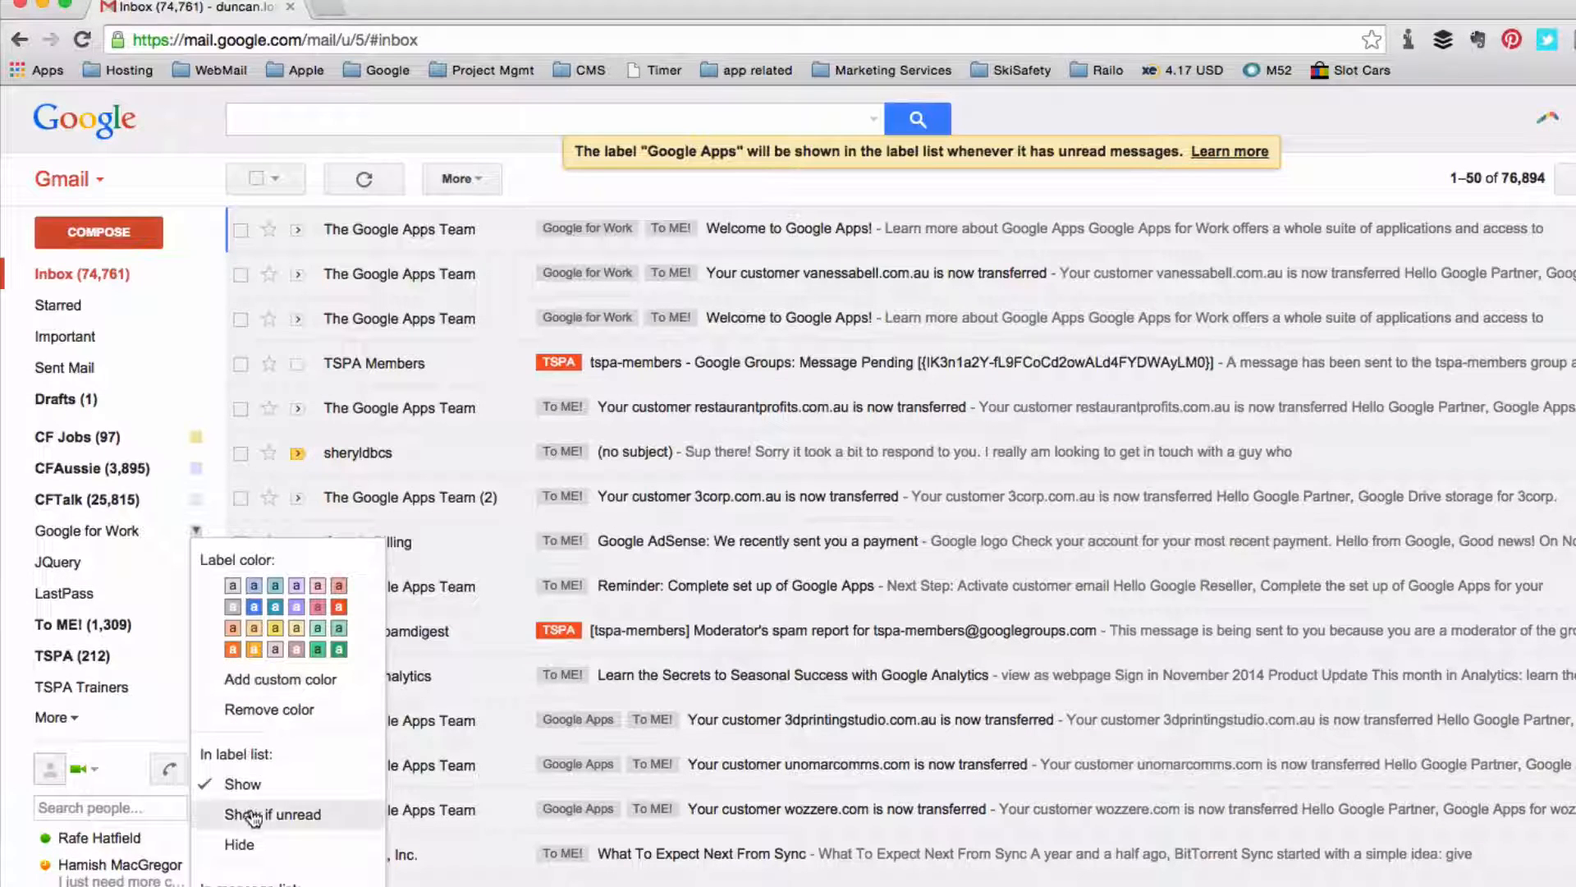
click(274, 815)
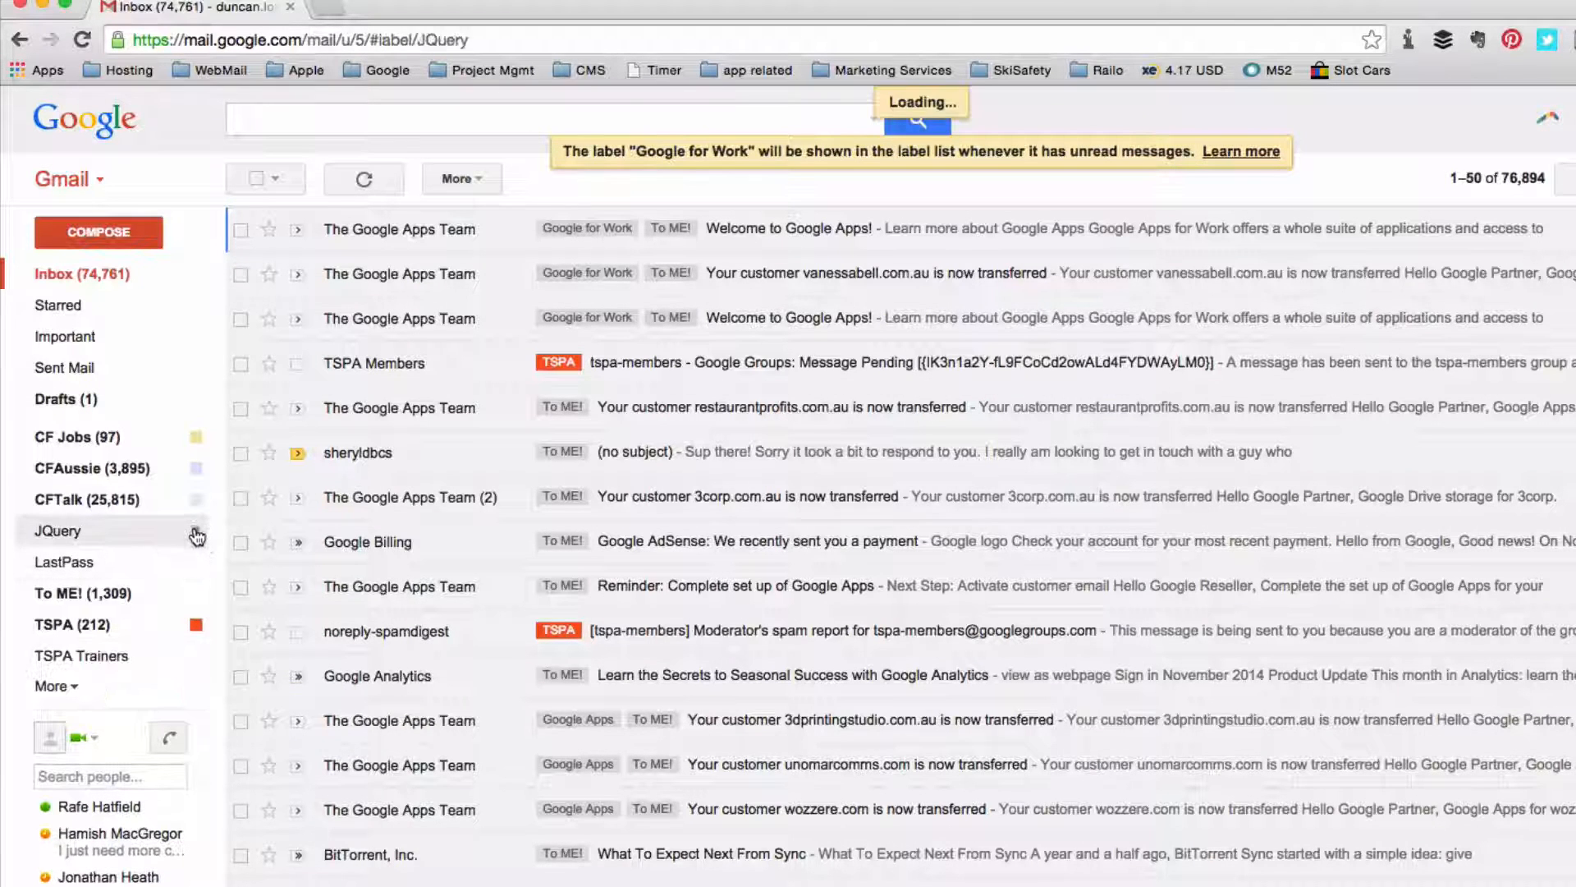
Check the empty JQuery label, then set CFAussie and CF Jobs to 'Show if unread'.
click(57, 530)
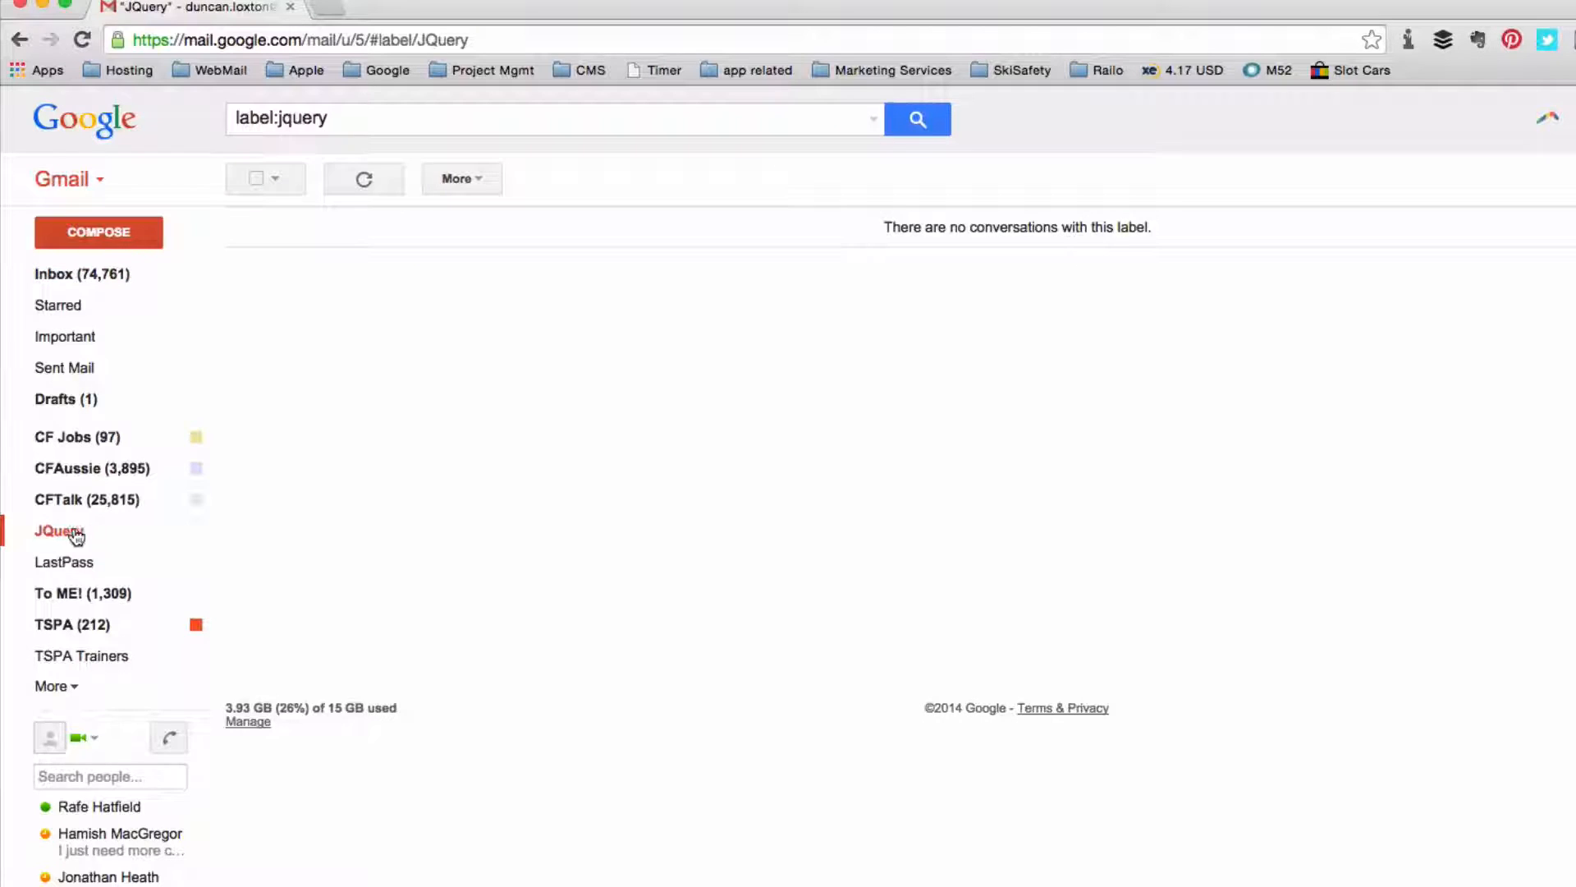
mouse_move(184, 536)
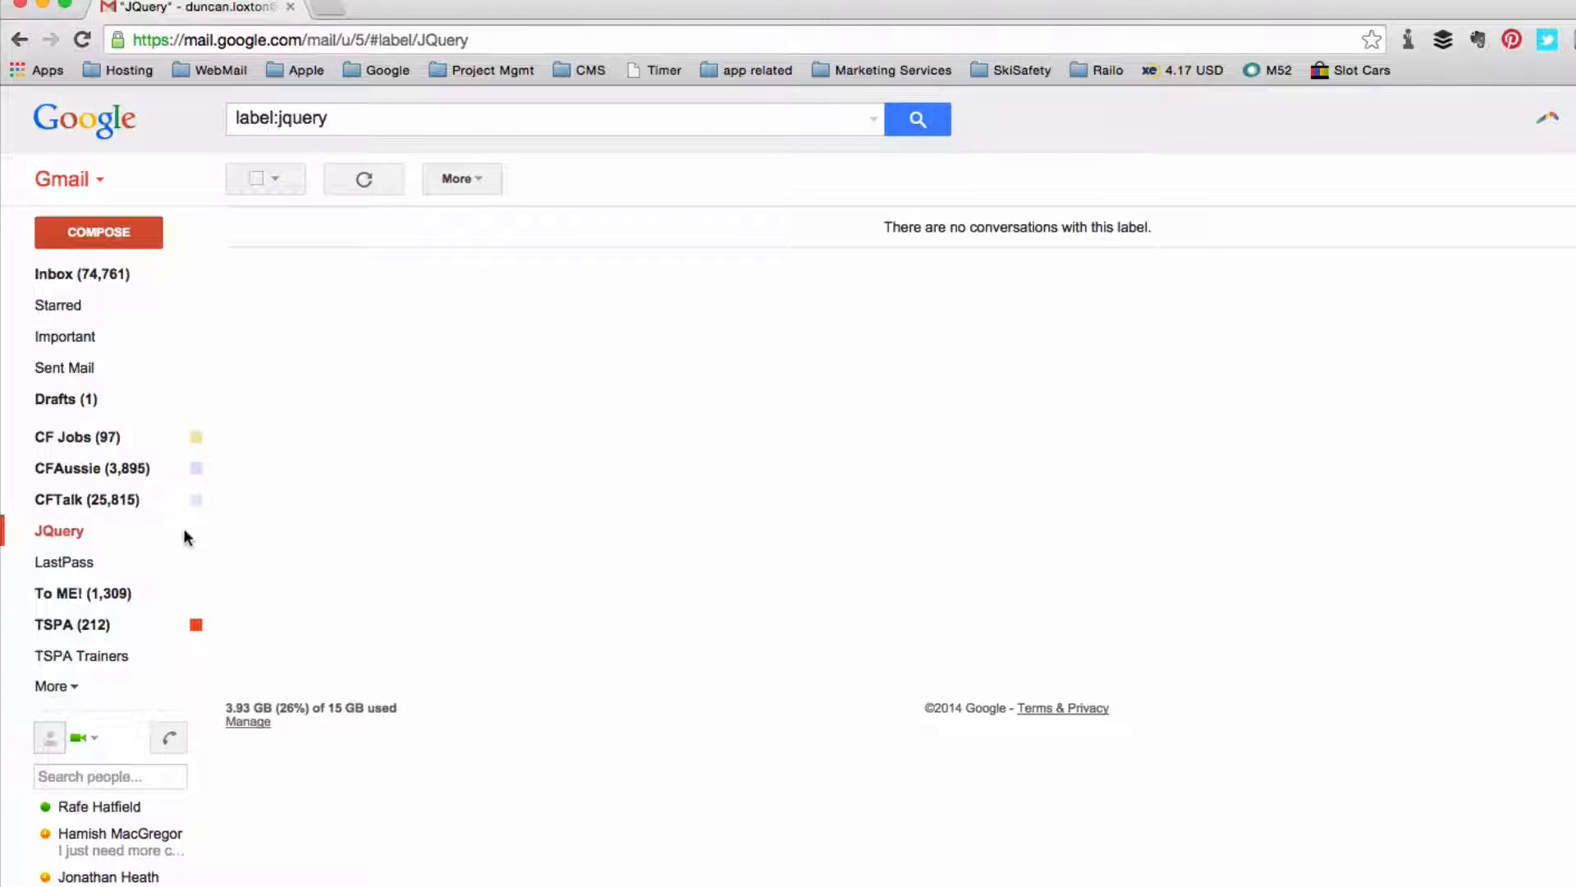
click(54, 274)
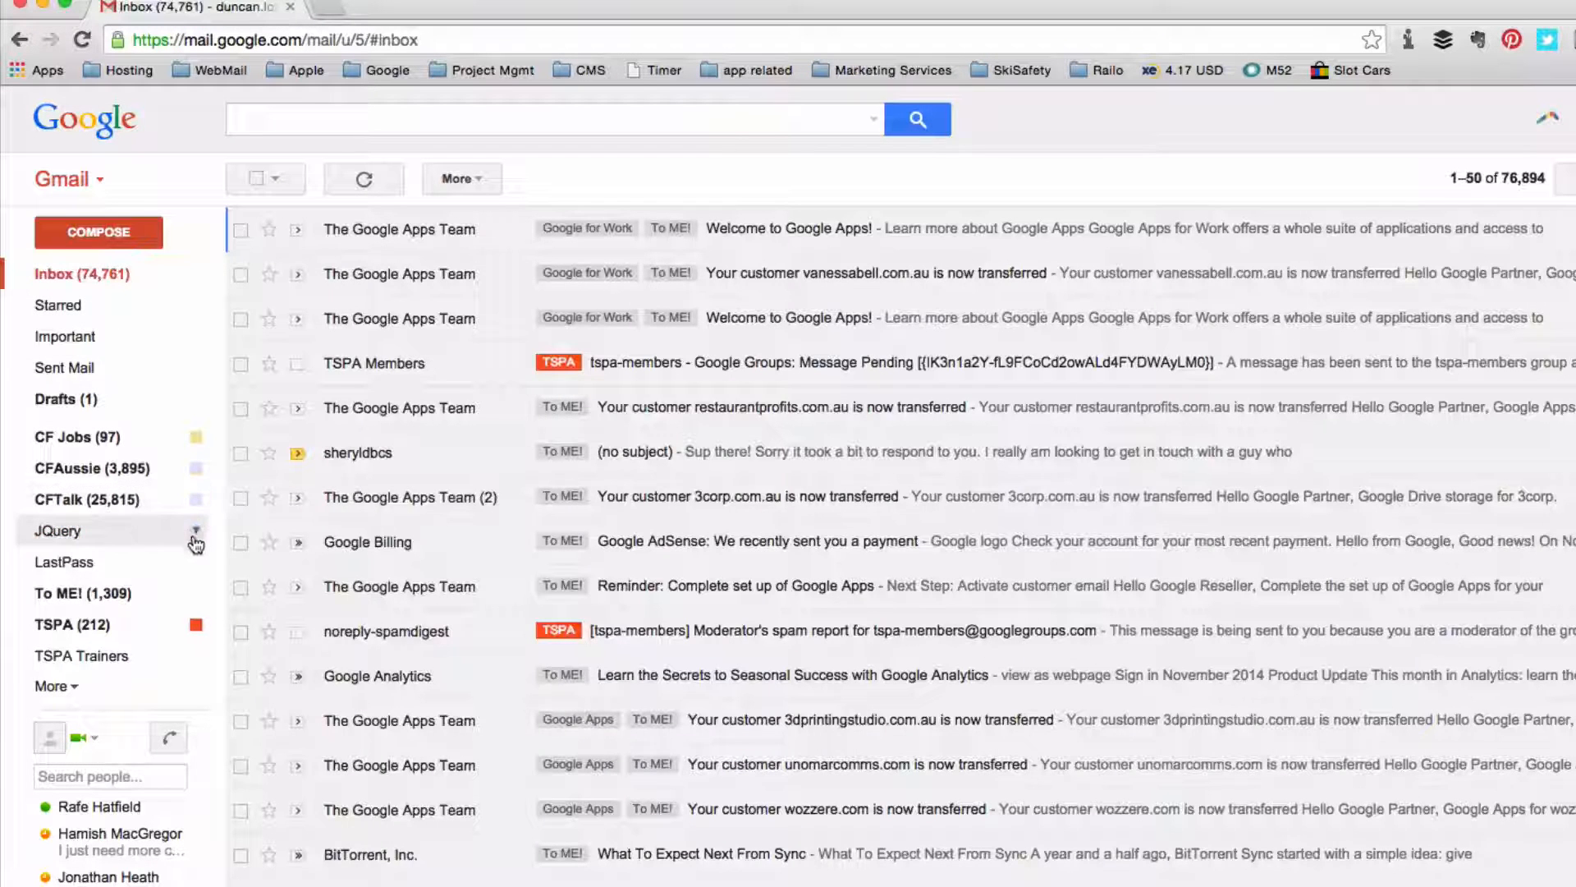
click(195, 530)
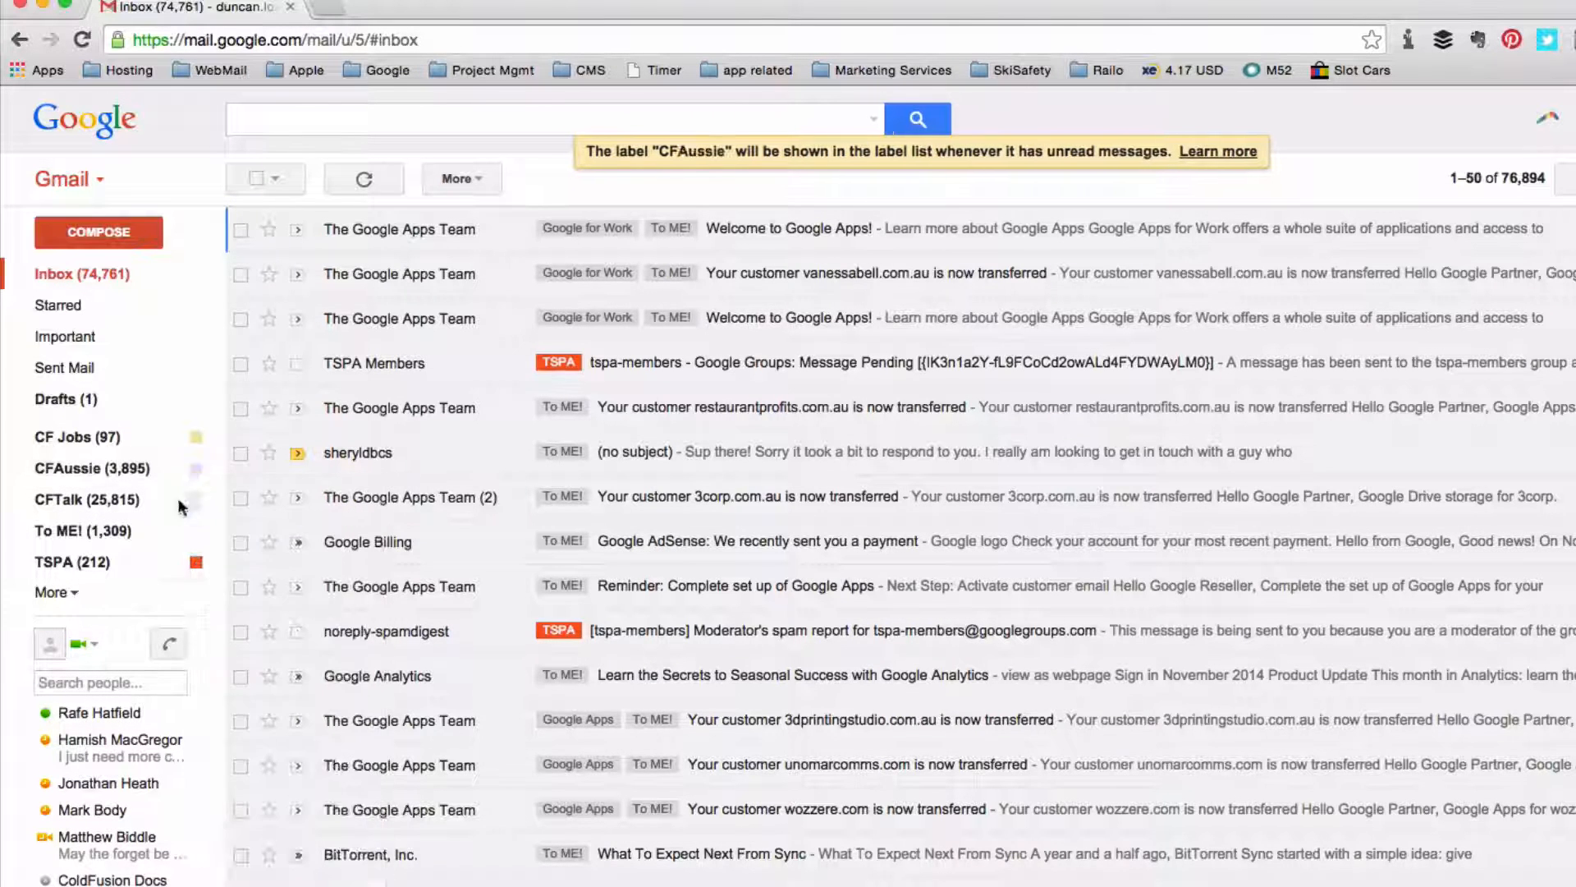
click(196, 437)
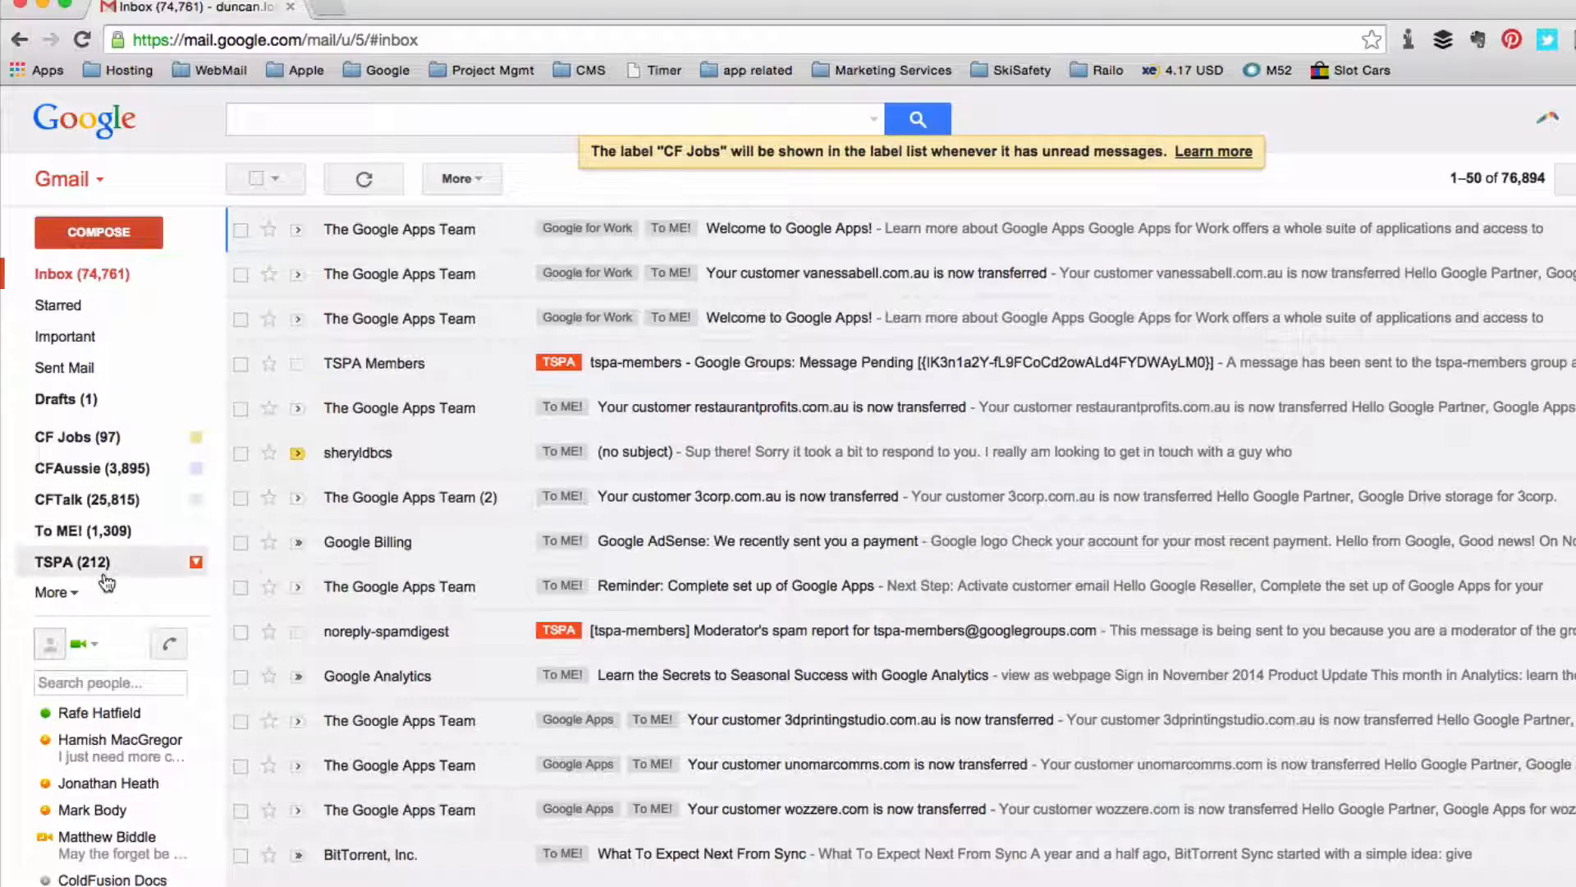
click(51, 593)
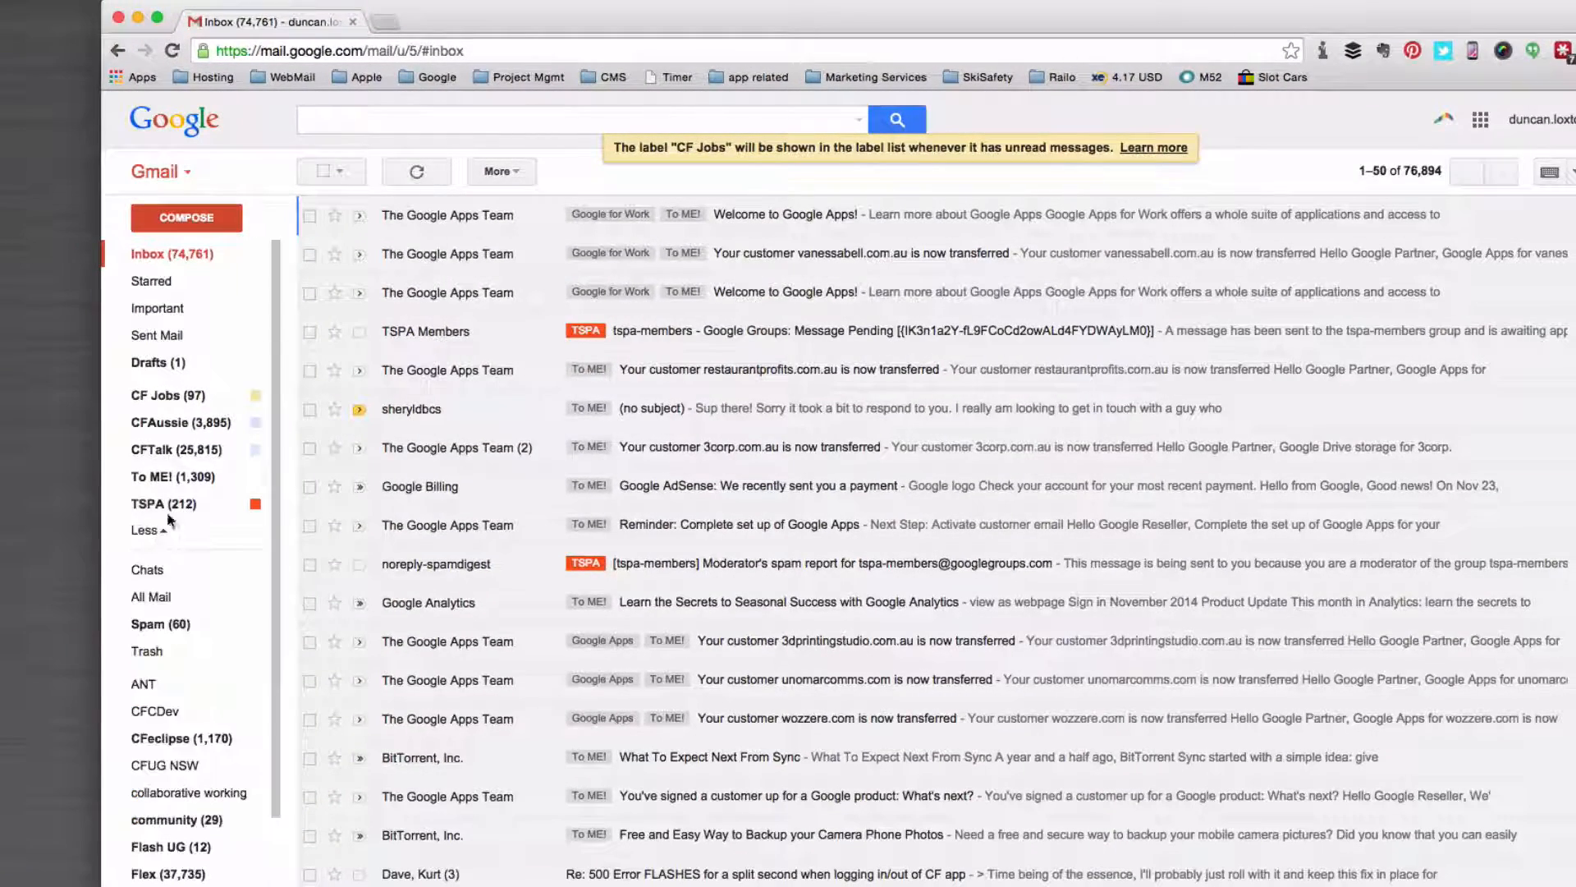
mouse_move(196, 476)
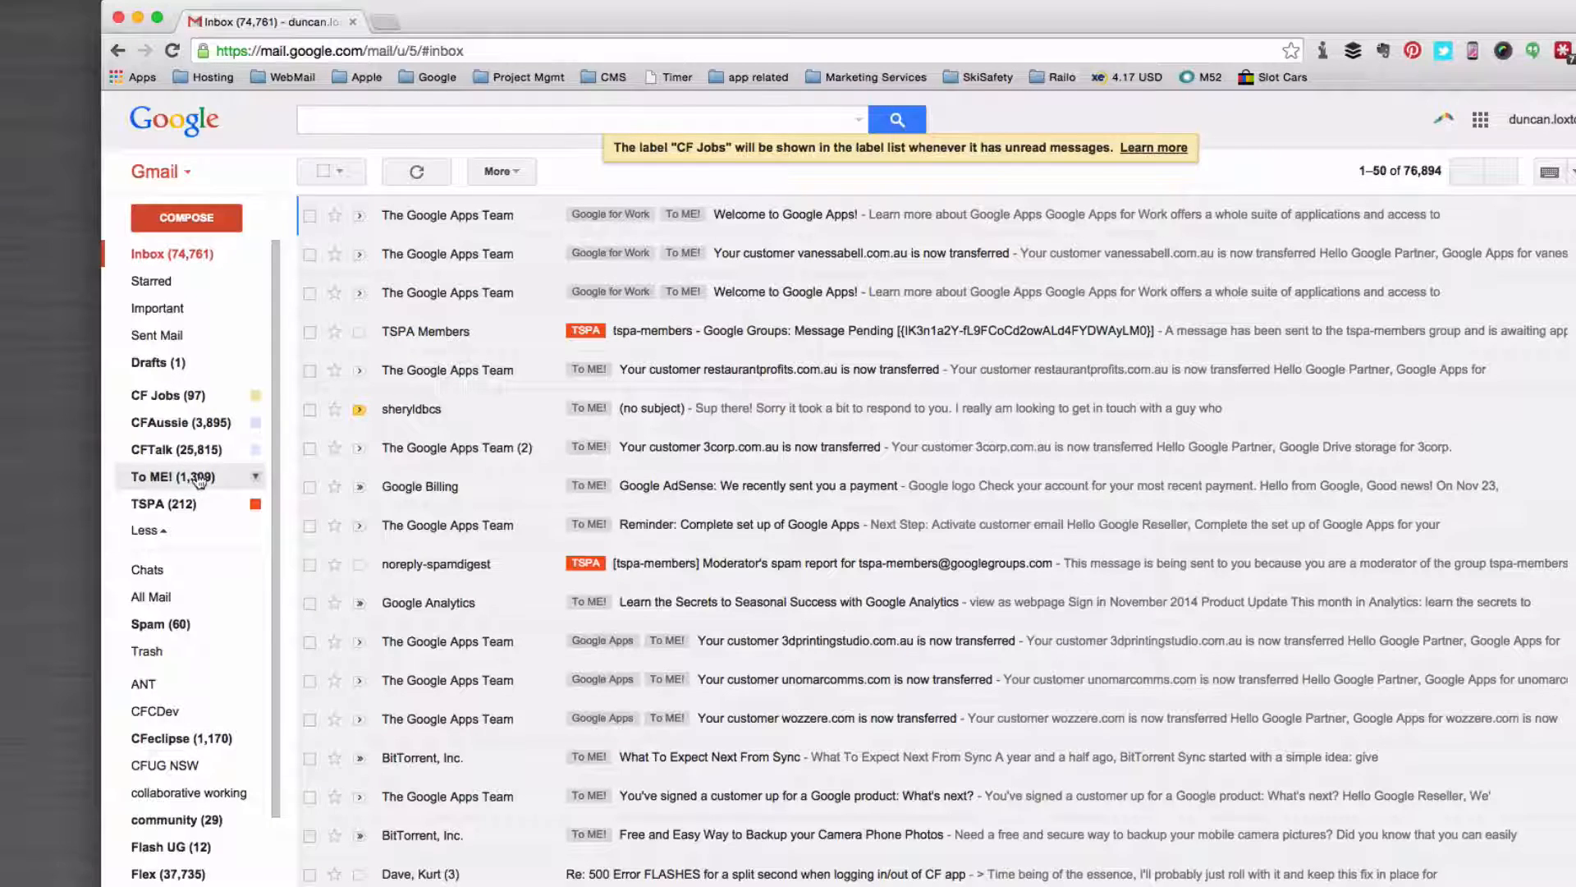
mouse_move(200, 742)
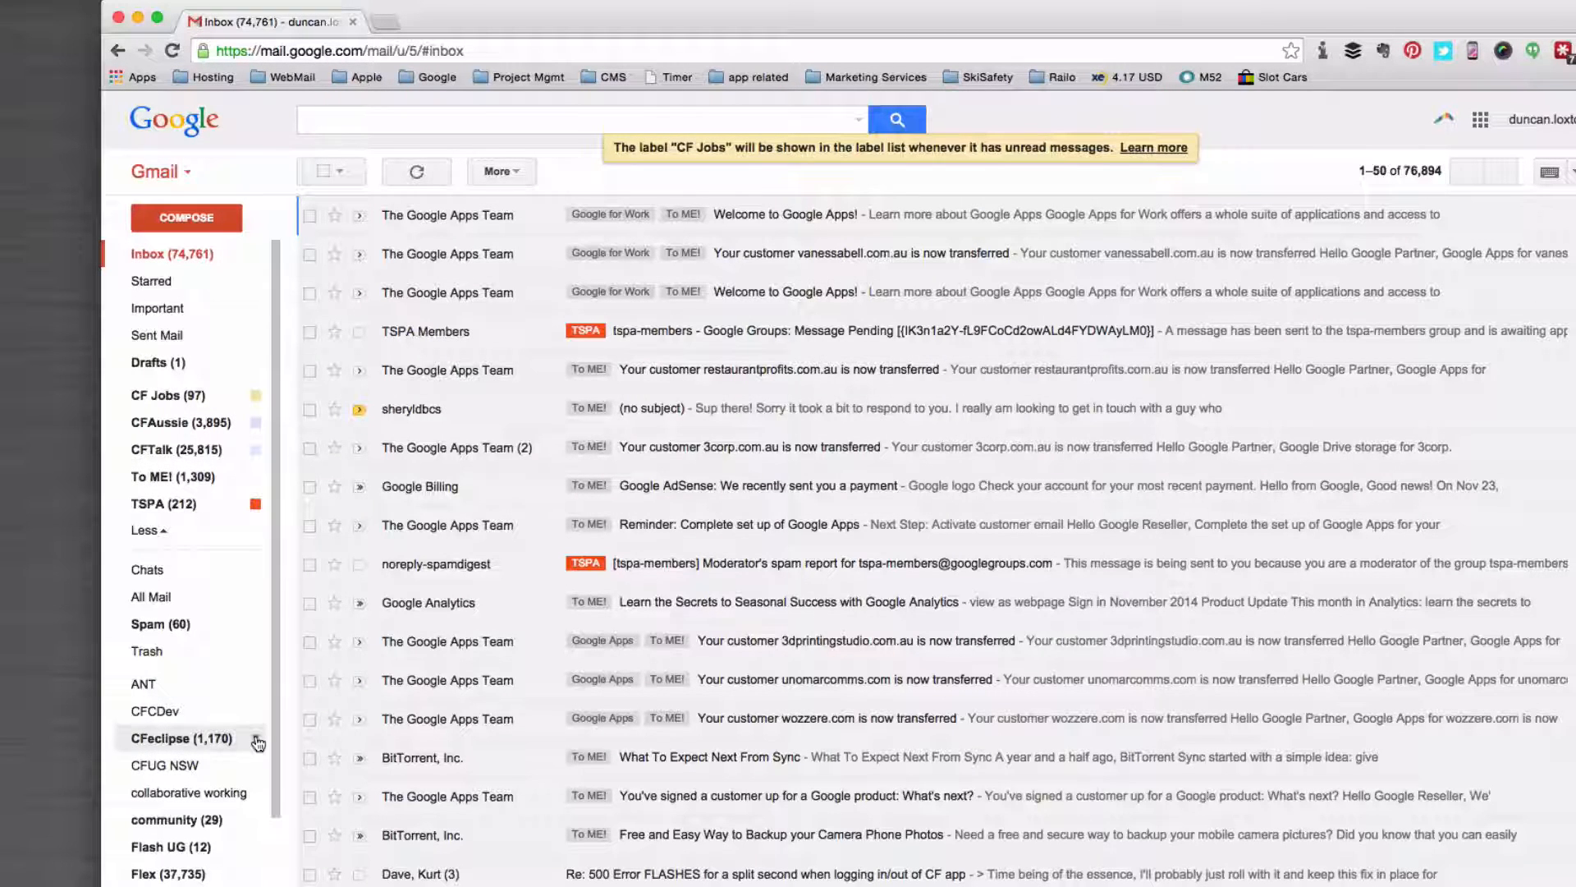
click(258, 737)
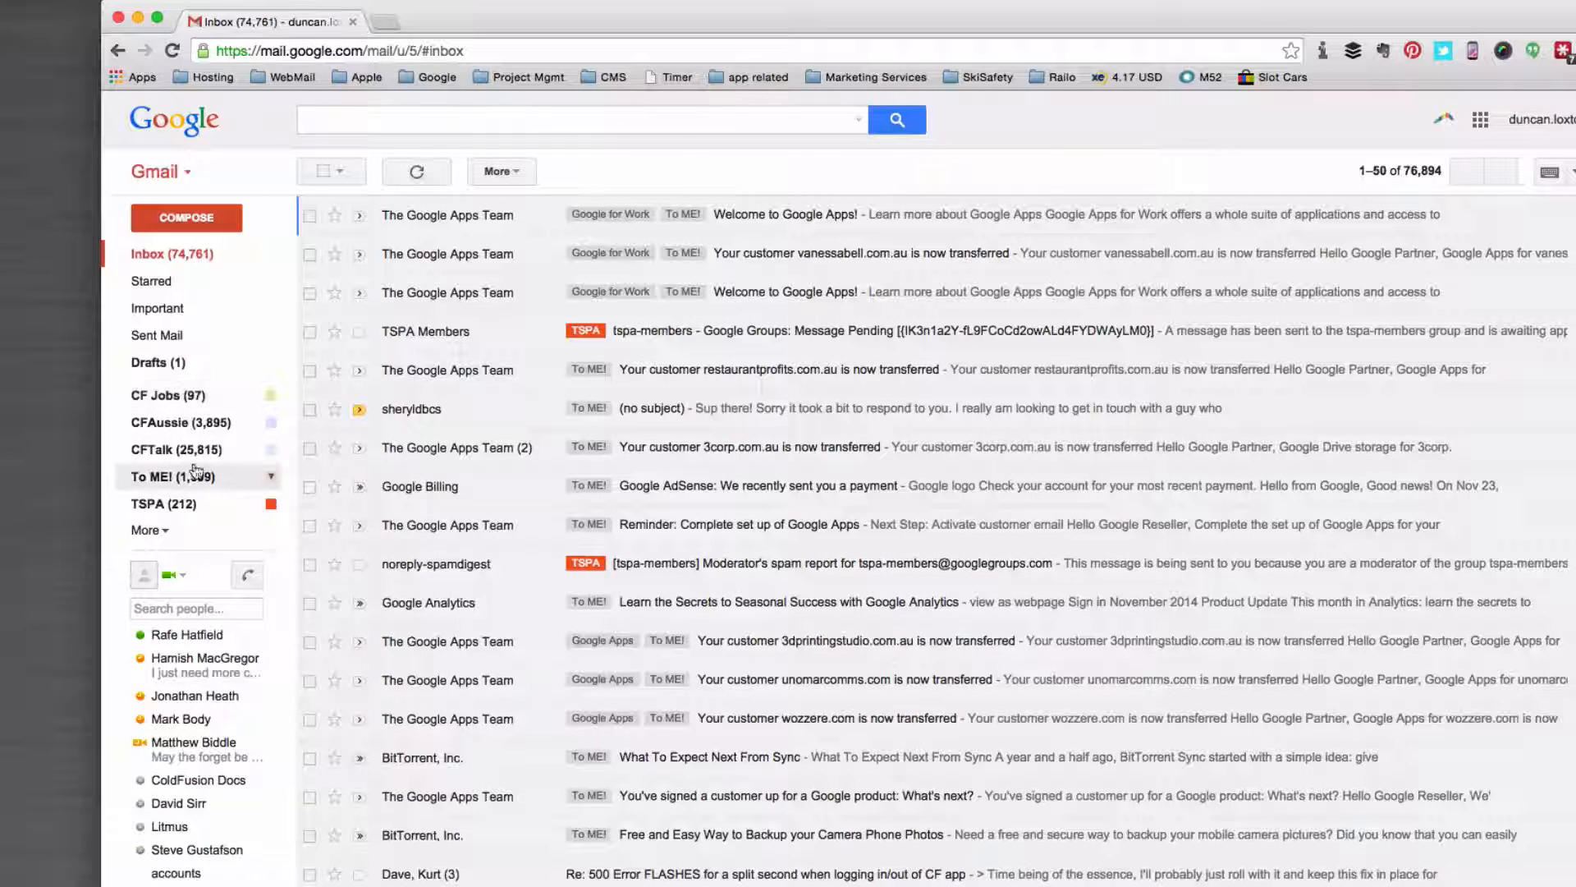
mouse_move(168, 394)
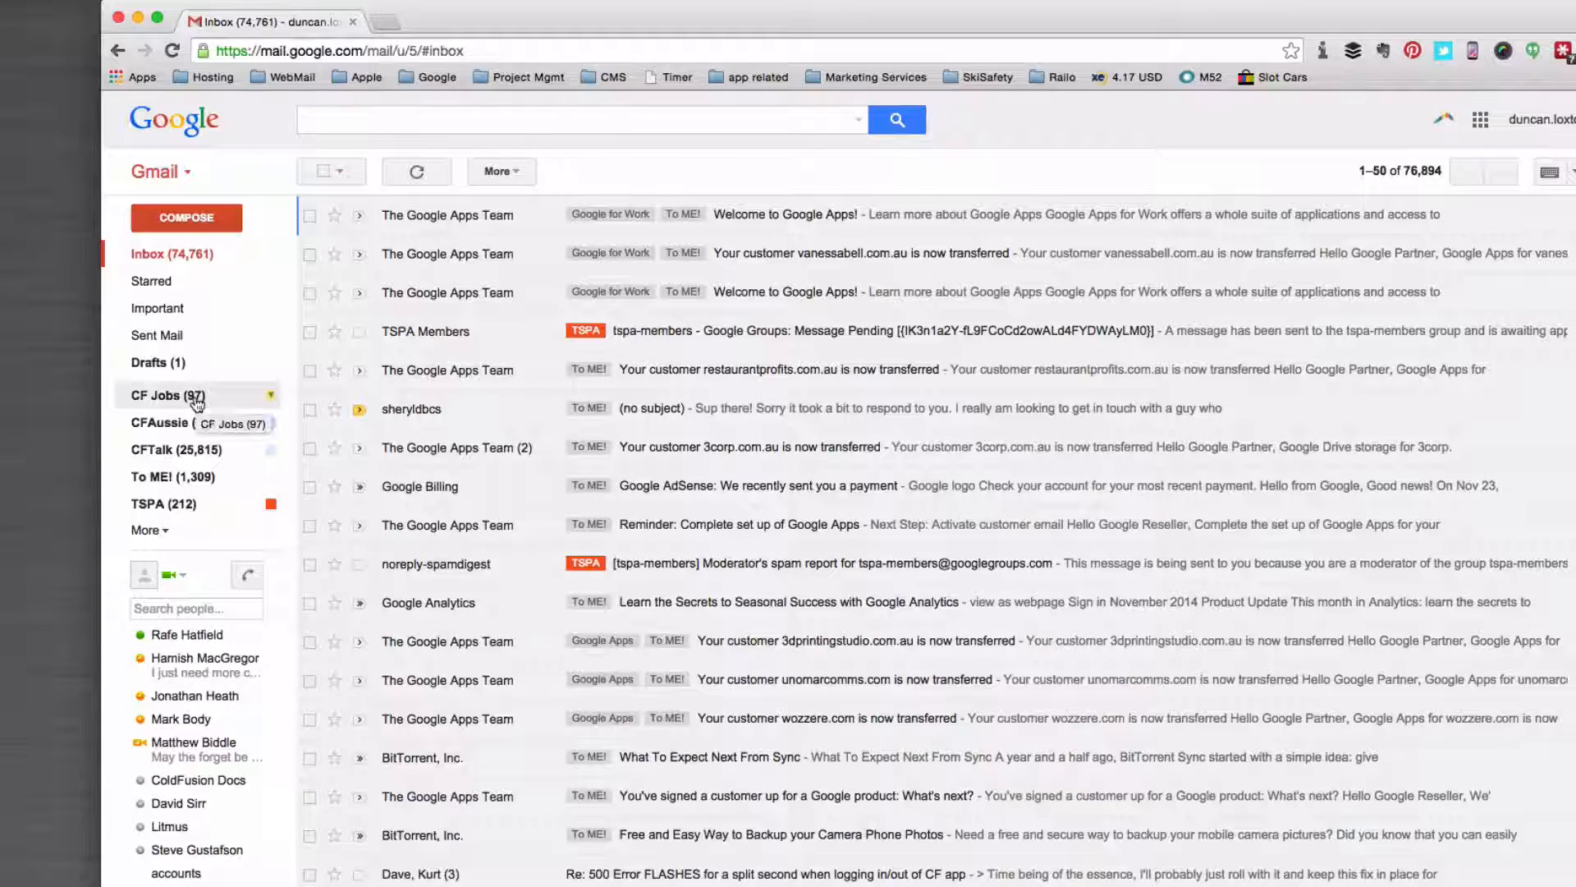